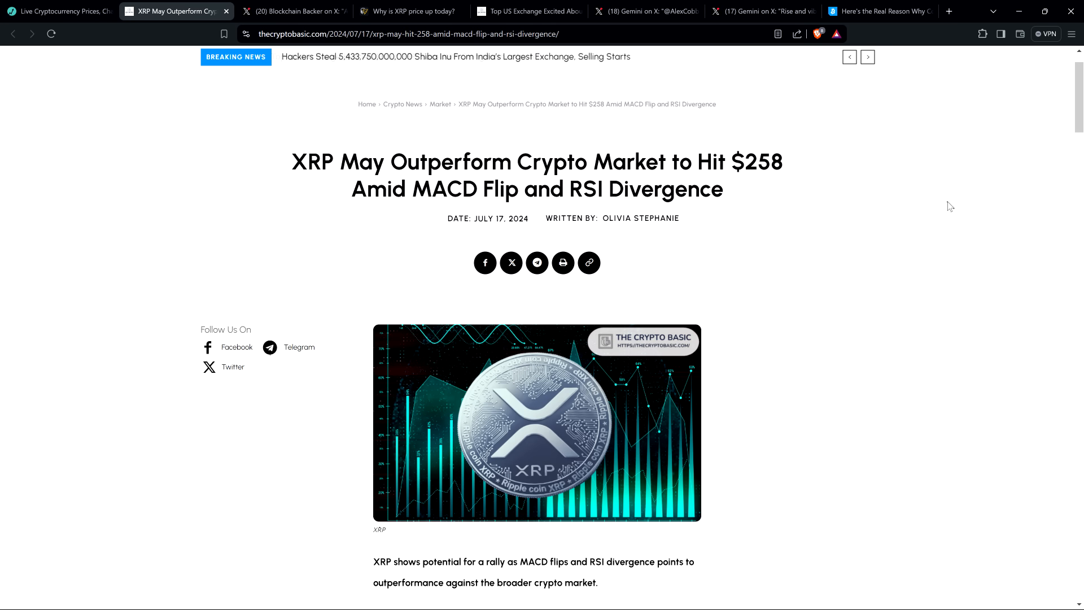
{"action": "mouse_move", "coordinate": [159, 213]}
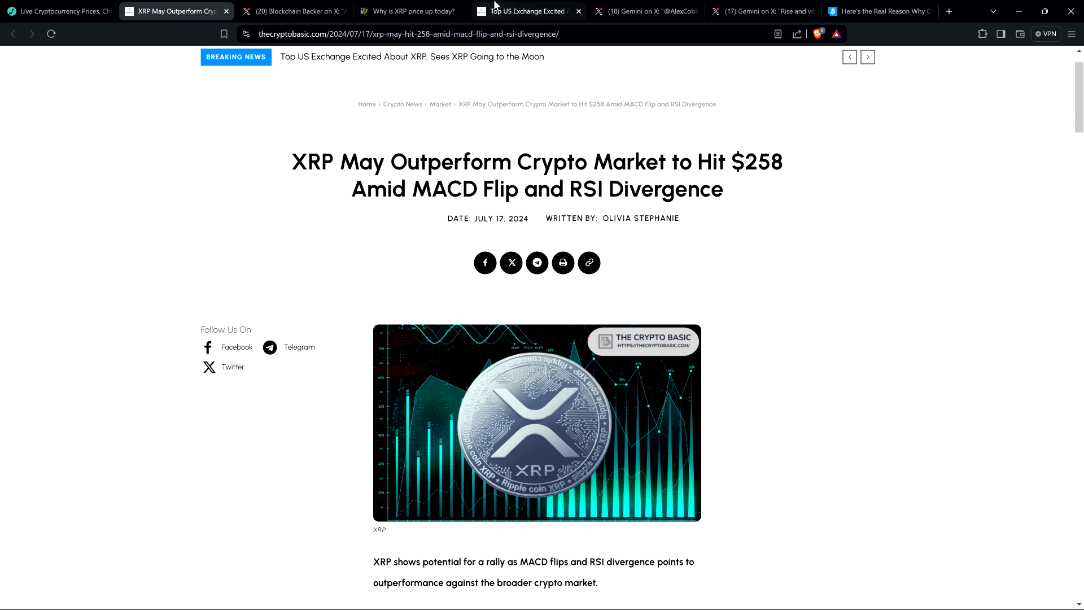
Read Cointelegraph's 'Why is XRP price up today?' article down to its July 17 price-jump section
{"action": "left_click", "coordinate": [406, 11]}
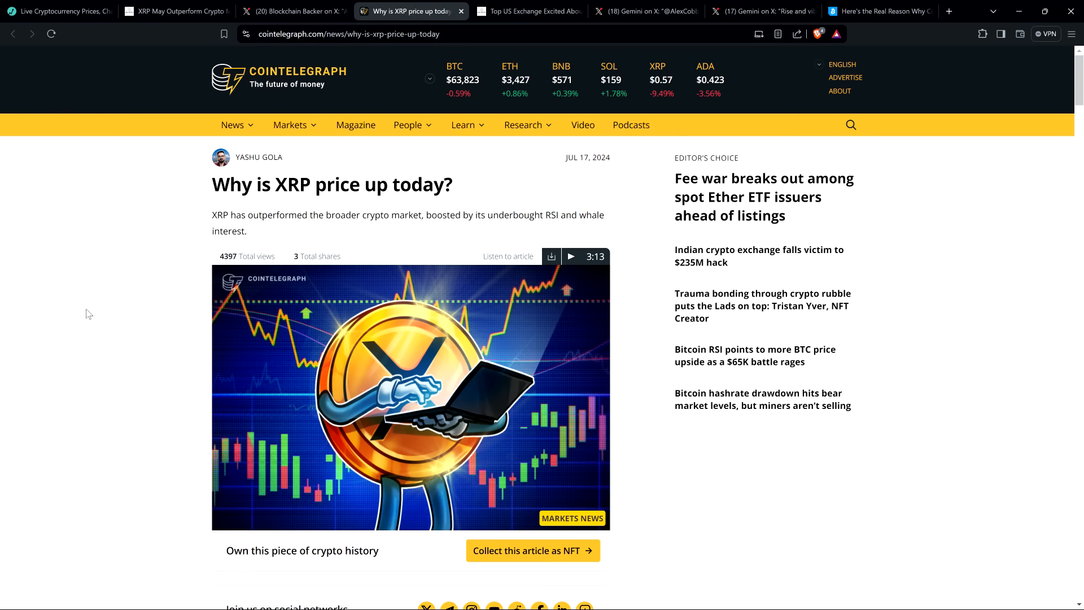
{"action": "mouse_move", "coordinate": [88, 313]}
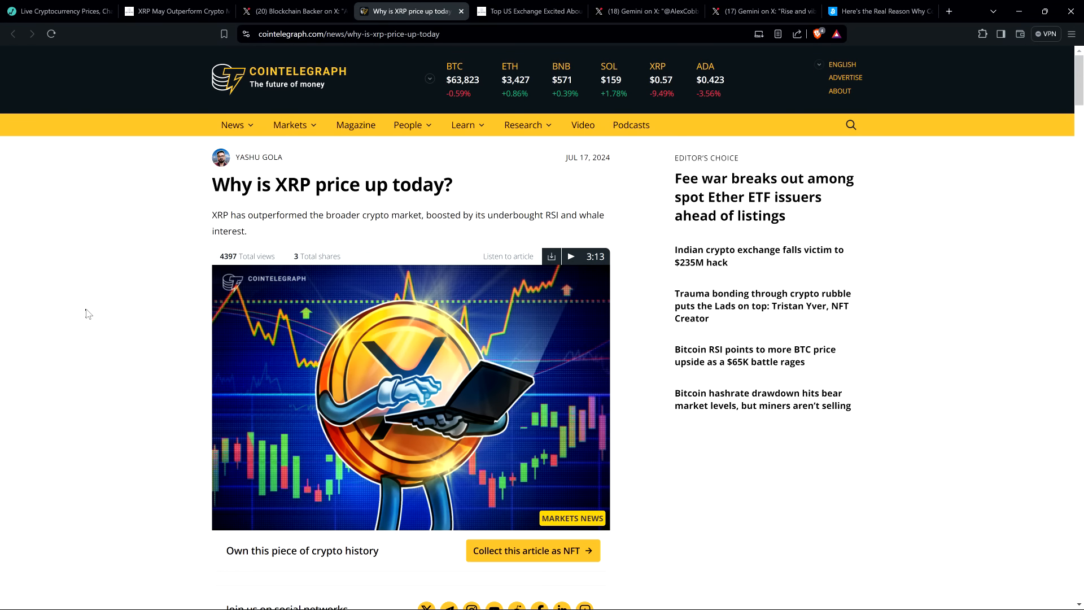
{"action": "scroll", "scroll_direction": "down", "scroll_amount": 3}
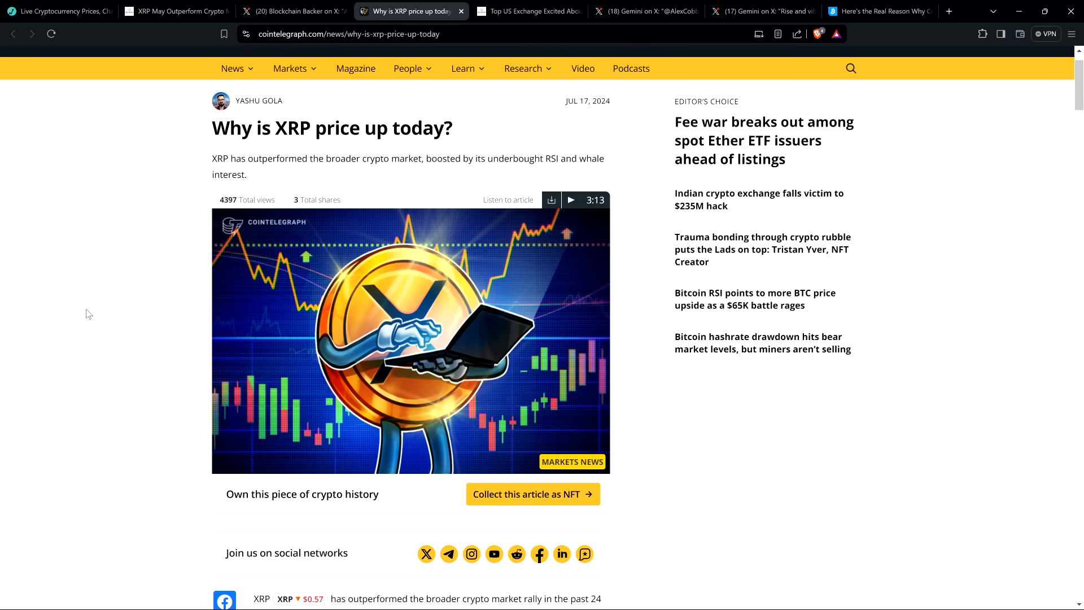
{"action": "scroll", "scroll_direction": "down", "scroll_amount": 3}
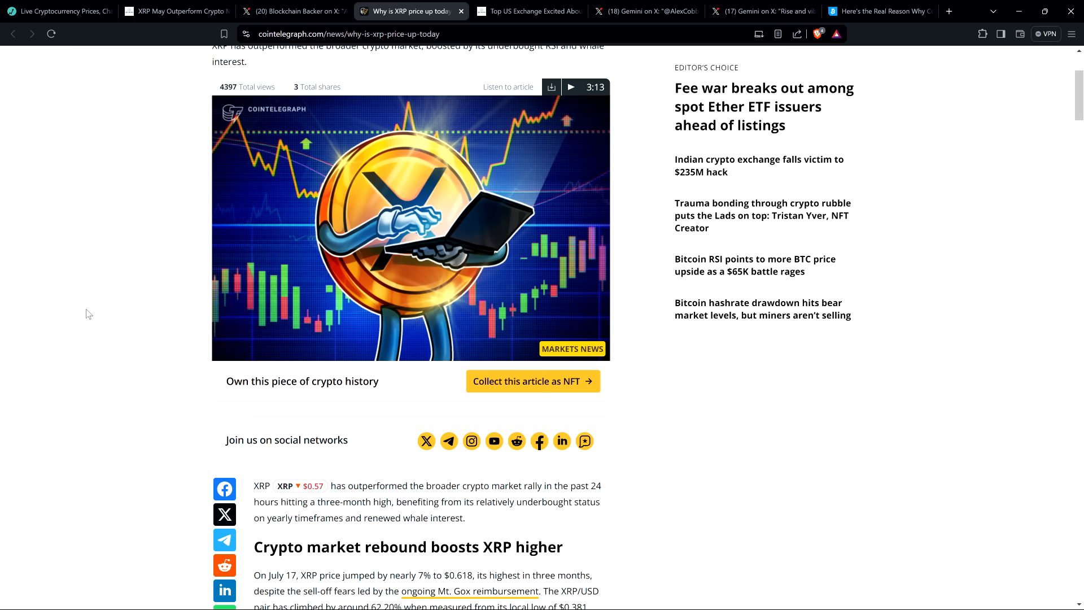
{"action": "scroll", "scroll_direction": "down", "scroll_amount": 3}
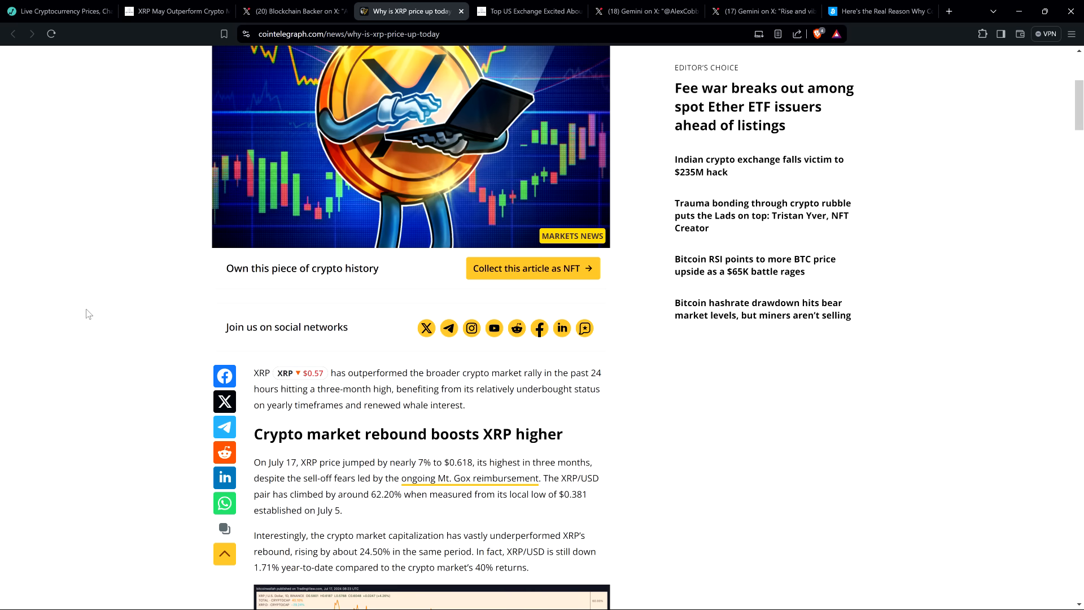
{"action": "scroll", "scroll_direction": "down", "scroll_amount": 3}
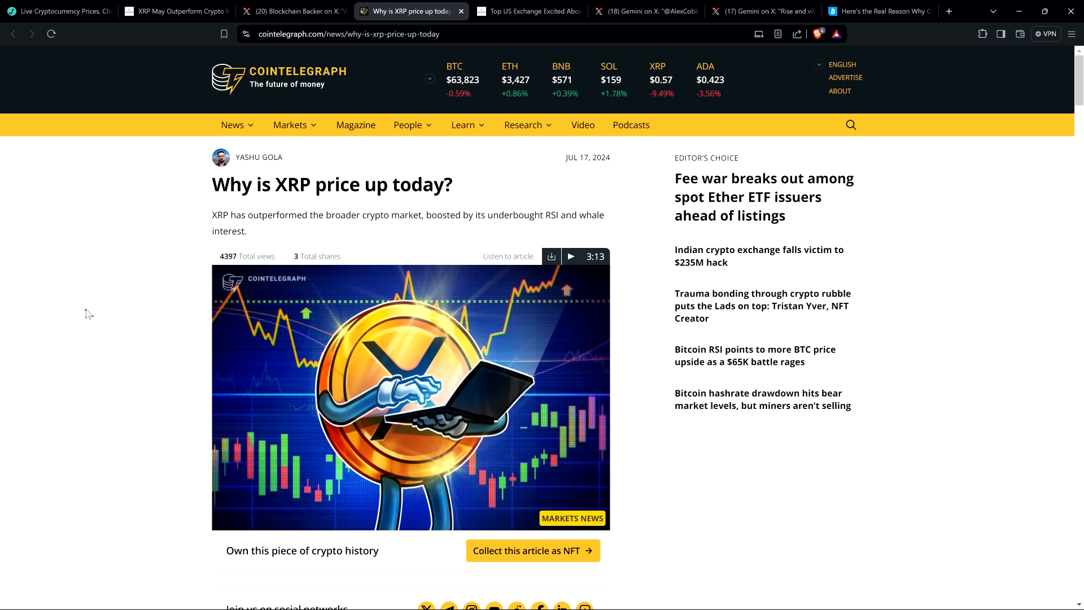
{"action": "mouse_move", "coordinate": [88, 241]}
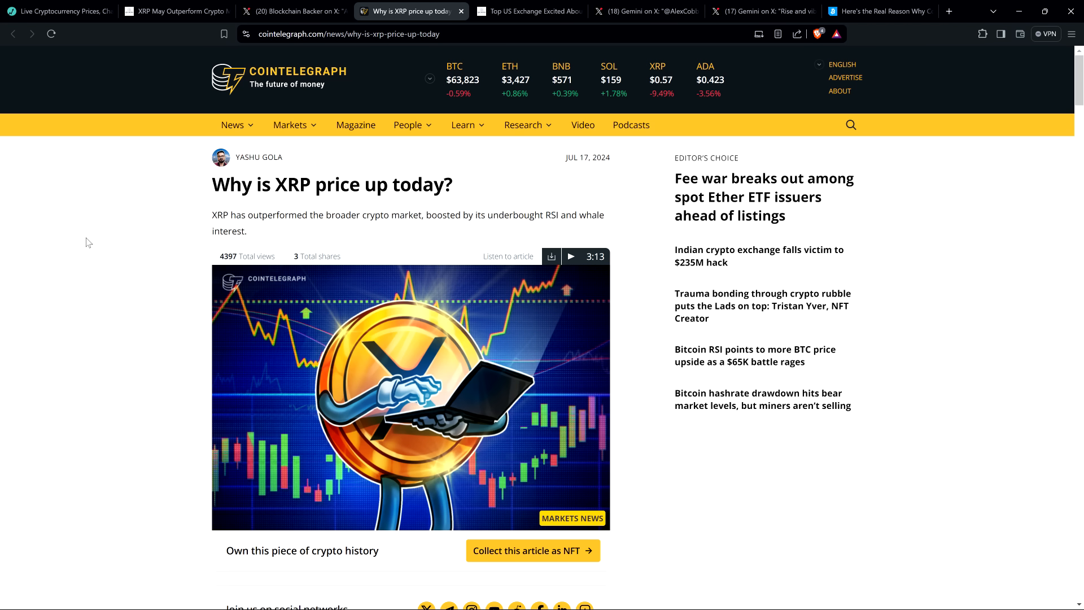
{"action": "mouse_move", "coordinate": [89, 234]}
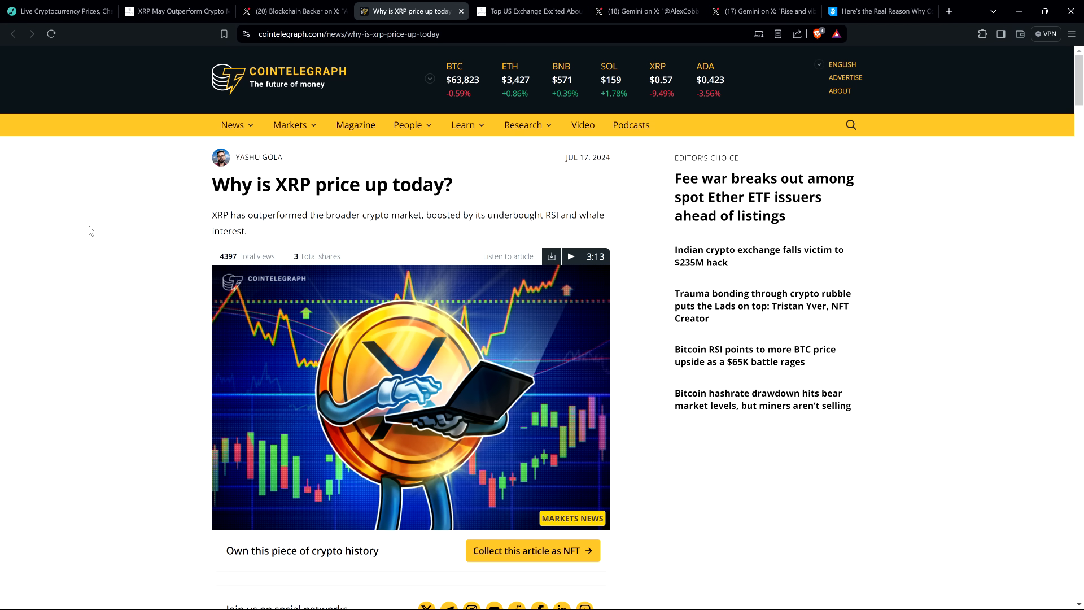
{"action": "mouse_move", "coordinate": [96, 217]}
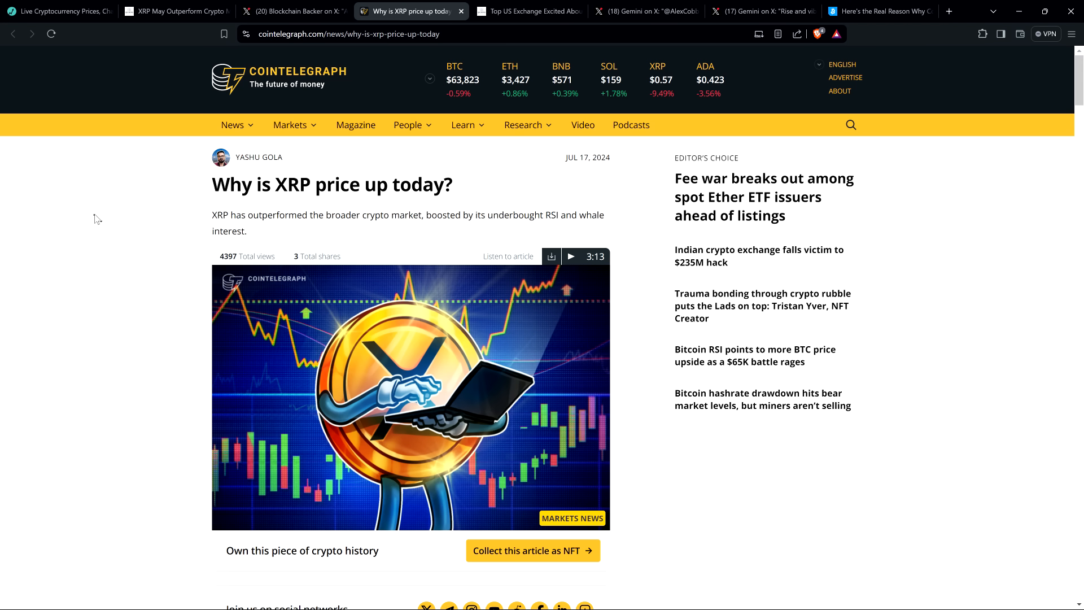
{"action": "mouse_move", "coordinate": [101, 211]}
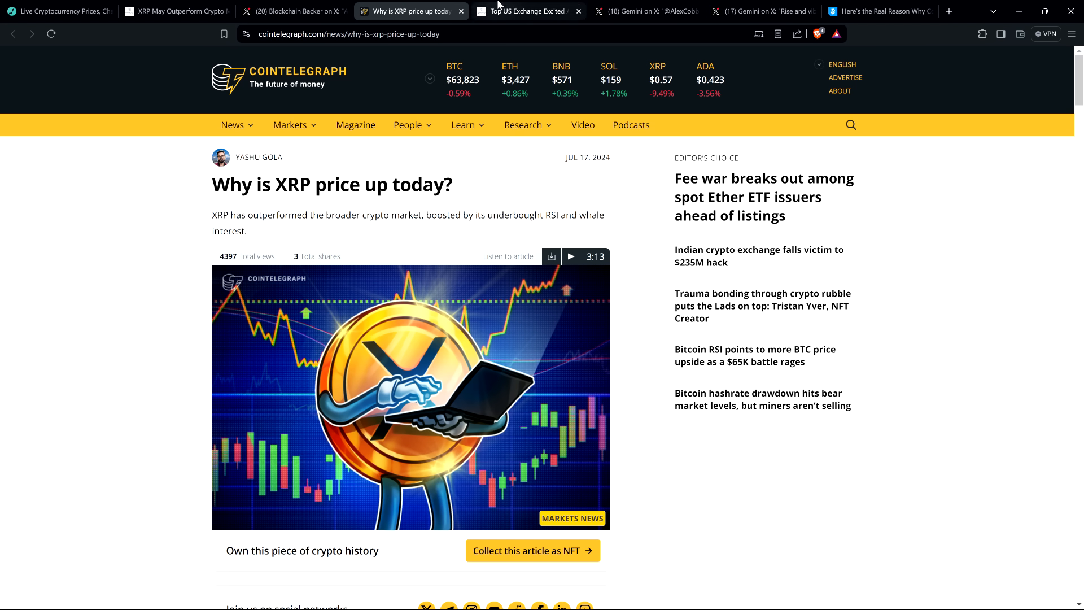
Switch to The Crypto Basic's 'Top US Exchange Excited About XRP, Sees XRP Going to the Moon' article
{"action": "left_click", "coordinate": [527, 11]}
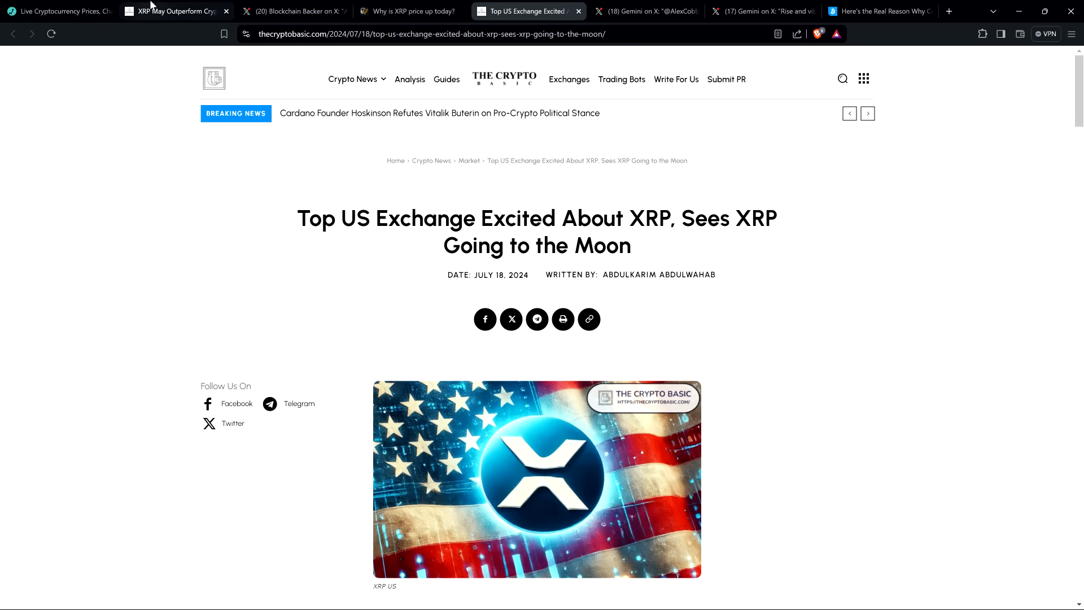
{"action": "mouse_move", "coordinate": [173, 11]}
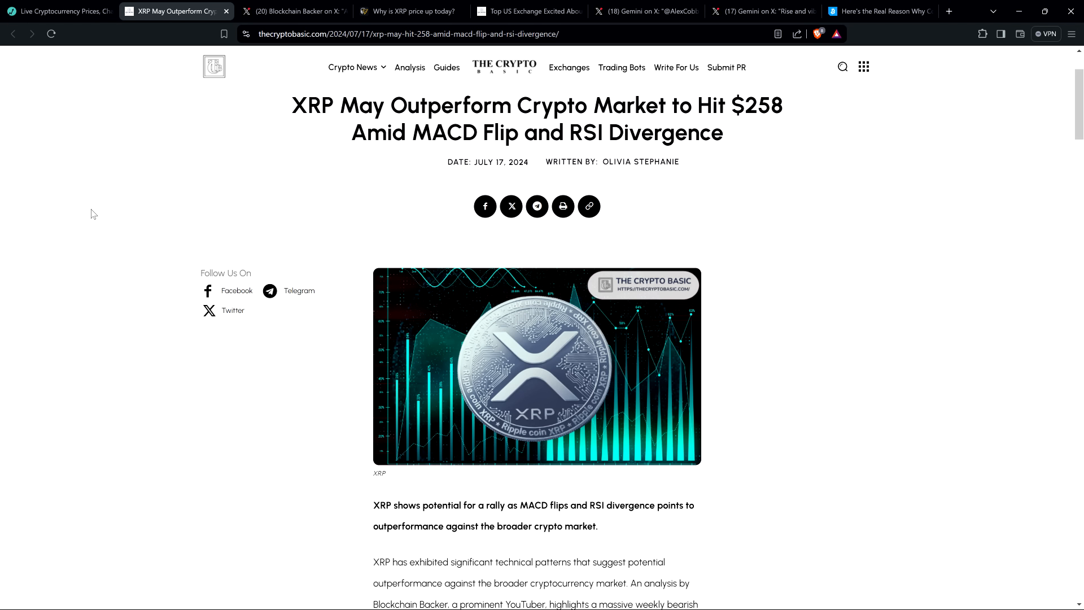
{"action": "mouse_move", "coordinate": [93, 215]}
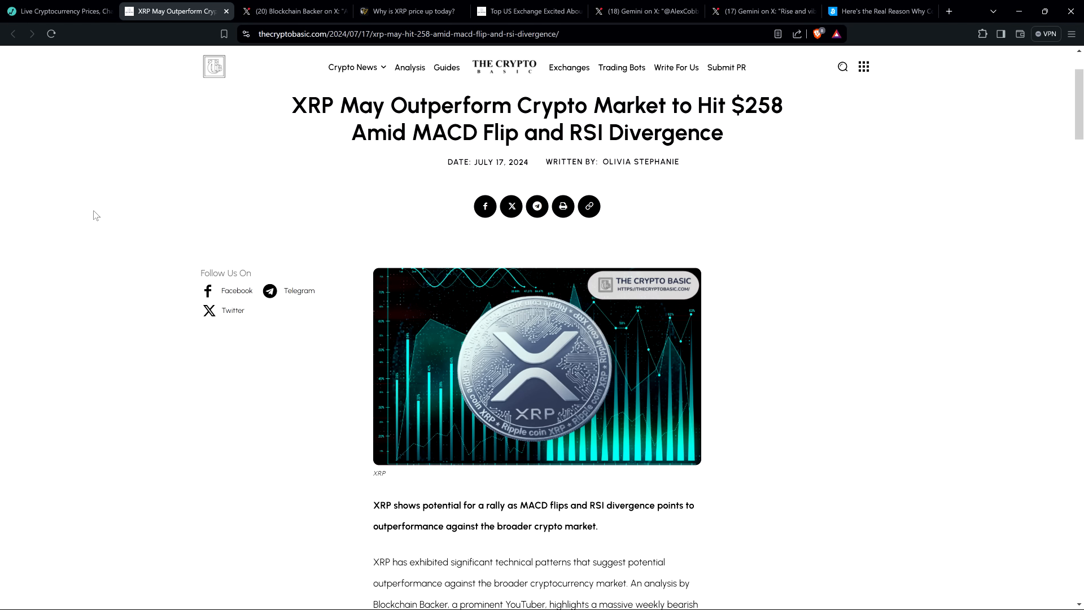
{"action": "mouse_move", "coordinate": [91, 217]}
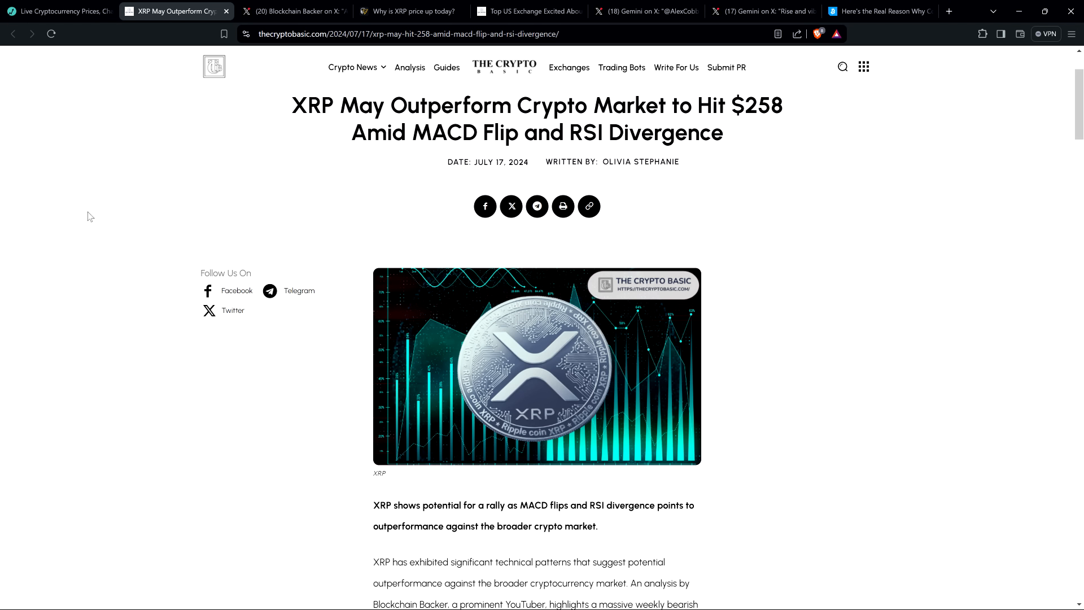
{"action": "mouse_move", "coordinate": [100, 233]}
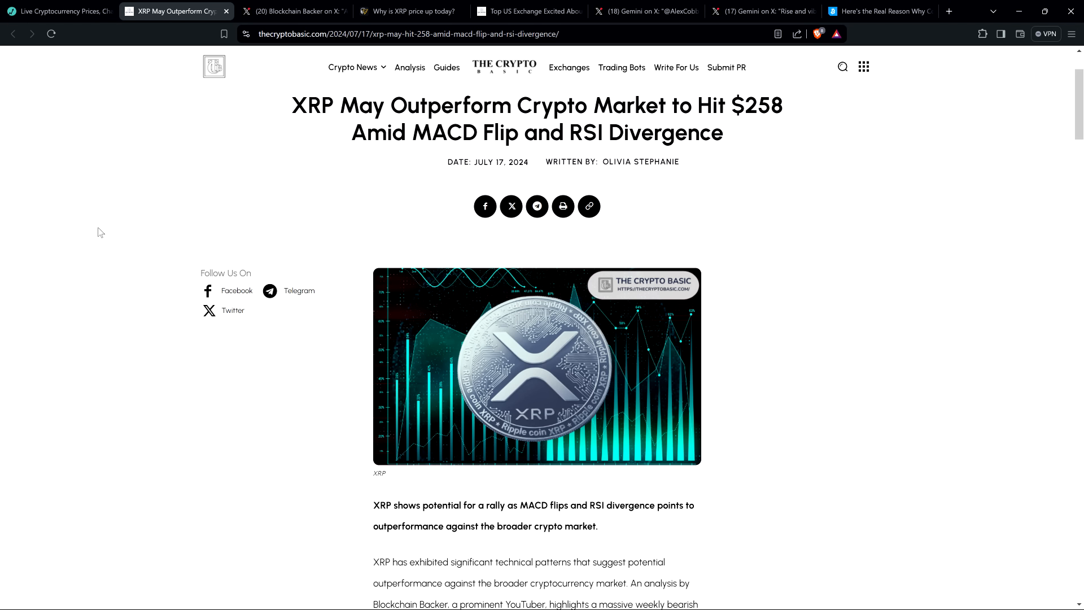
{"action": "mouse_move", "coordinate": [104, 222]}
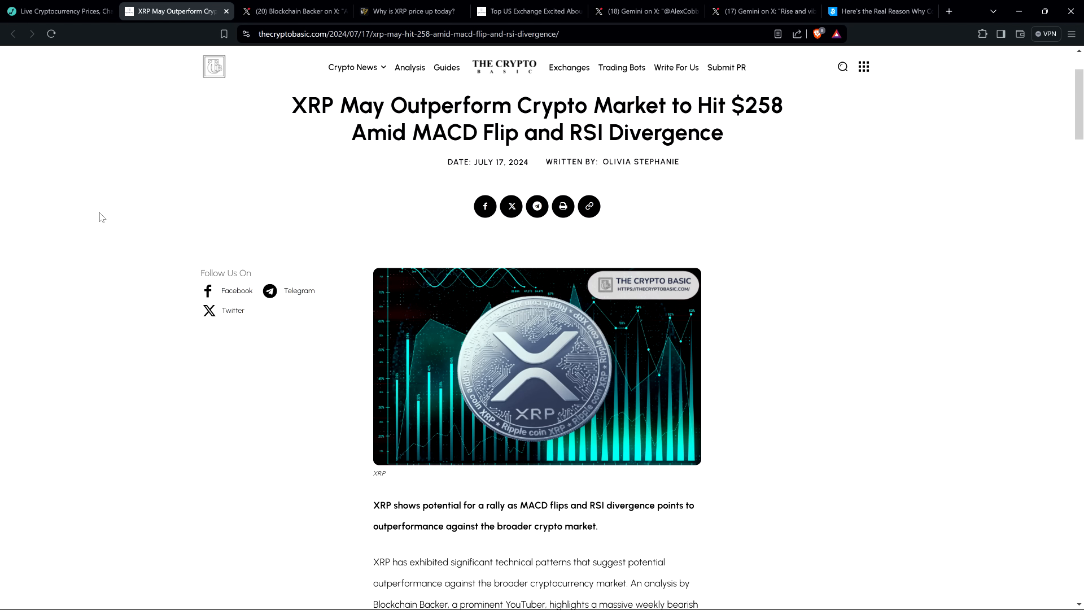
{"action": "mouse_move", "coordinate": [102, 221]}
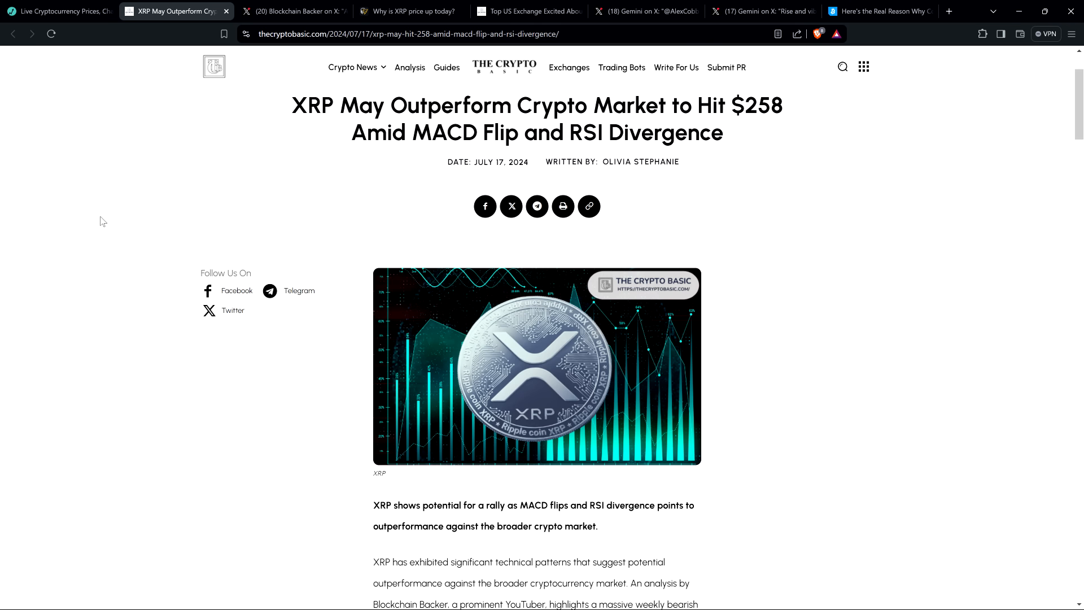
Read the $258 XRP article's intro and Blockchain Backer's embedded post with his MACD chart
{"action": "scroll", "scroll_direction": "down", "scroll_amount": 3}
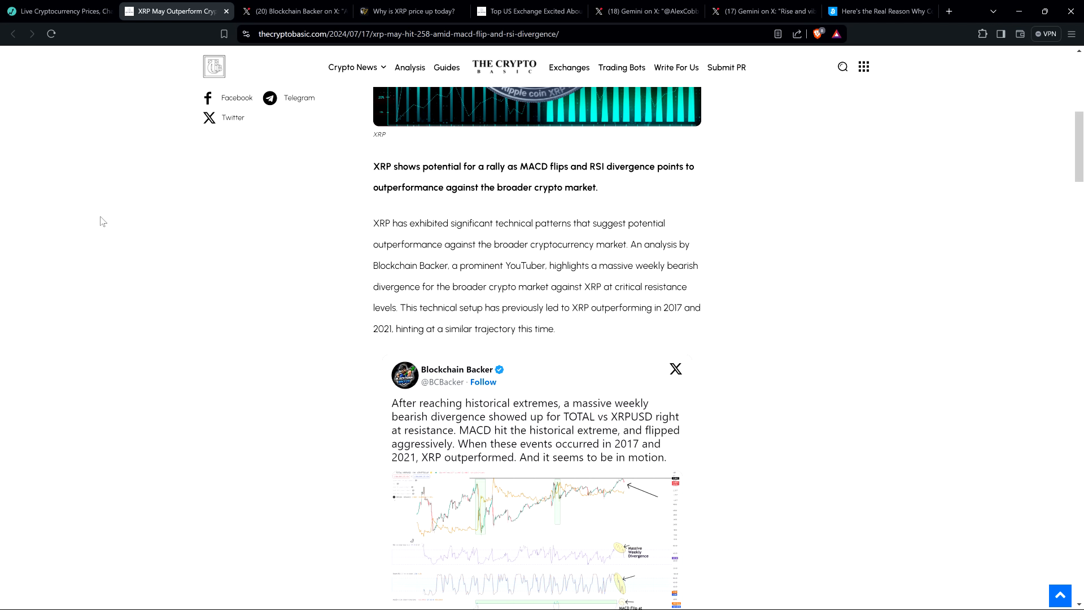
{"action": "mouse_move", "coordinate": [95, 195]}
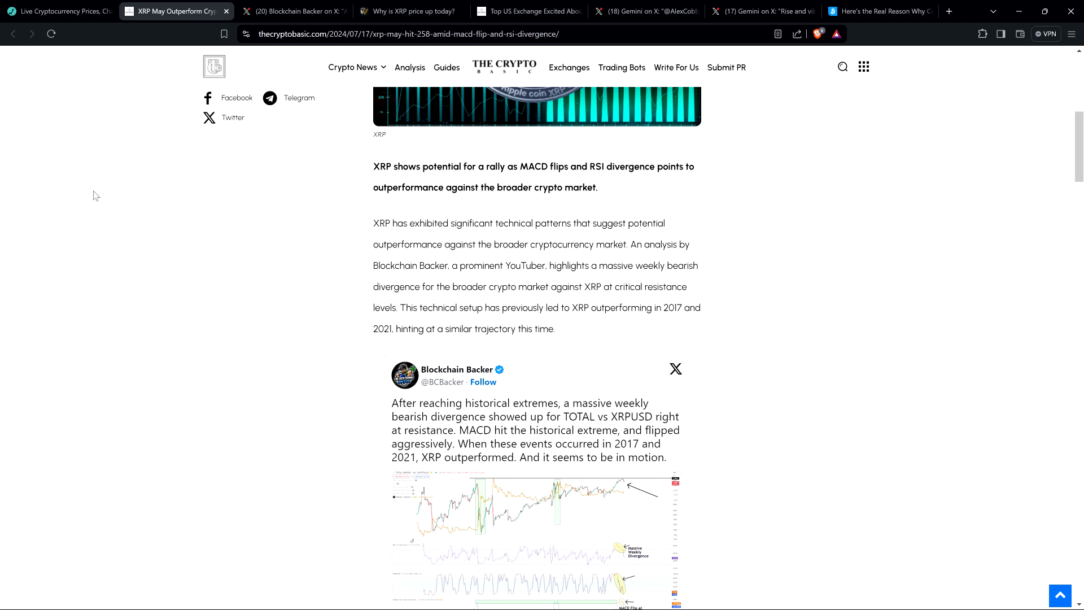
{"action": "mouse_move", "coordinate": [106, 197]}
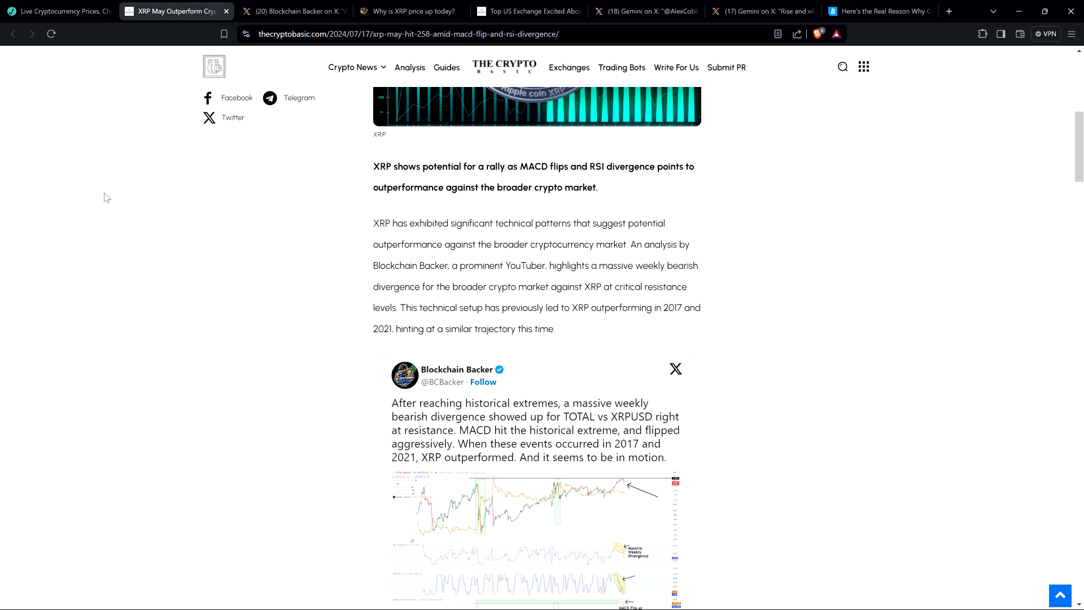
{"action": "scroll", "scroll_direction": "down", "scroll_amount": 3}
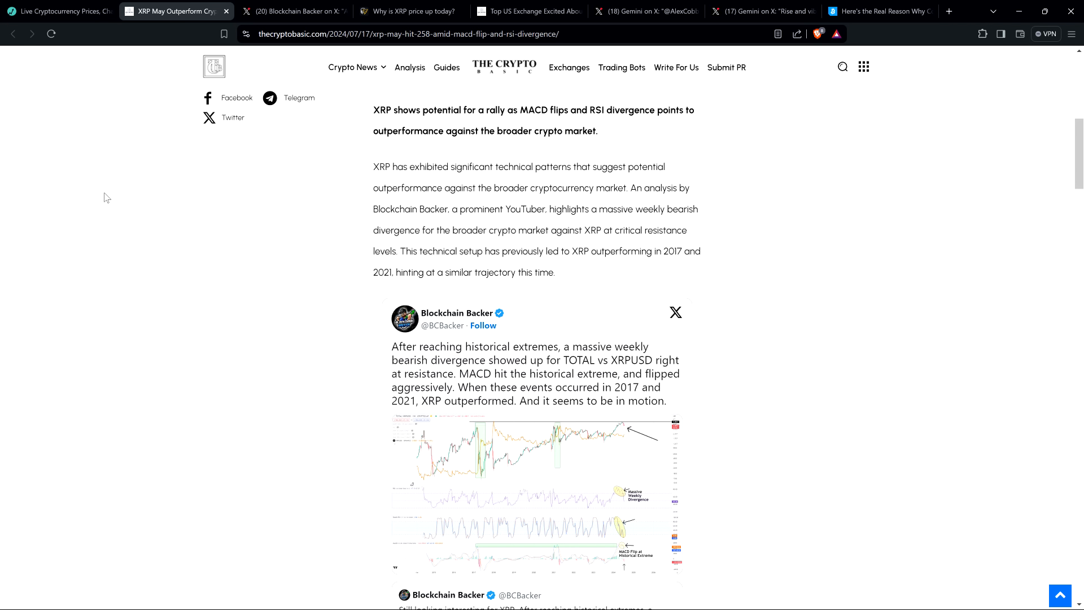
{"action": "mouse_move", "coordinate": [113, 197]}
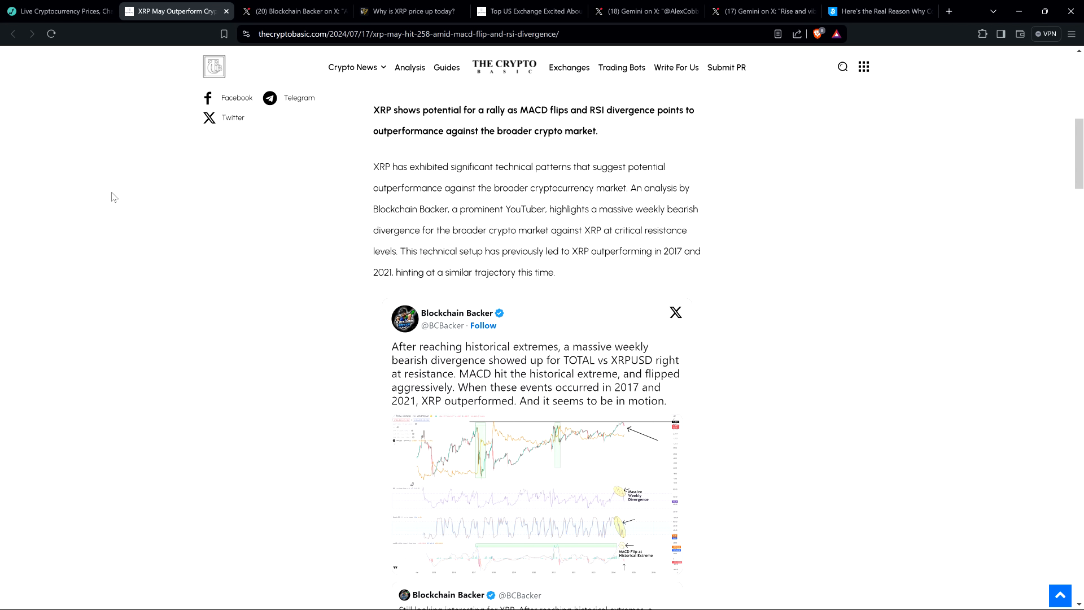
{"action": "mouse_move", "coordinate": [139, 201]}
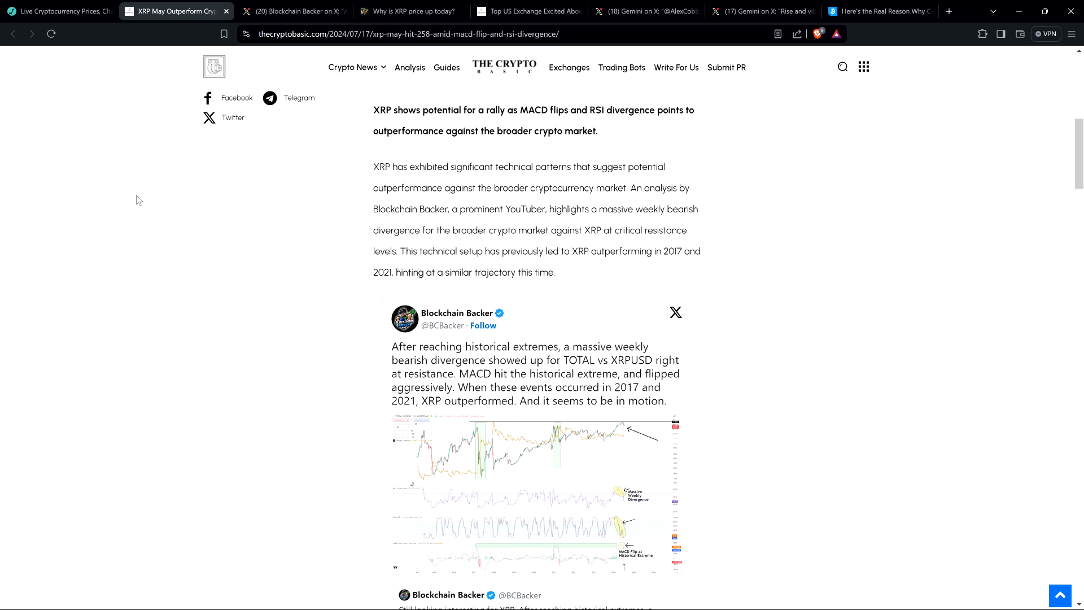
{"action": "mouse_move", "coordinate": [130, 198]}
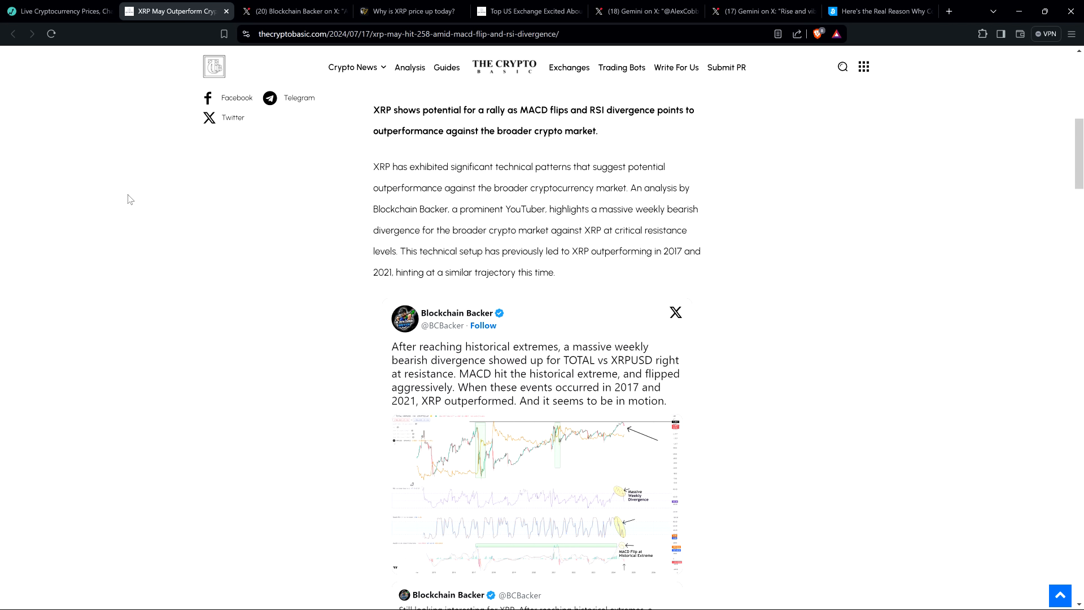
{"action": "scroll", "scroll_direction": "down", "scroll_amount": 3}
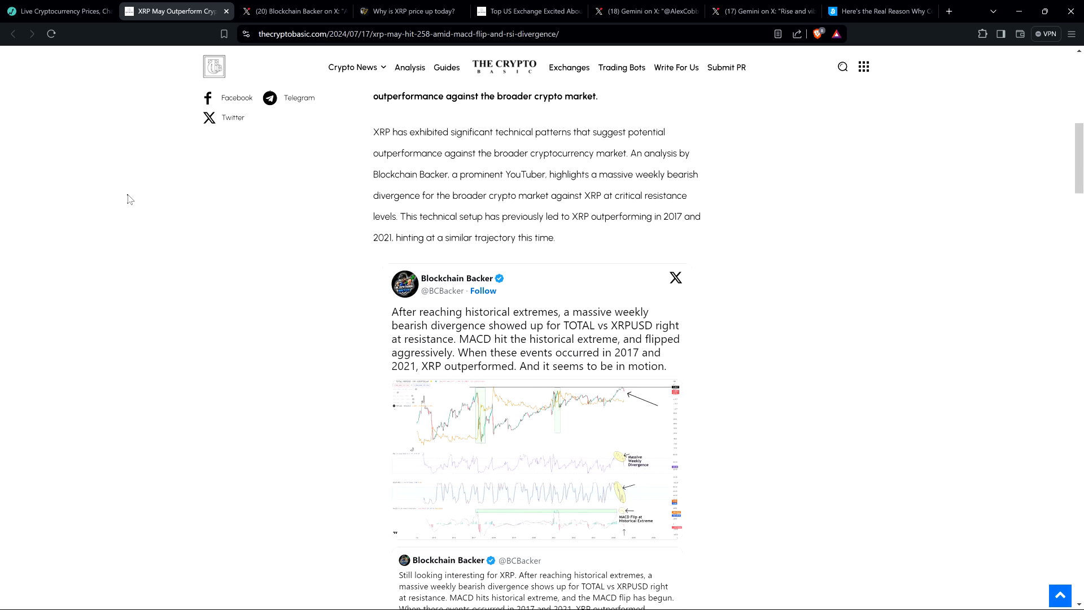
{"action": "scroll", "scroll_direction": "down", "scroll_amount": 3}
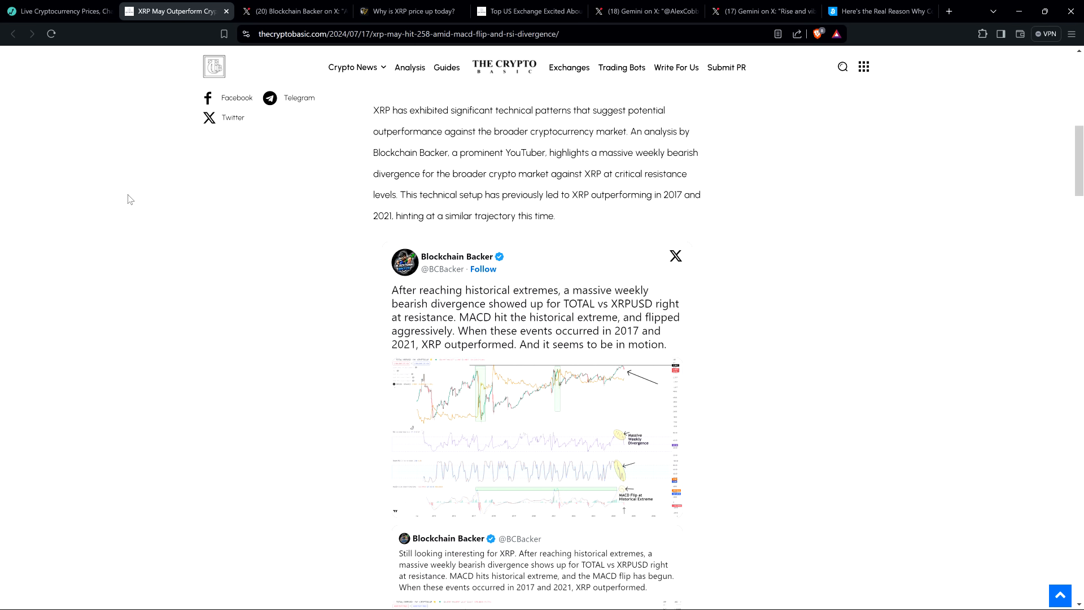
Read the Resistance and Divergence Indicators and MACD and Historical Patterns sections
{"action": "scroll", "scroll_direction": "down", "scroll_amount": 3}
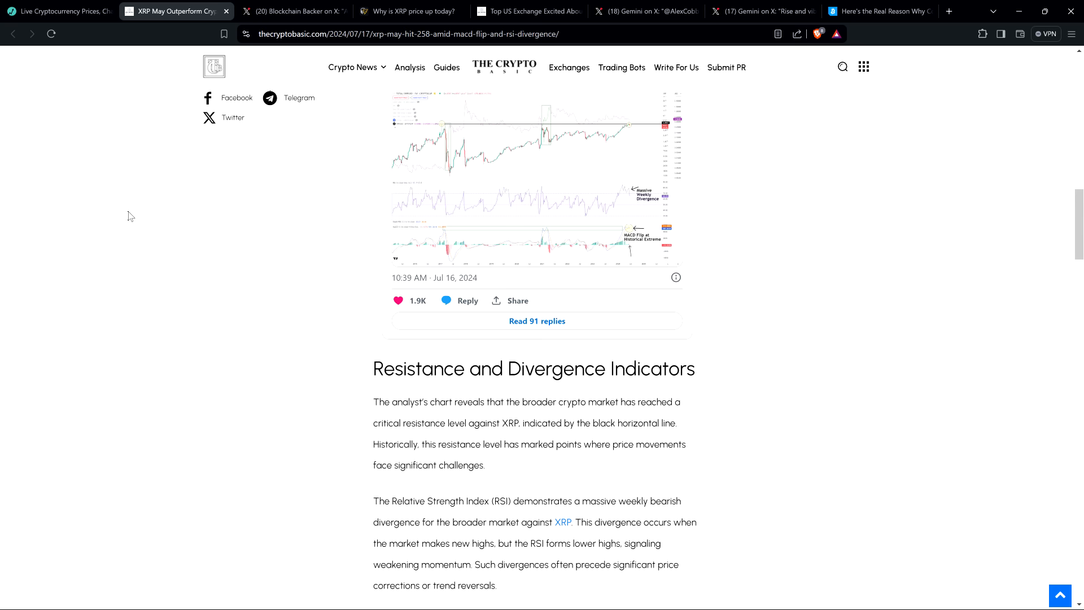
{"action": "scroll", "scroll_direction": "down", "scroll_amount": 3}
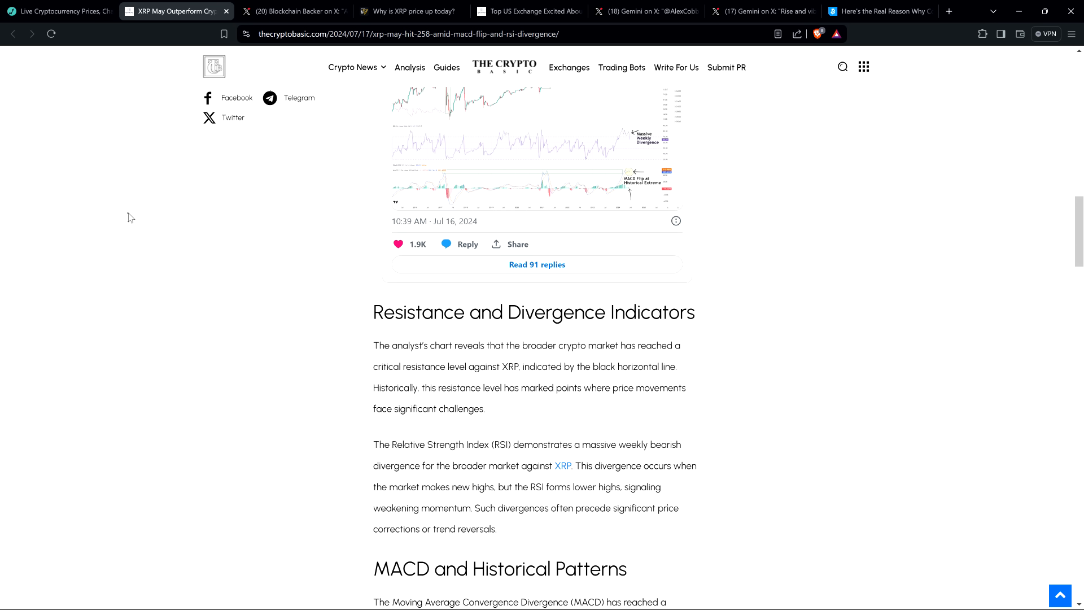
{"action": "mouse_move", "coordinate": [91, 206]}
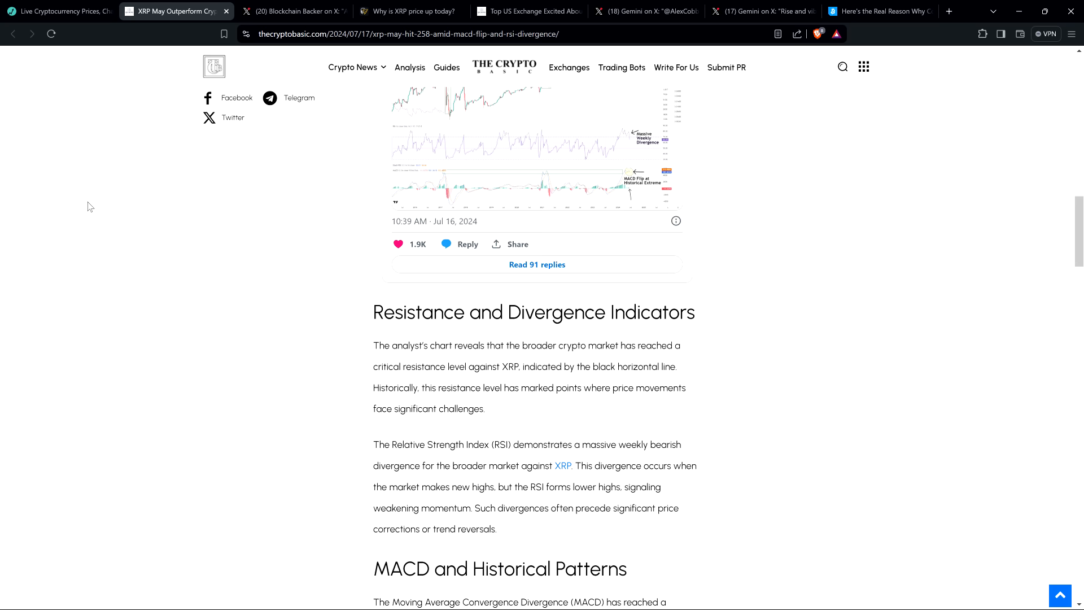
{"action": "scroll", "scroll_direction": "down", "scroll_amount": 3}
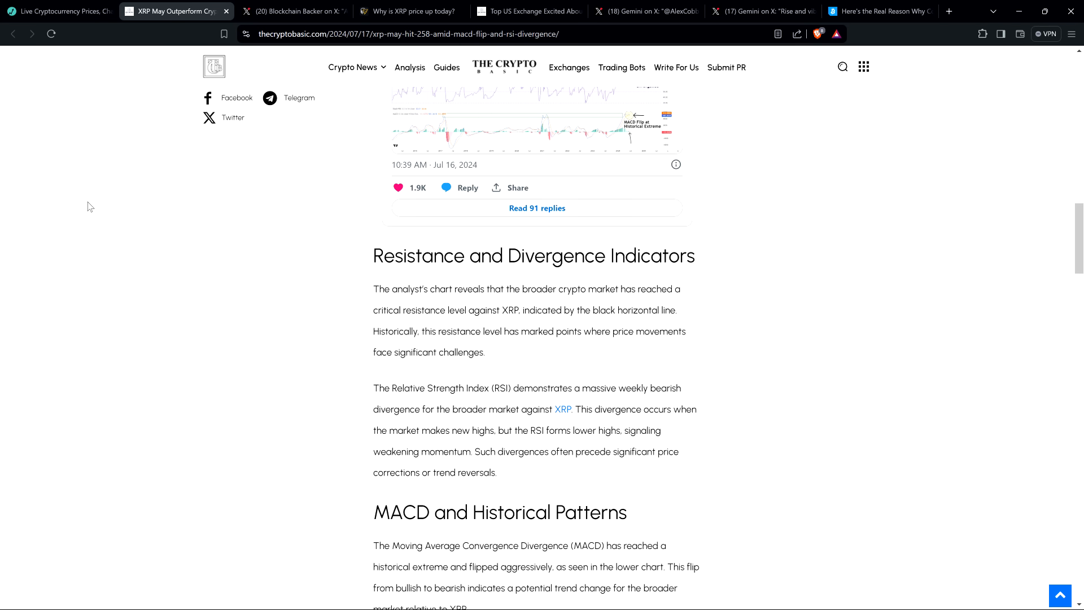
{"action": "scroll", "scroll_direction": "down", "scroll_amount": 3}
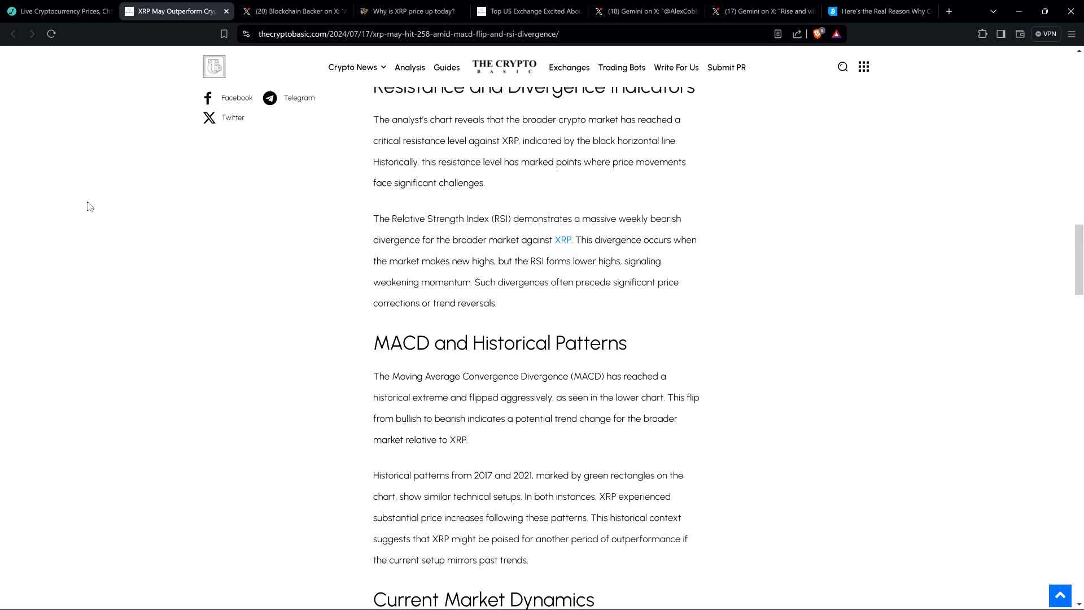
{"action": "scroll", "scroll_direction": "down", "scroll_amount": 3}
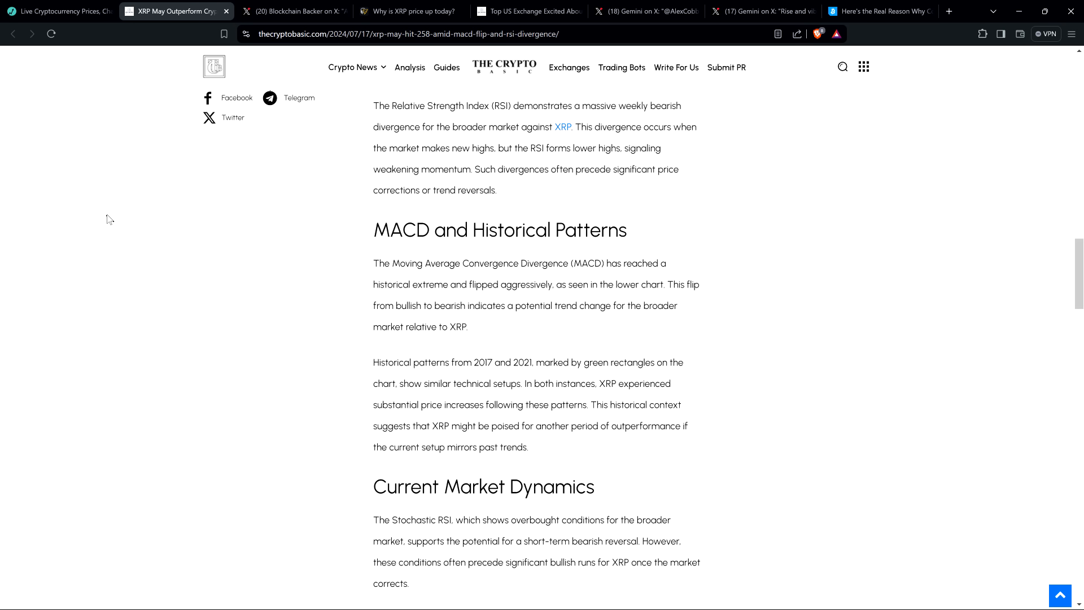
{"action": "mouse_move", "coordinate": [111, 223]}
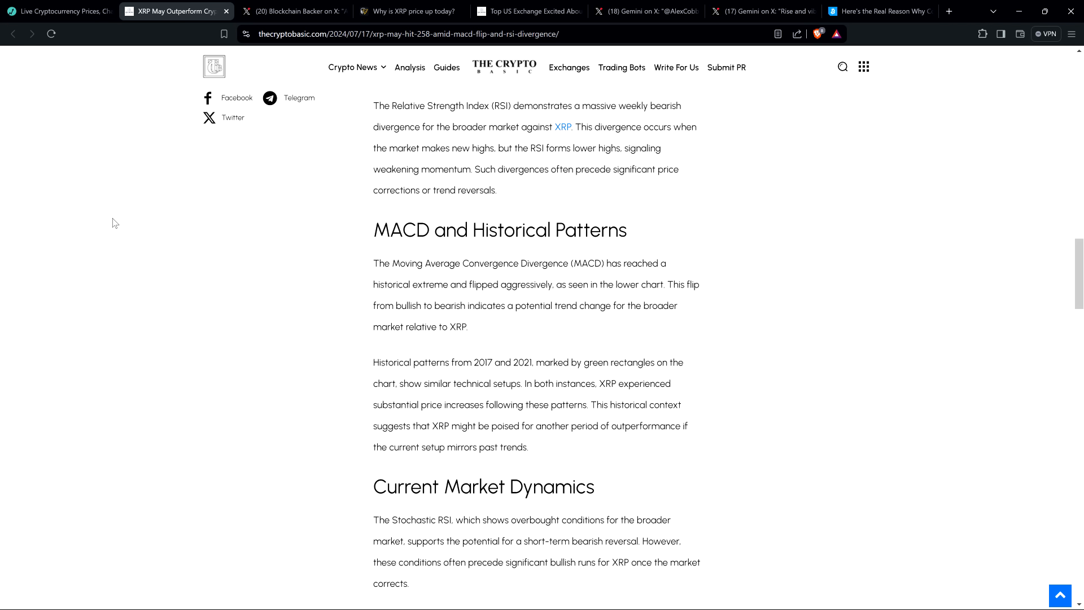
{"action": "mouse_move", "coordinate": [129, 221]}
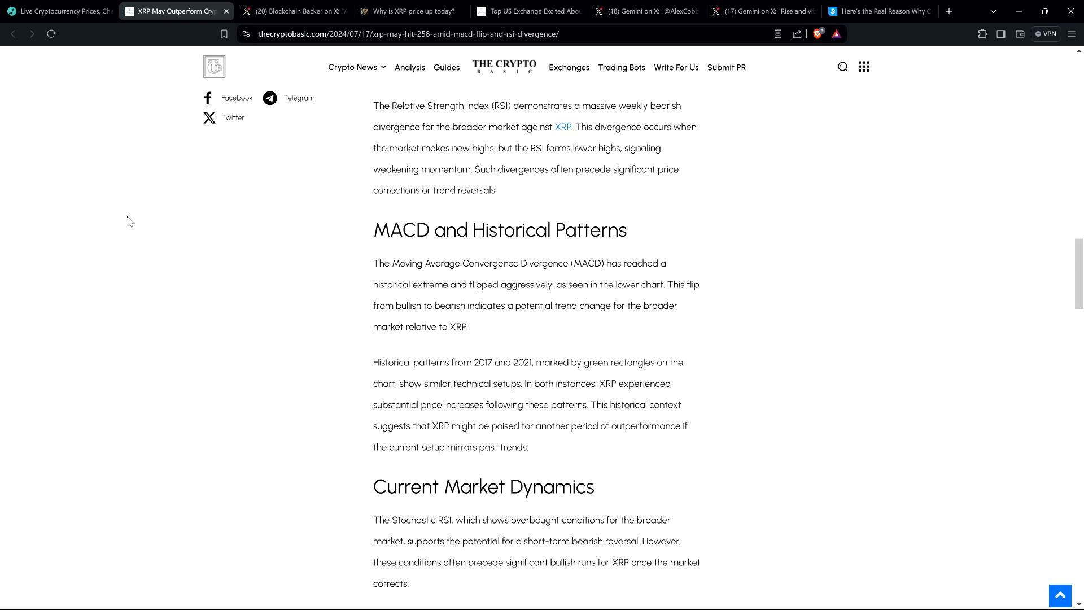
{"action": "mouse_move", "coordinate": [149, 226]}
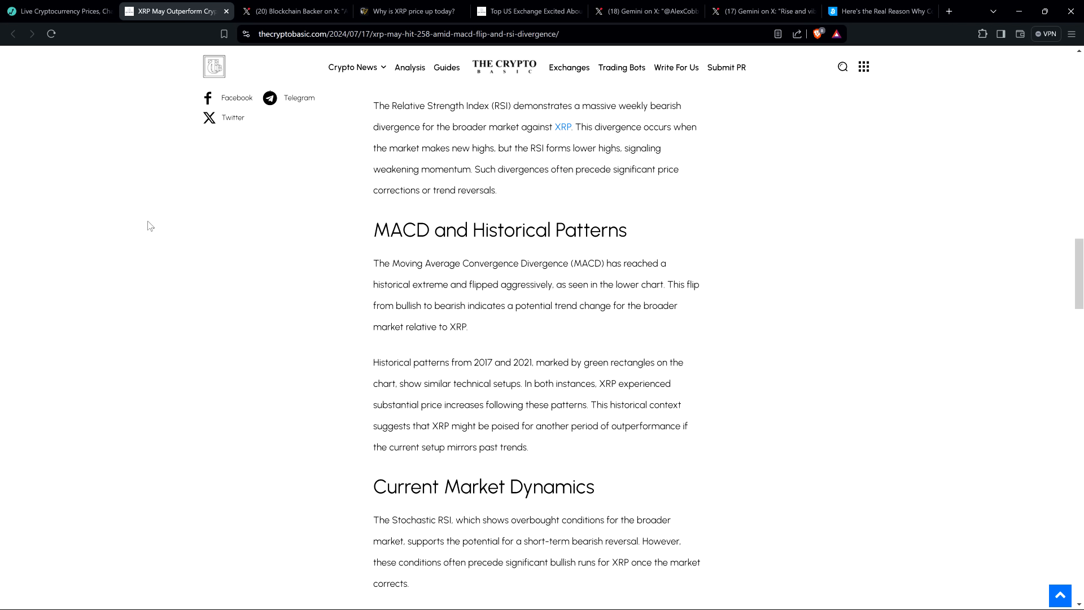
{"action": "mouse_move", "coordinate": [112, 235]}
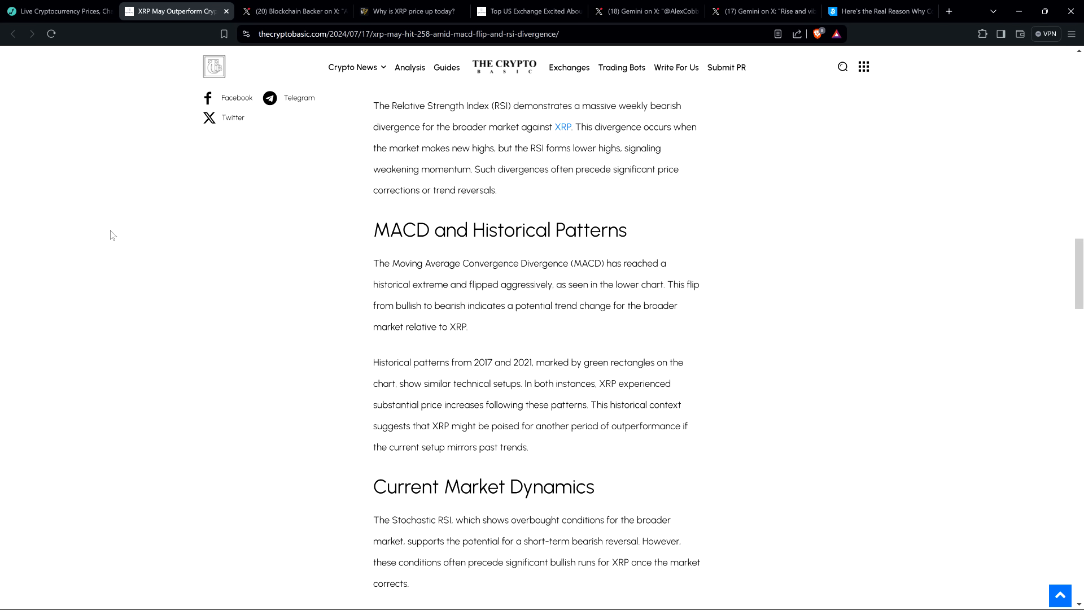
{"action": "mouse_move", "coordinate": [362, 331]}
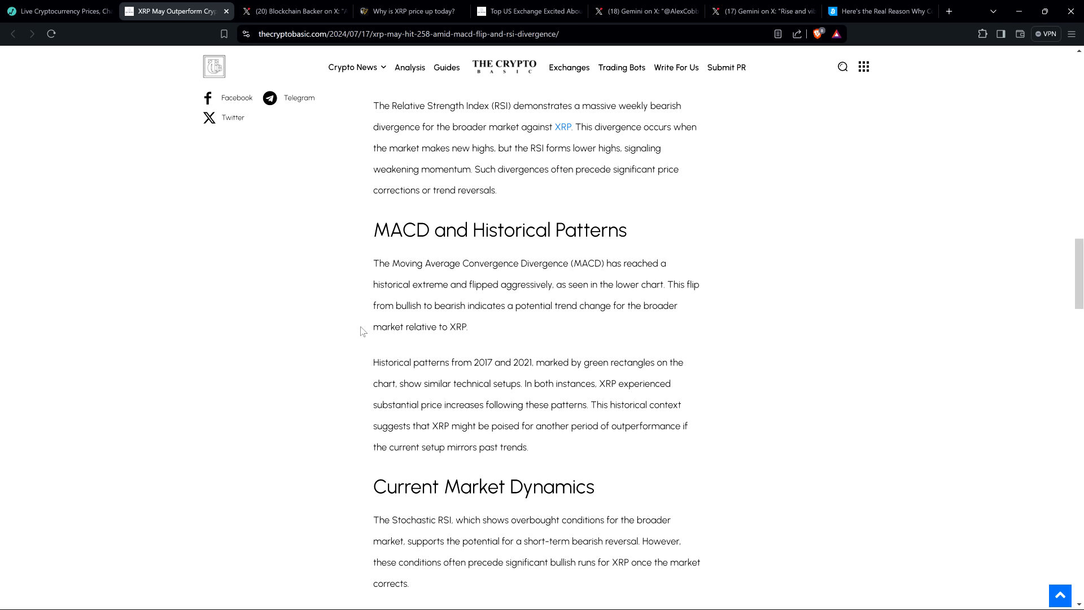
{"action": "mouse_move", "coordinate": [206, 244]}
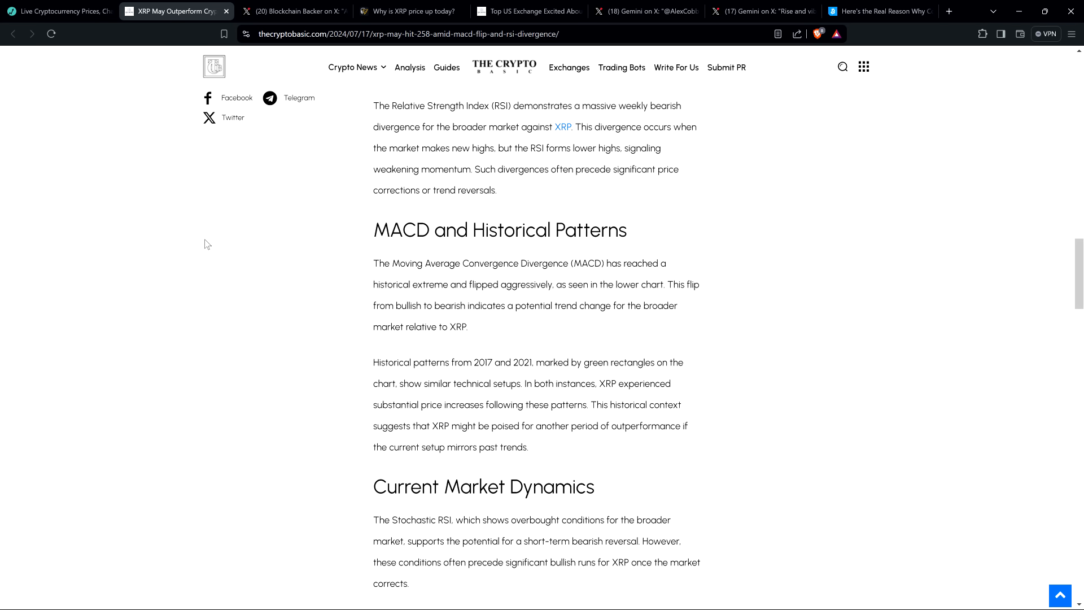
Bring the Current Market Dynamics section with the 2017 and 2021 rally figures into view
{"action": "scroll", "scroll_direction": "down", "scroll_amount": 3}
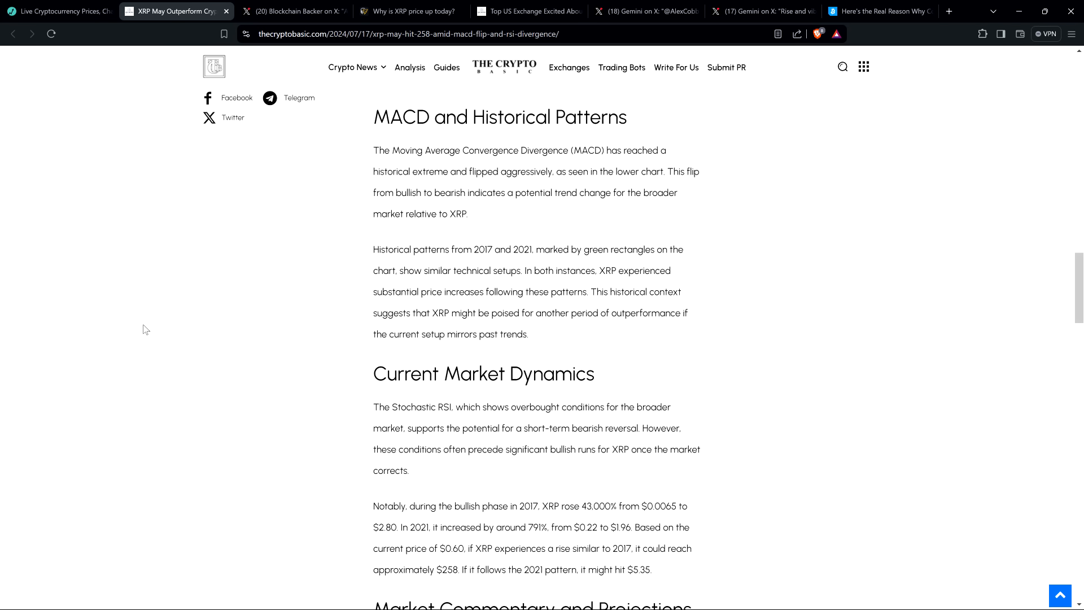
{"action": "mouse_move", "coordinate": [94, 436]}
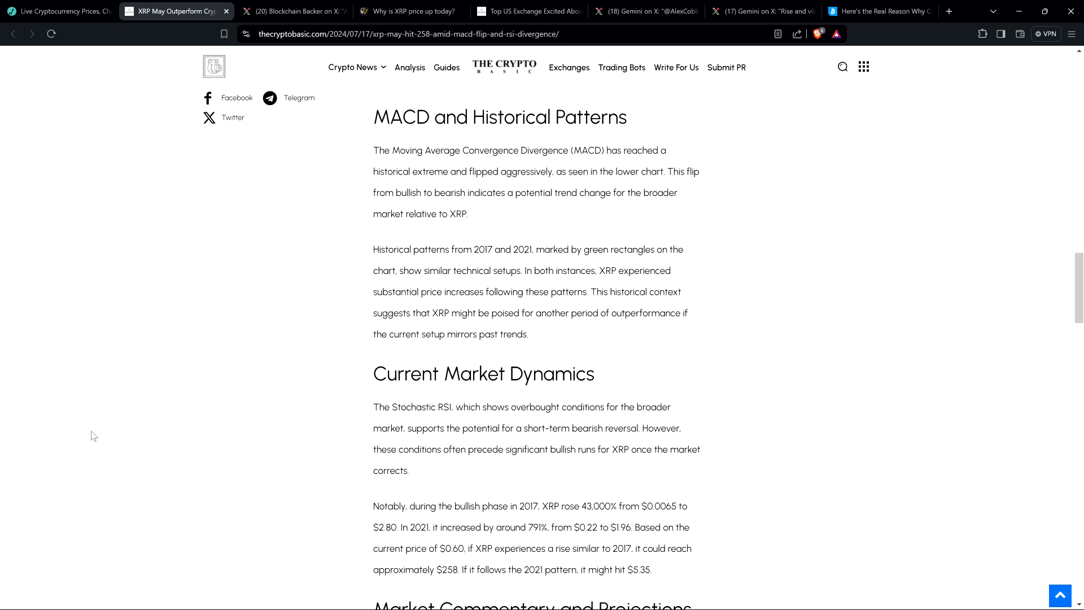
{"action": "mouse_move", "coordinate": [121, 421]}
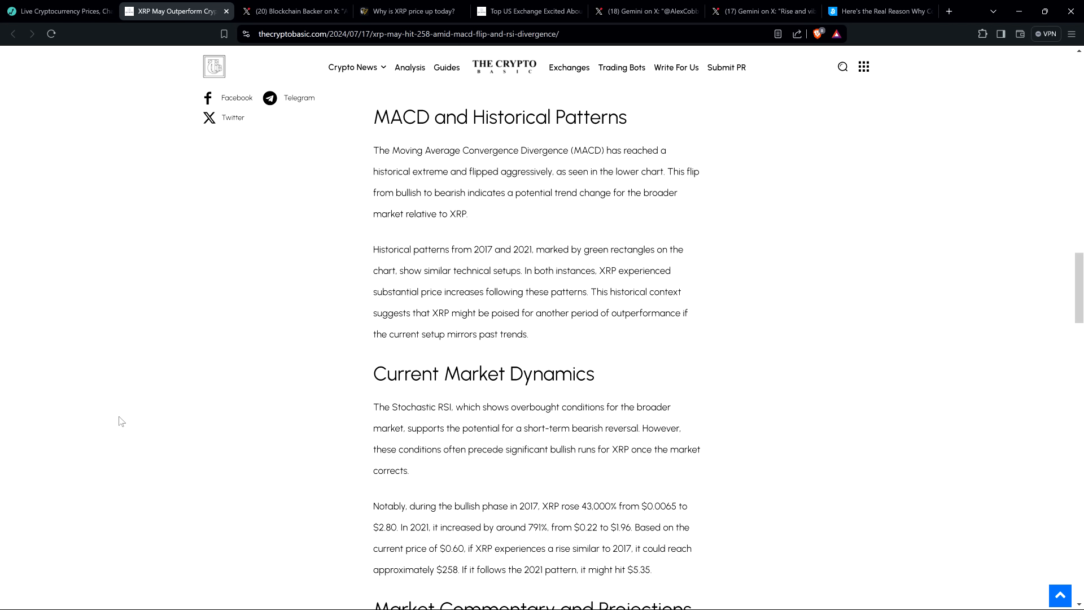
{"action": "mouse_move", "coordinate": [170, 404]}
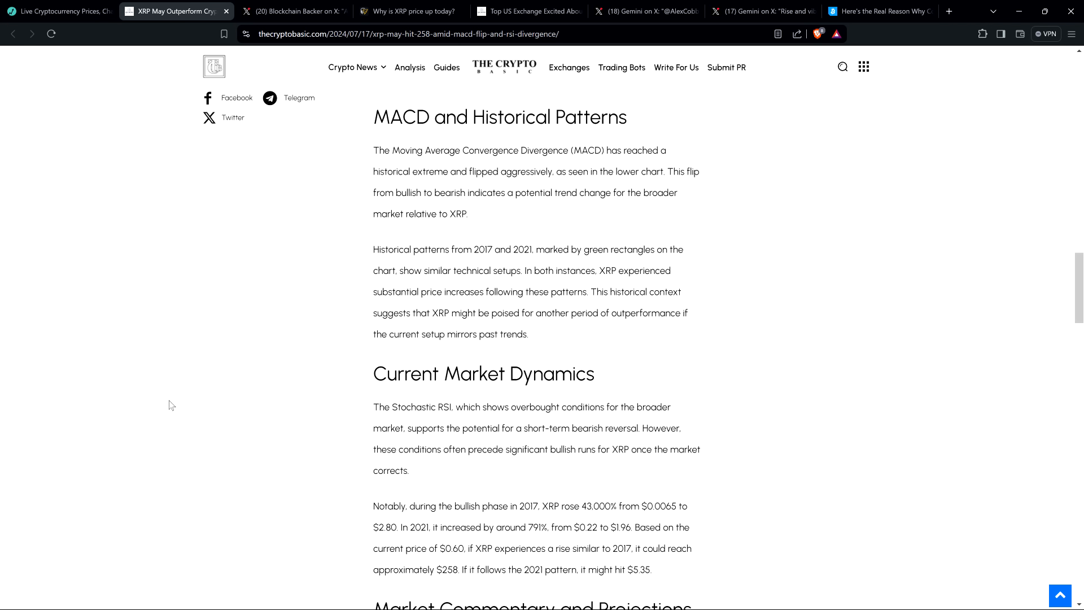
{"action": "mouse_move", "coordinate": [177, 405]}
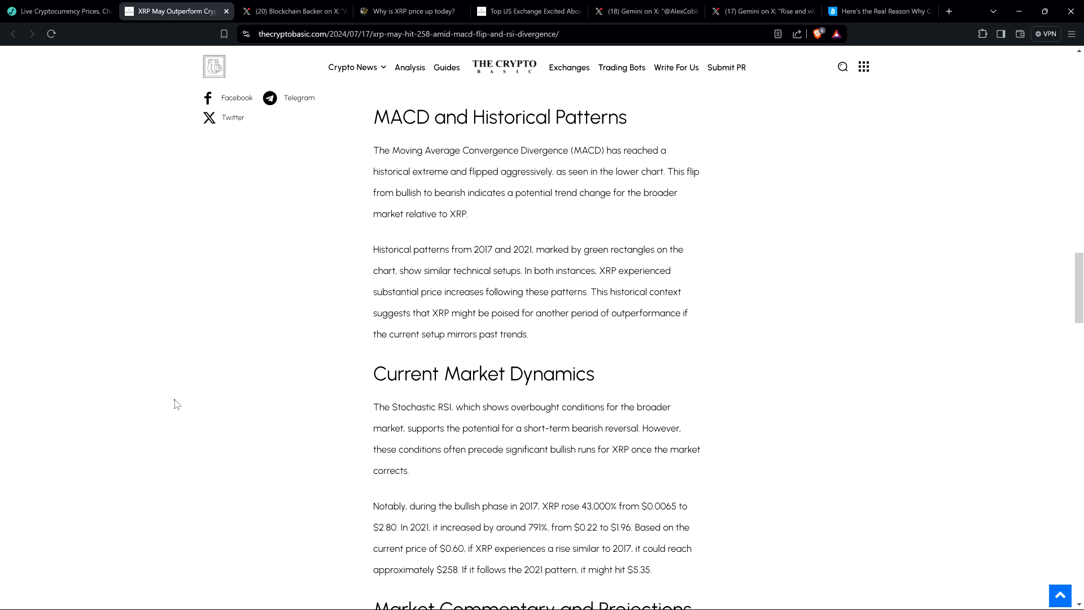
{"action": "mouse_move", "coordinate": [159, 270]}
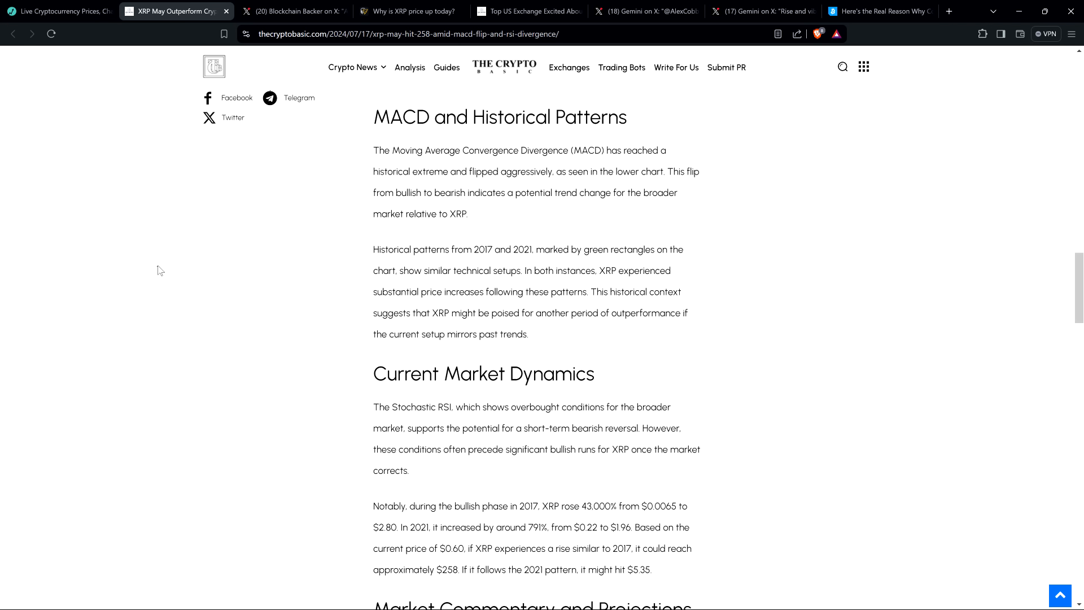
{"action": "mouse_move", "coordinate": [131, 219]}
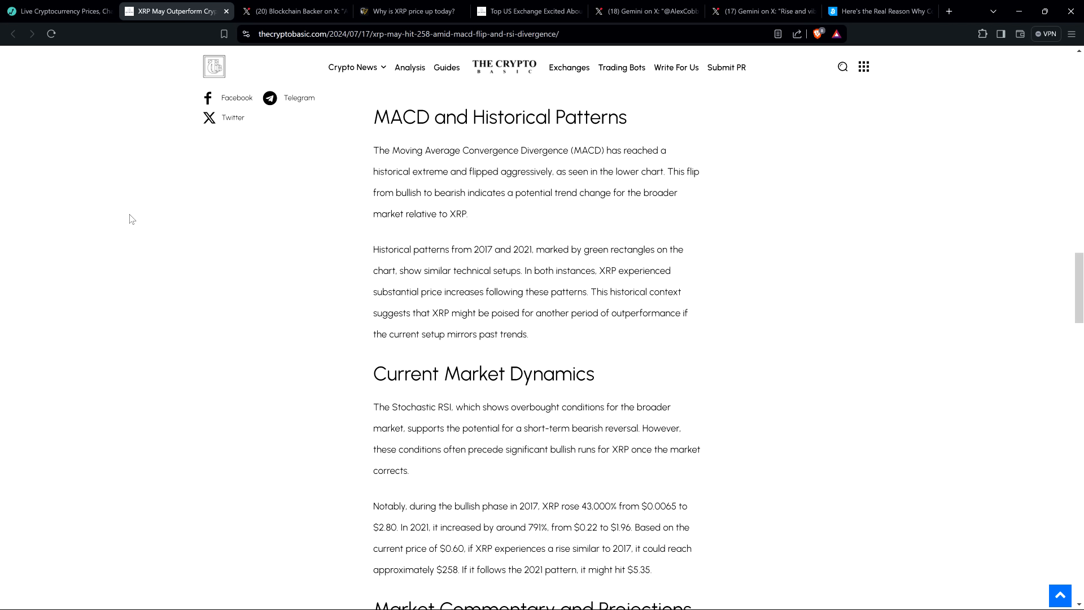
{"action": "mouse_move", "coordinate": [137, 237]}
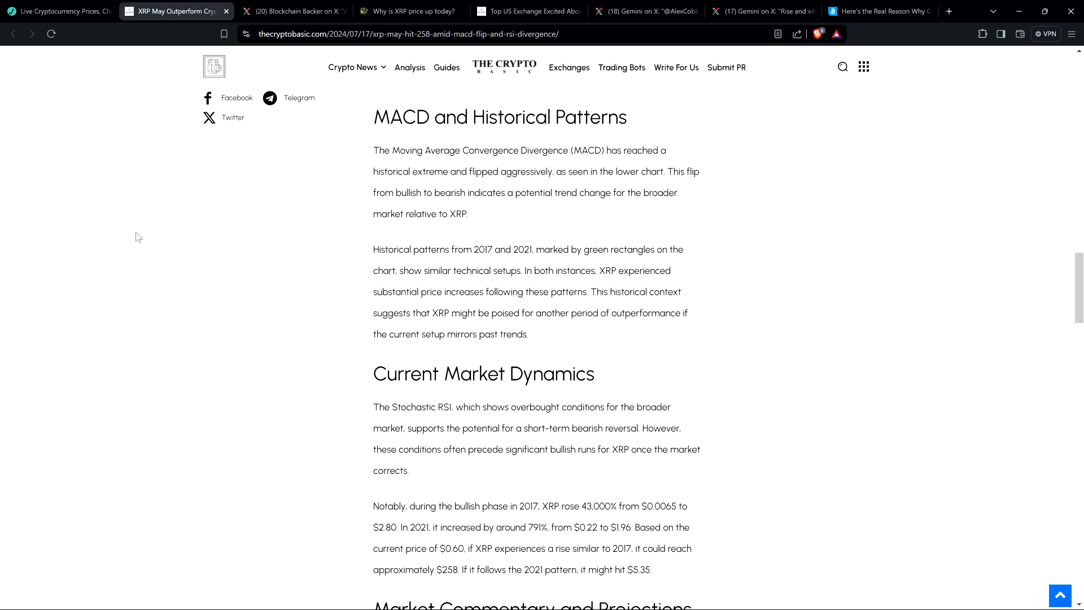
{"action": "mouse_move", "coordinate": [136, 240]}
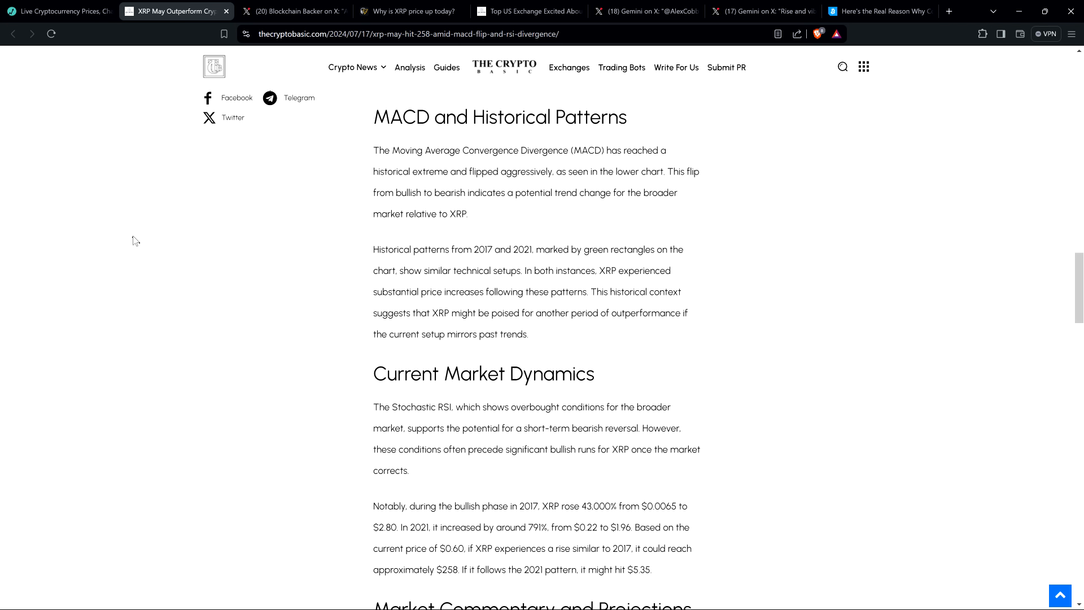
{"action": "mouse_move", "coordinate": [140, 242]}
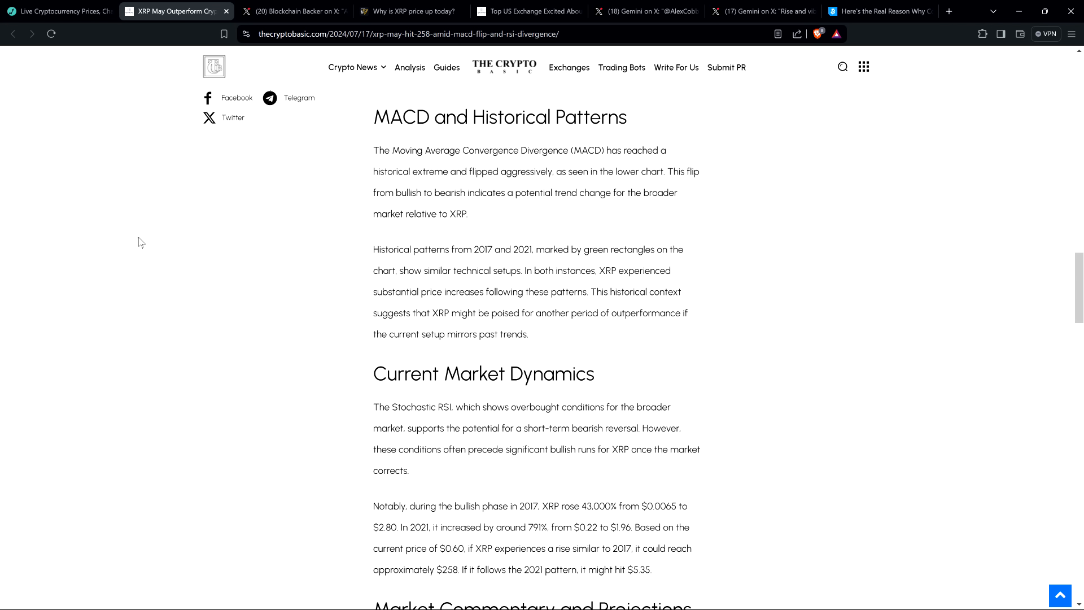
{"action": "mouse_move", "coordinate": [131, 224]}
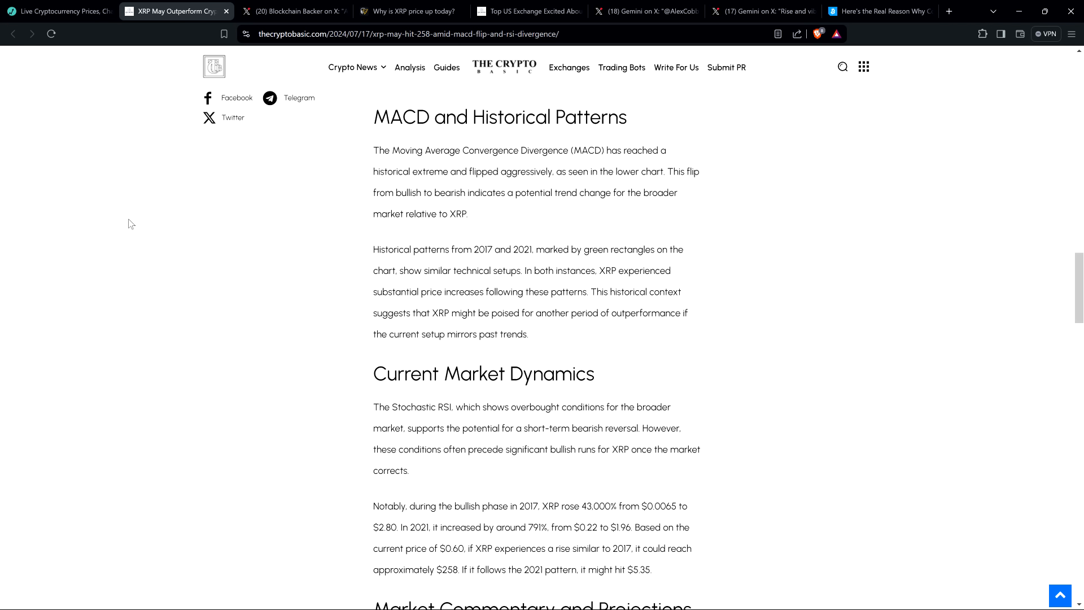
{"action": "mouse_move", "coordinate": [217, 181]}
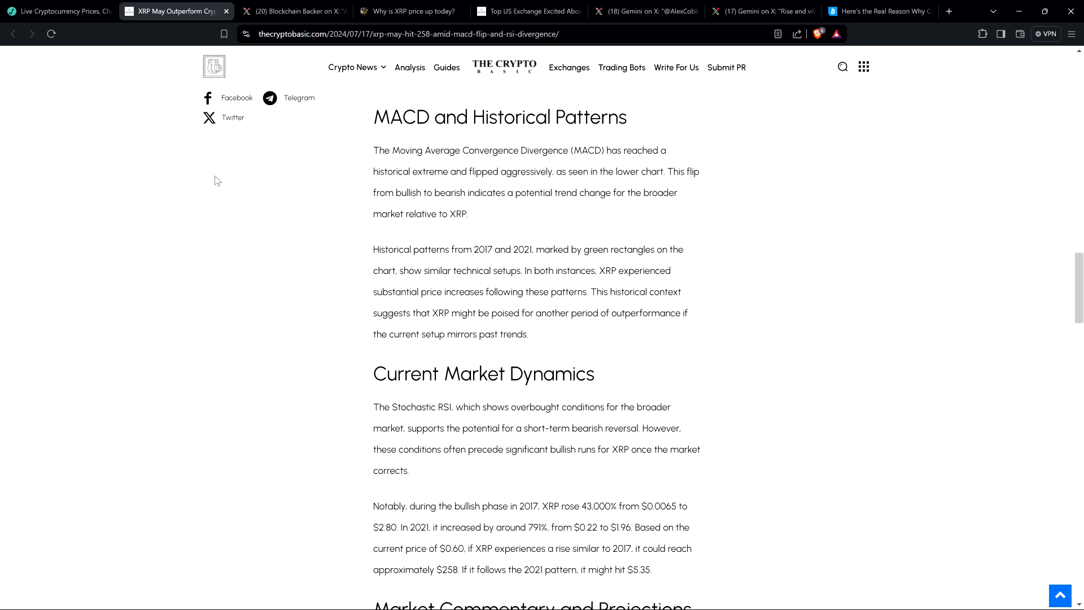
{"action": "scroll", "scroll_direction": "down", "scroll_amount": 3}
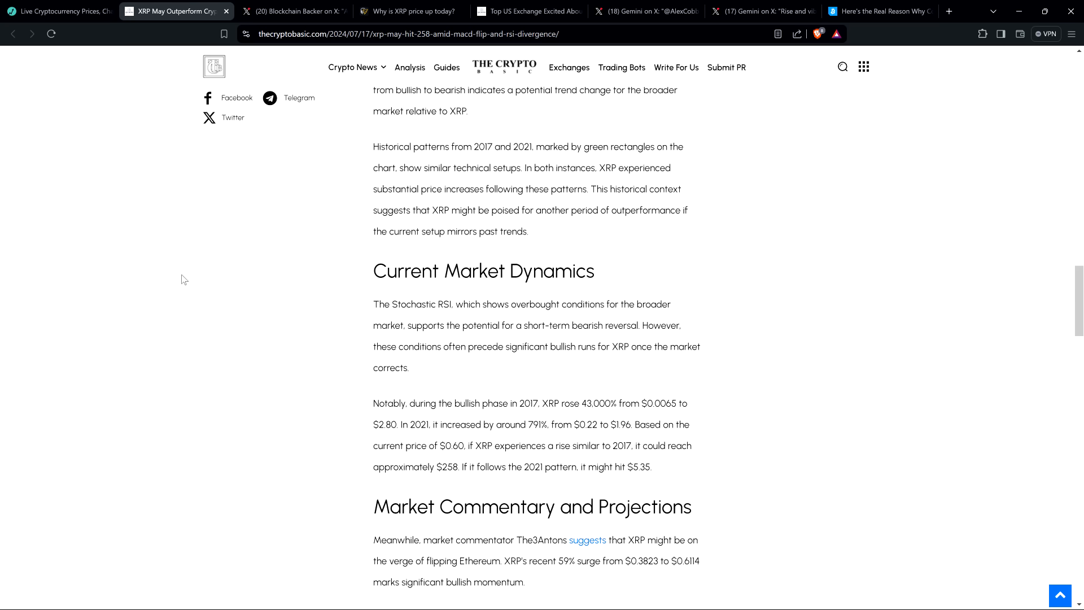
{"action": "scroll", "scroll_direction": "down", "scroll_amount": 3}
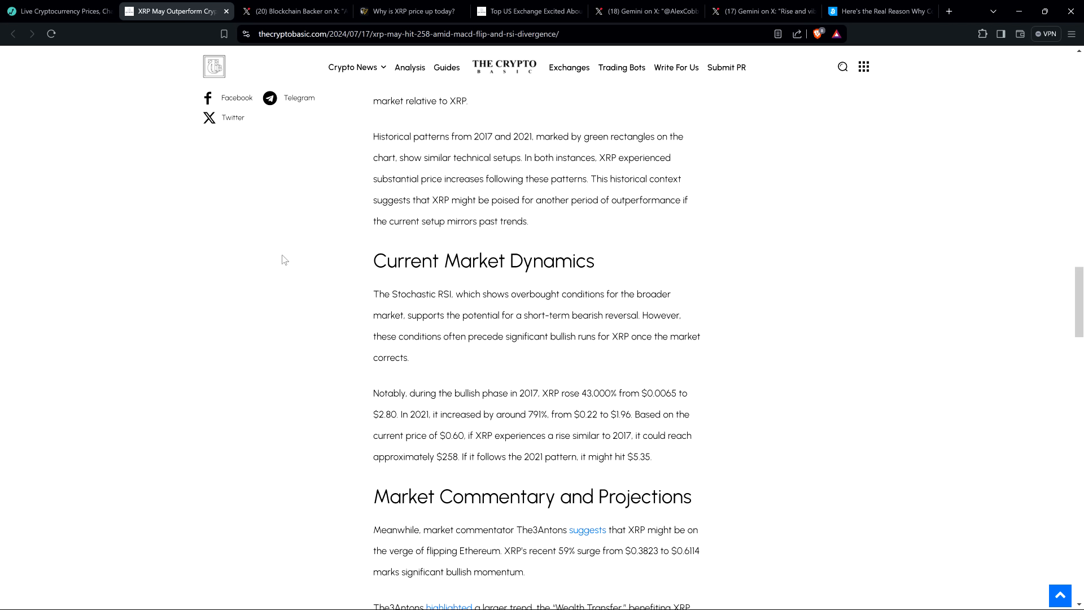
{"action": "mouse_move", "coordinate": [184, 244]}
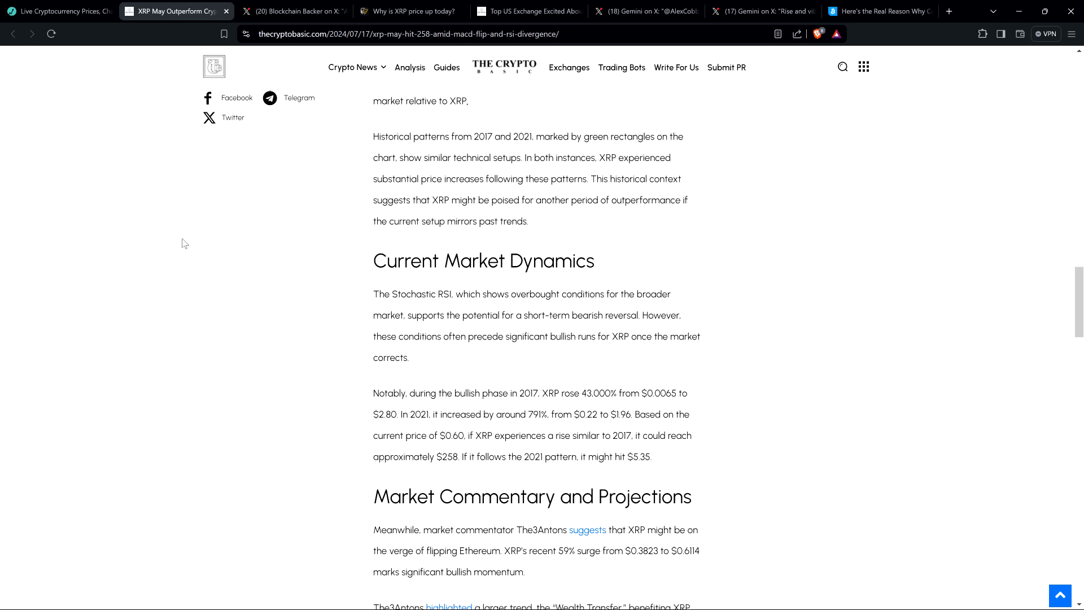
{"action": "mouse_move", "coordinate": [184, 251]}
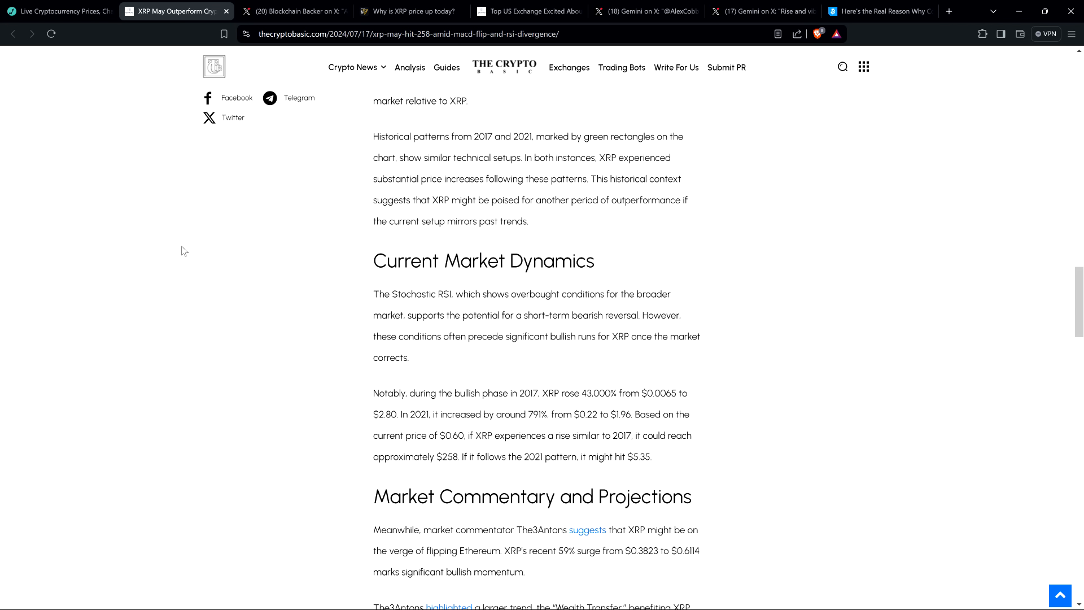
{"action": "mouse_move", "coordinate": [201, 255]}
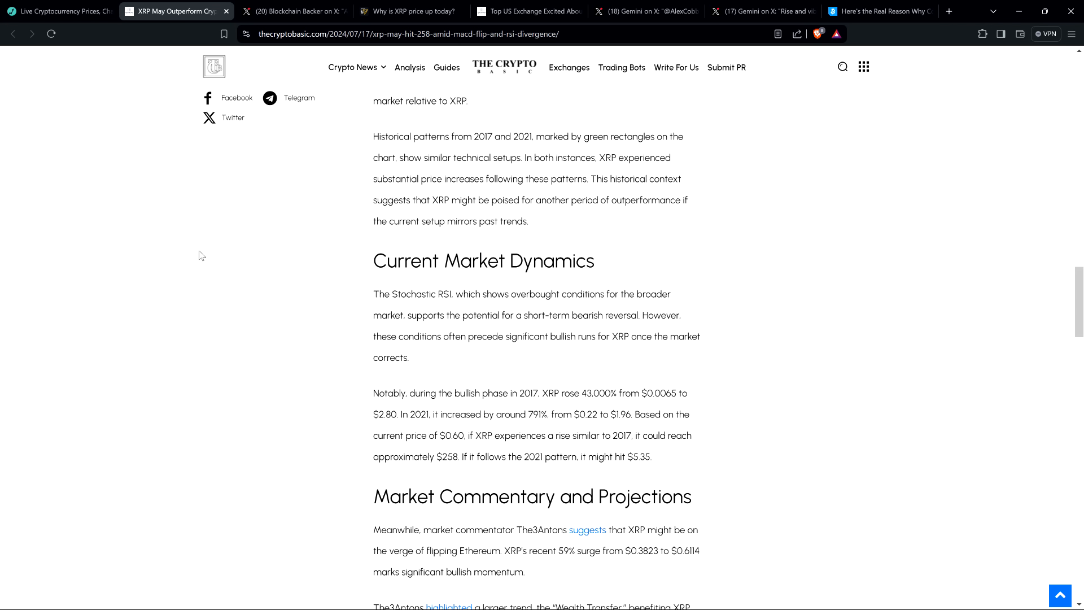
{"action": "mouse_move", "coordinate": [170, 204]}
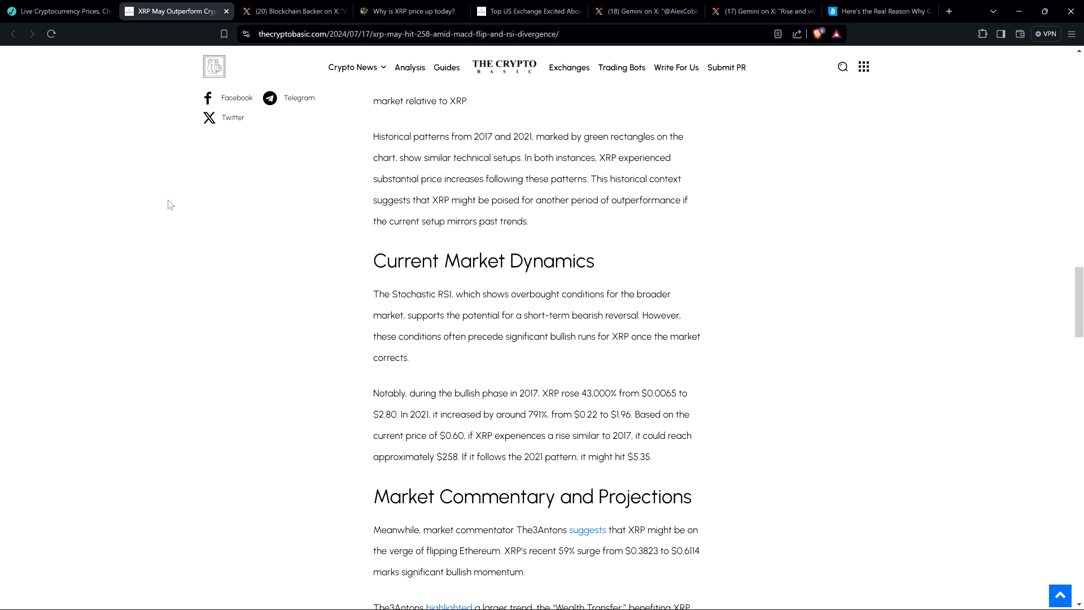
{"action": "mouse_move", "coordinate": [156, 207]}
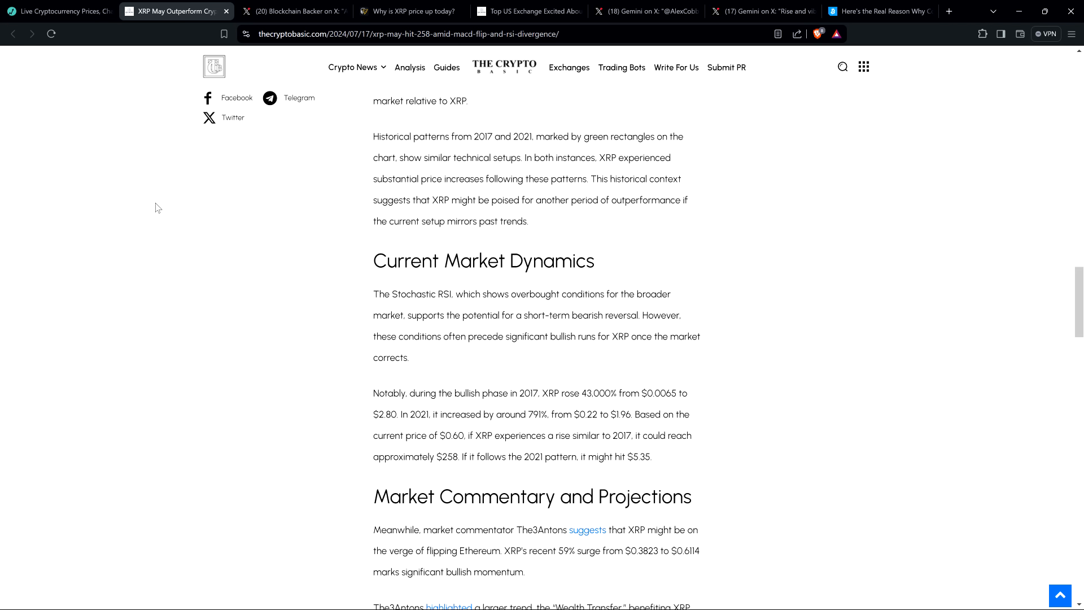
{"action": "mouse_move", "coordinate": [142, 248]}
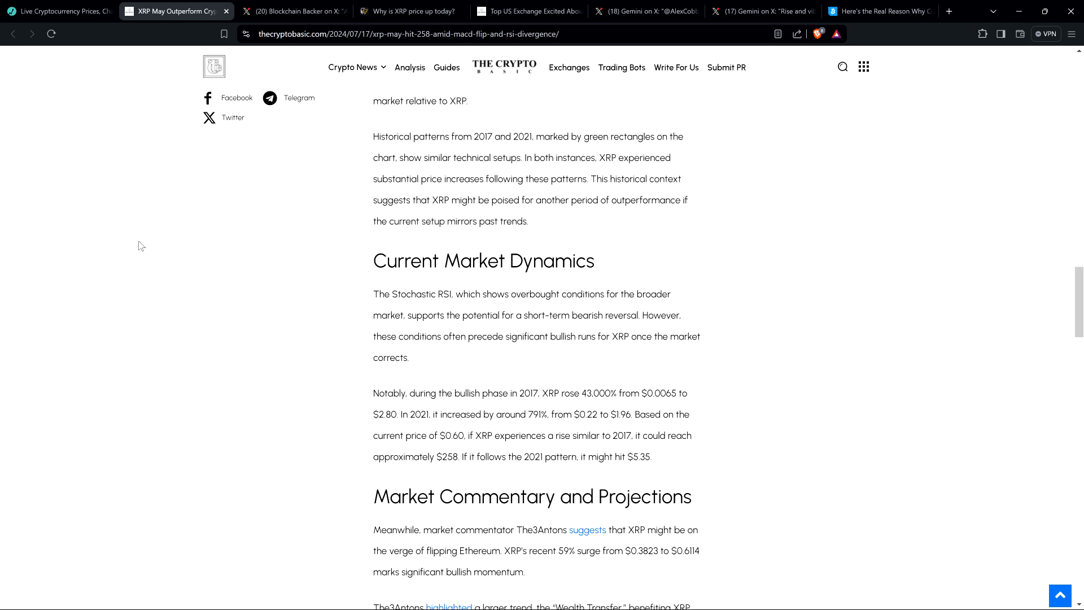
{"action": "mouse_move", "coordinate": [141, 244]}
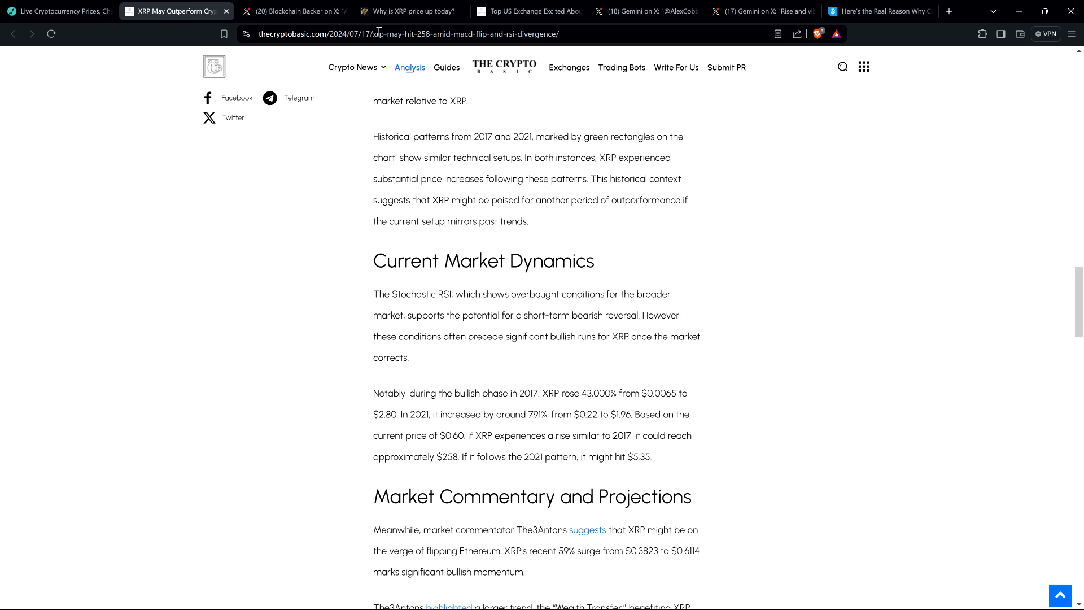
Switch to Blockchain Backer's X post with the TOTAL vs XRPUSD weekly divergence chart
{"action": "left_click", "coordinate": [294, 12]}
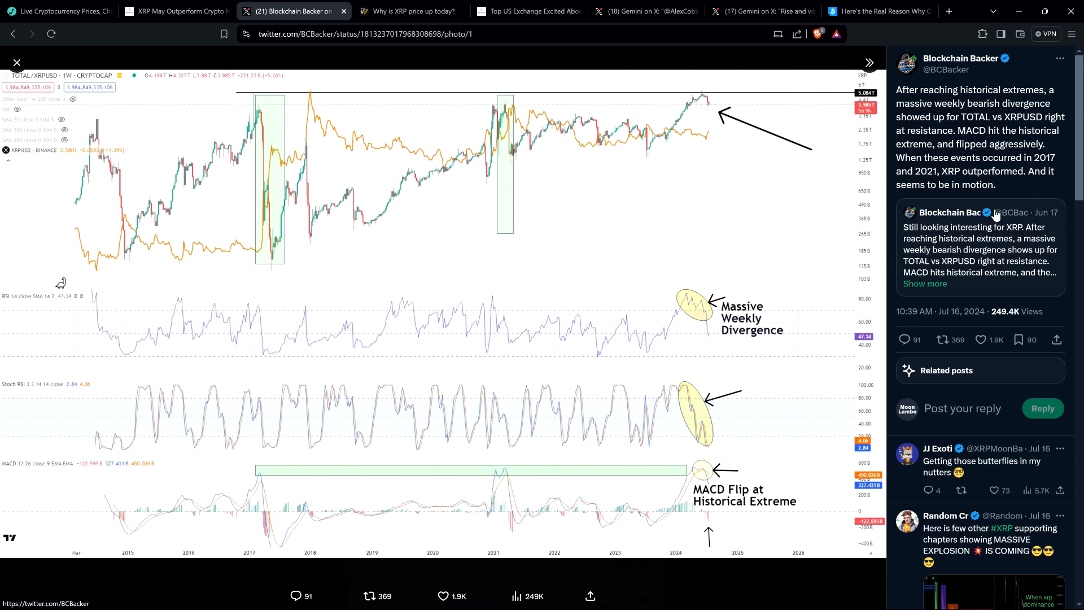
{"action": "mouse_move", "coordinate": [1036, 74]}
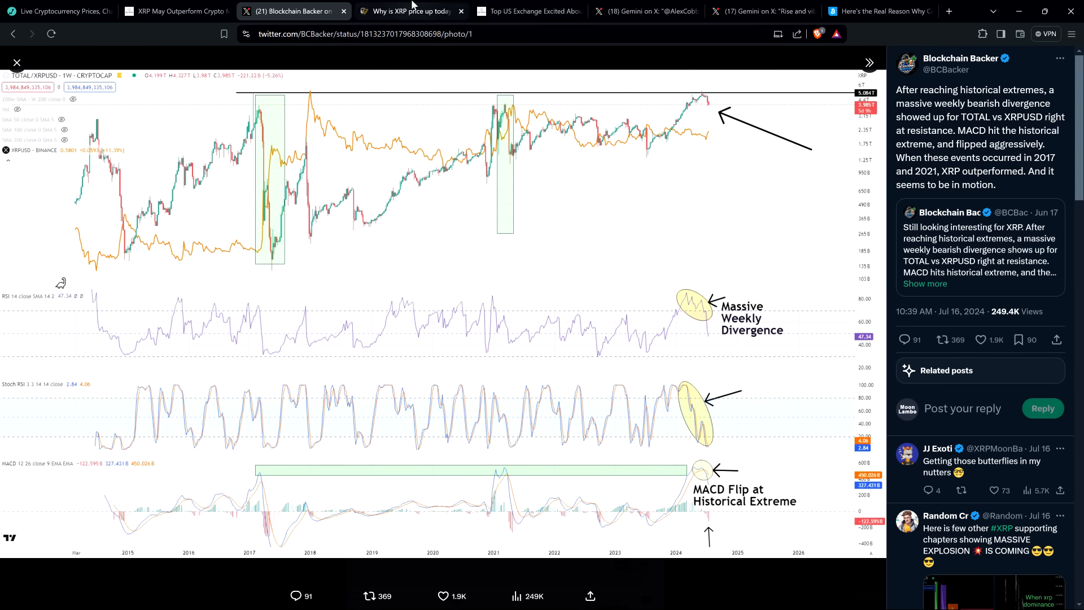
Reopen Cointelegraph's 'Why is XRP price up today?' and read to its Google Trends retail-interest section
{"action": "left_click", "coordinate": [408, 12]}
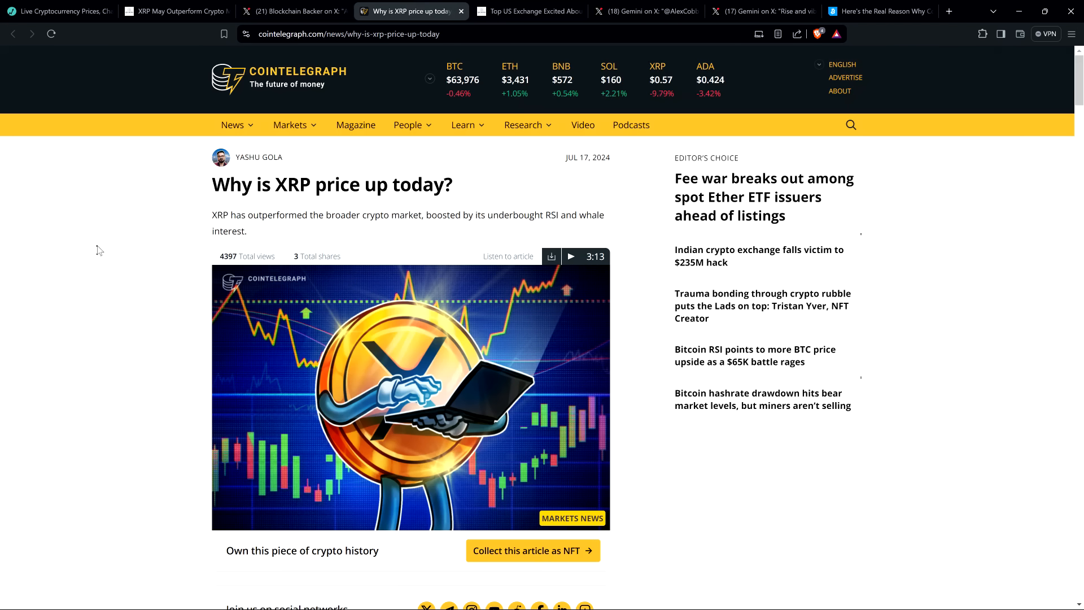
{"action": "mouse_move", "coordinate": [144, 272]}
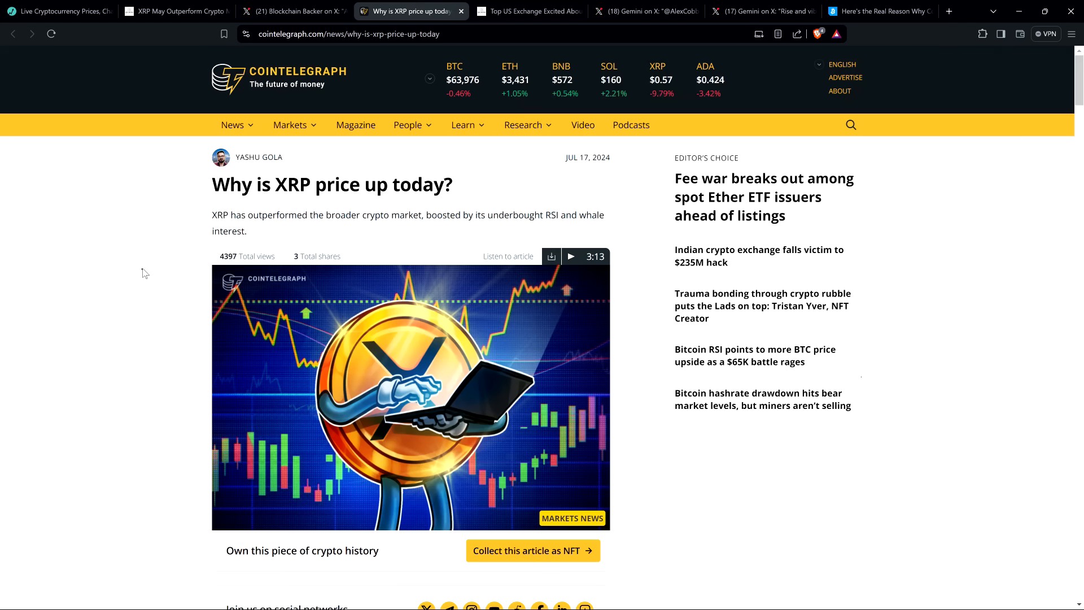
{"action": "mouse_move", "coordinate": [120, 267]}
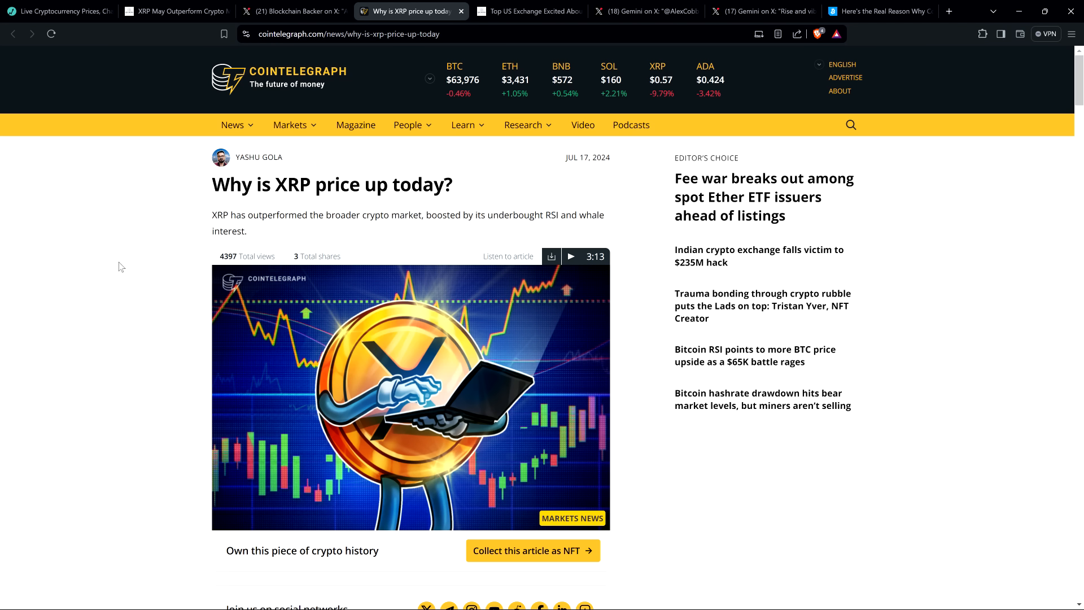
{"action": "mouse_move", "coordinate": [104, 298]}
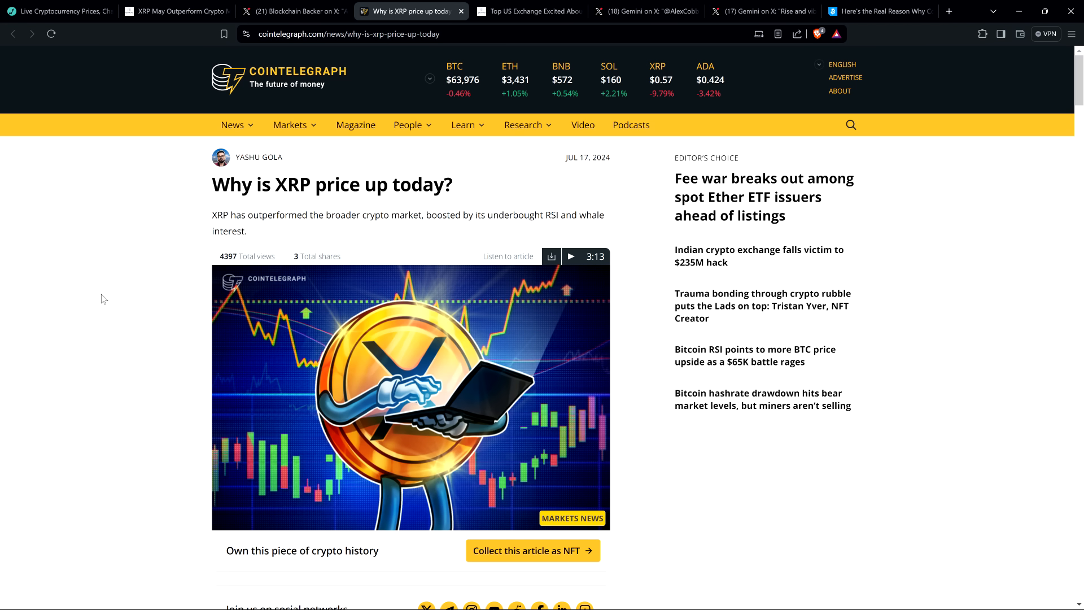
{"action": "mouse_move", "coordinate": [44, 259]}
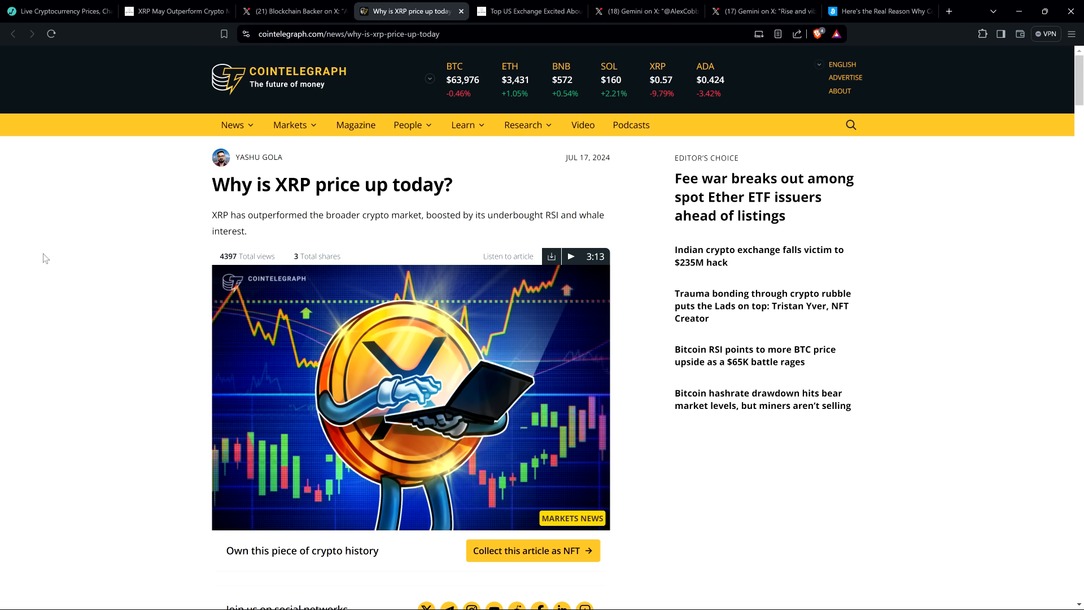
{"action": "mouse_move", "coordinate": [77, 258]}
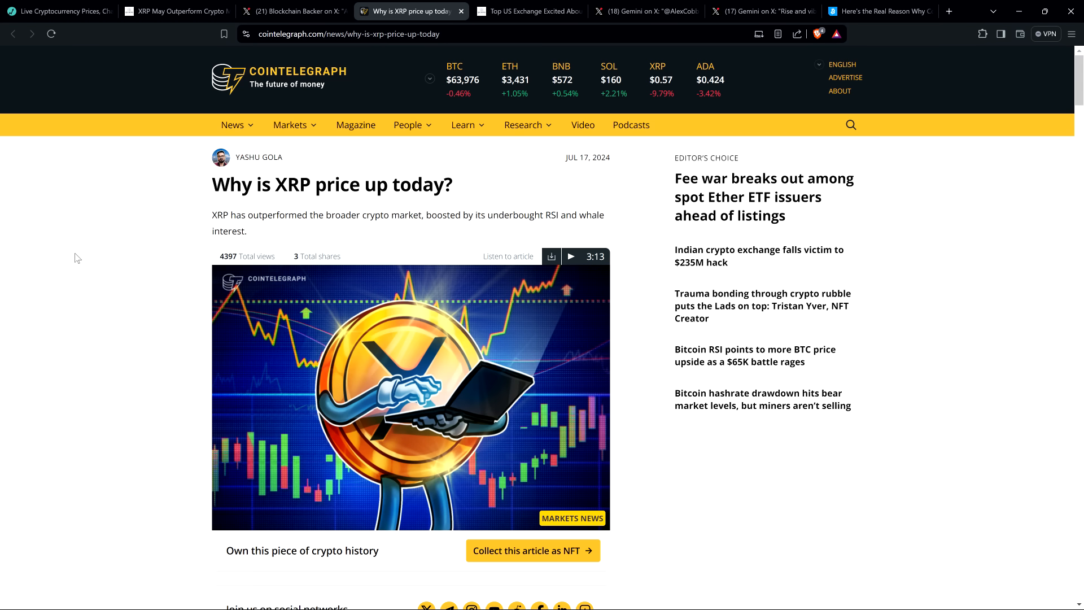
{"action": "mouse_move", "coordinate": [79, 283]}
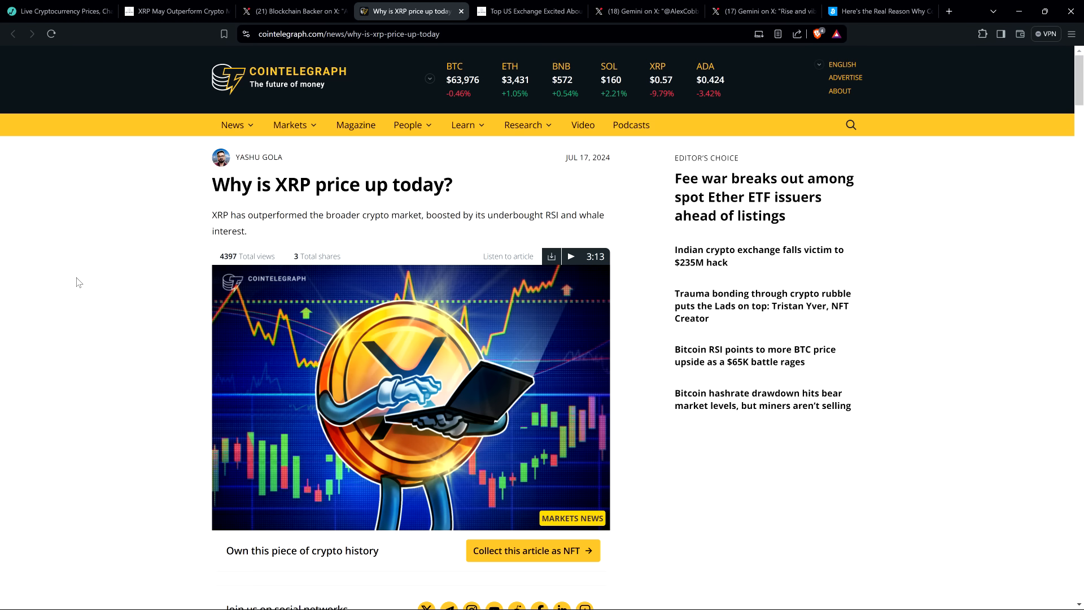
{"action": "scroll", "scroll_direction": "down", "scroll_amount": 3}
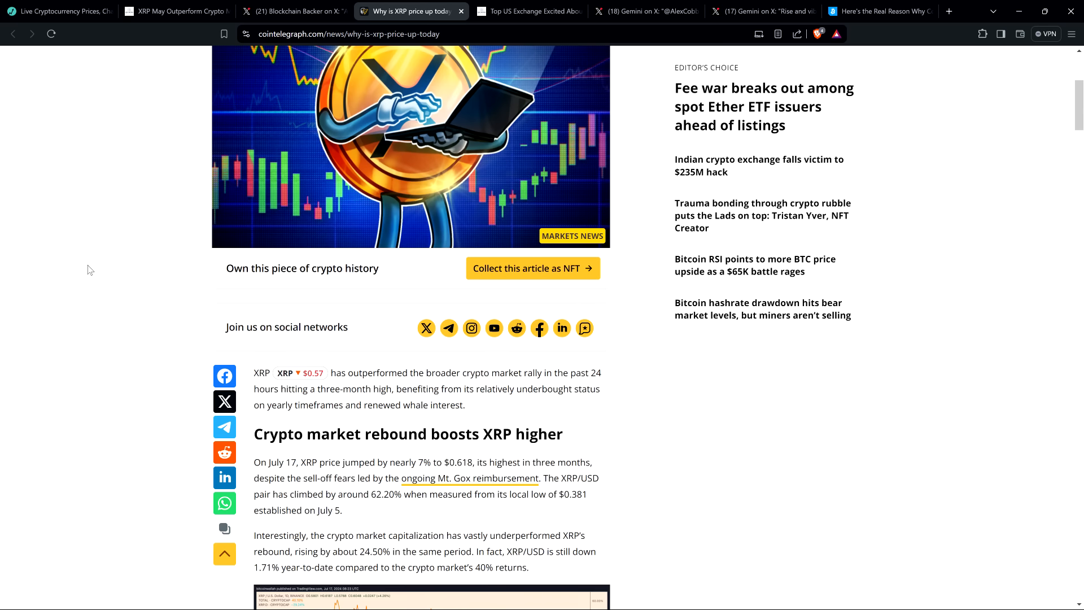
{"action": "scroll", "scroll_direction": "down", "scroll_amount": 3}
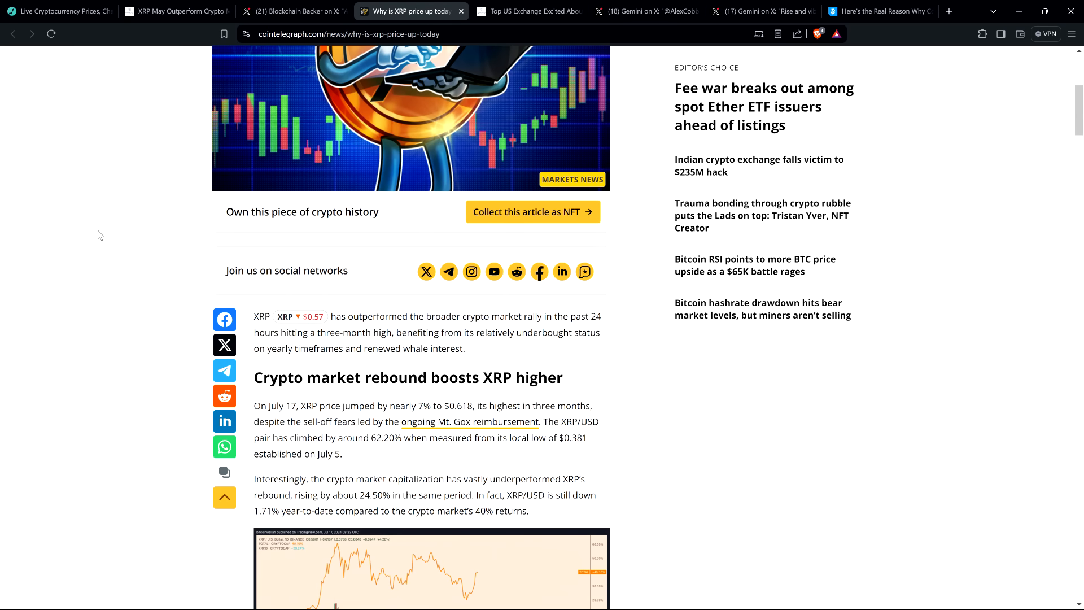
{"action": "scroll", "scroll_direction": "down", "scroll_amount": 3}
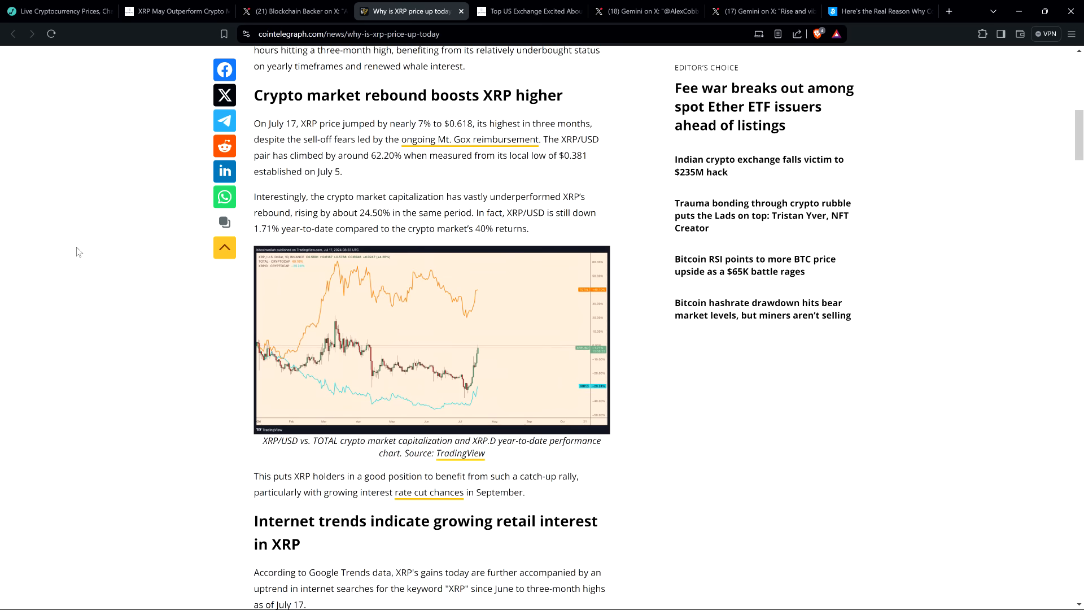
{"action": "scroll", "scroll_direction": "down", "scroll_amount": 3}
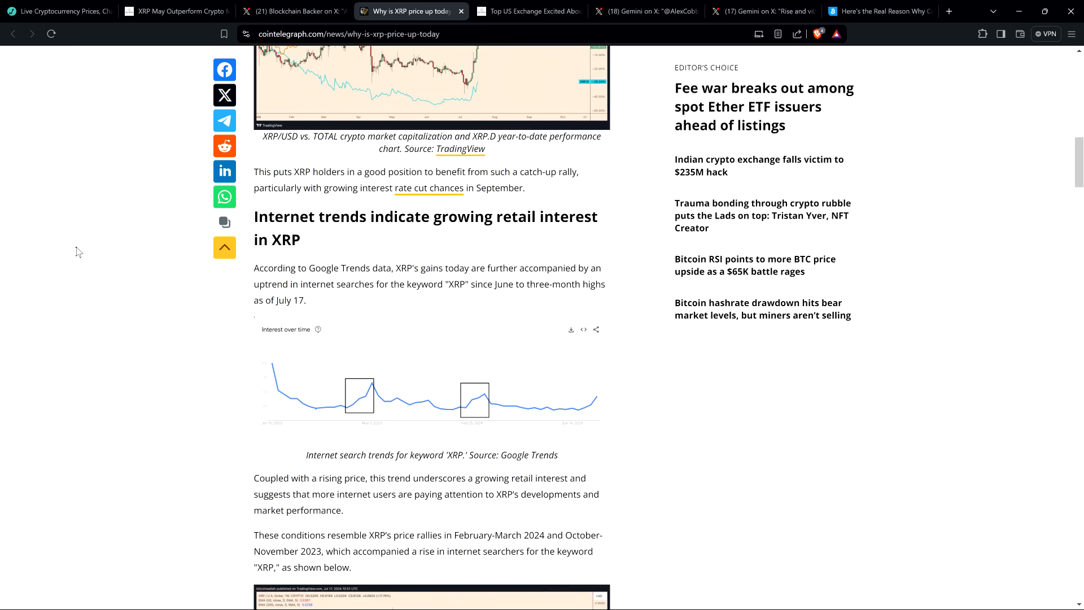
{"action": "scroll", "scroll_direction": "down", "scroll_amount": 3}
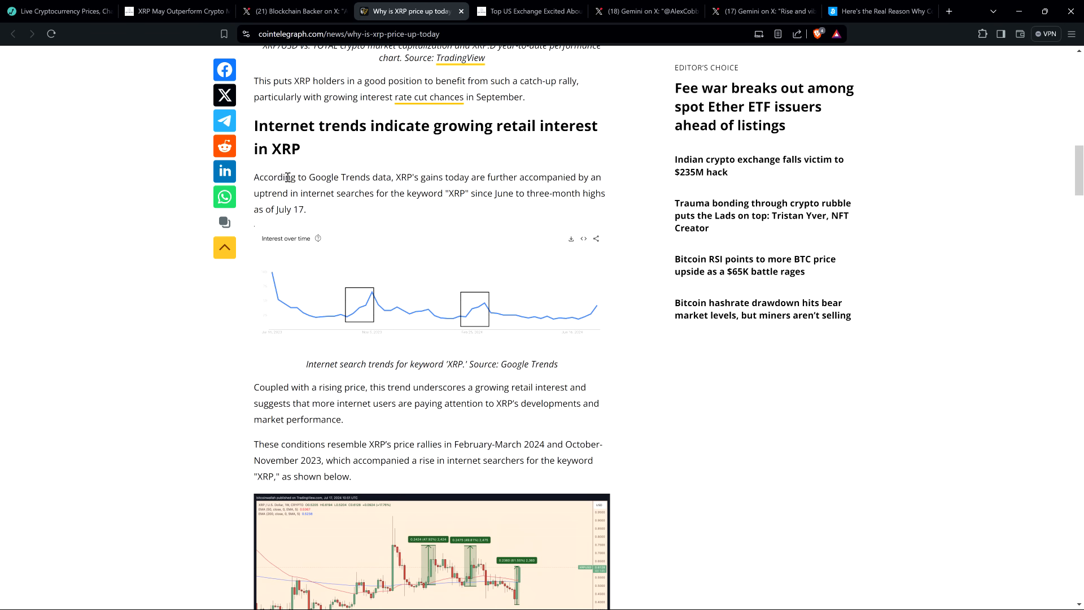
{"action": "mouse_move", "coordinate": [127, 166]}
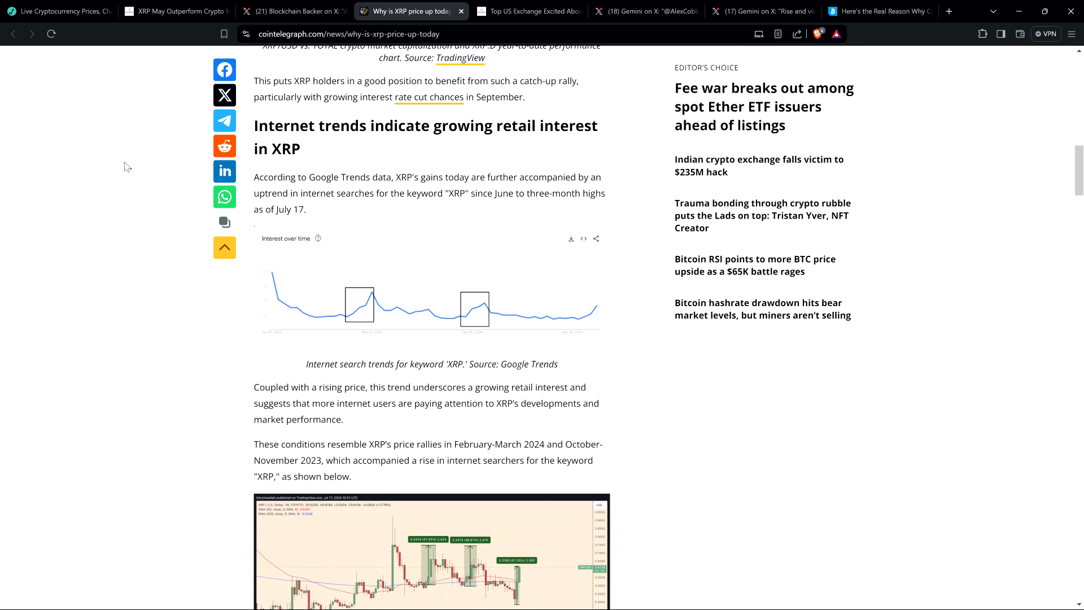
{"action": "mouse_move", "coordinate": [111, 174]}
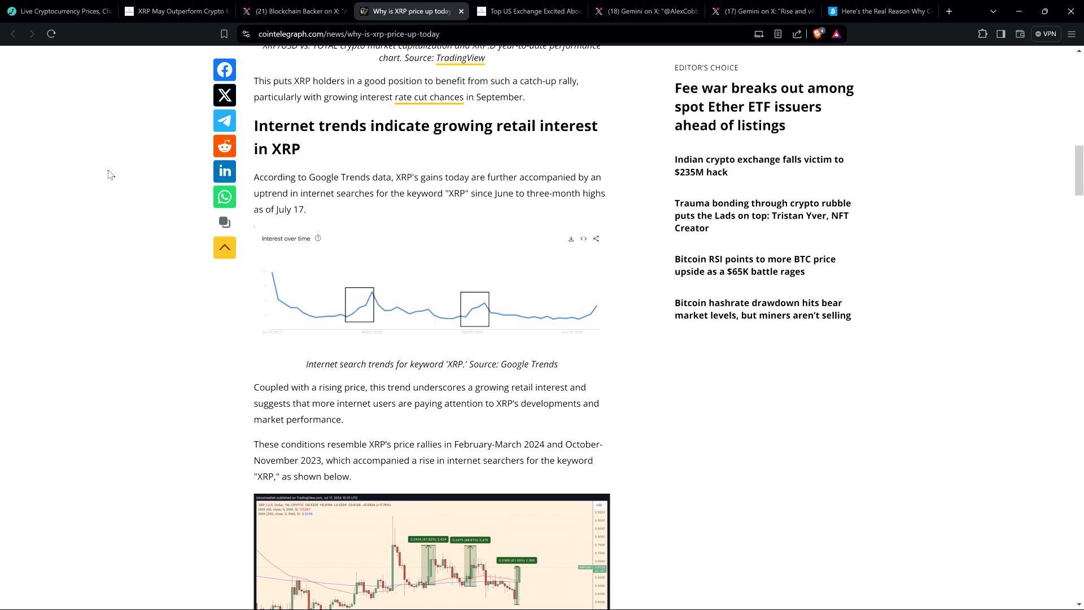
{"action": "mouse_move", "coordinate": [112, 169]}
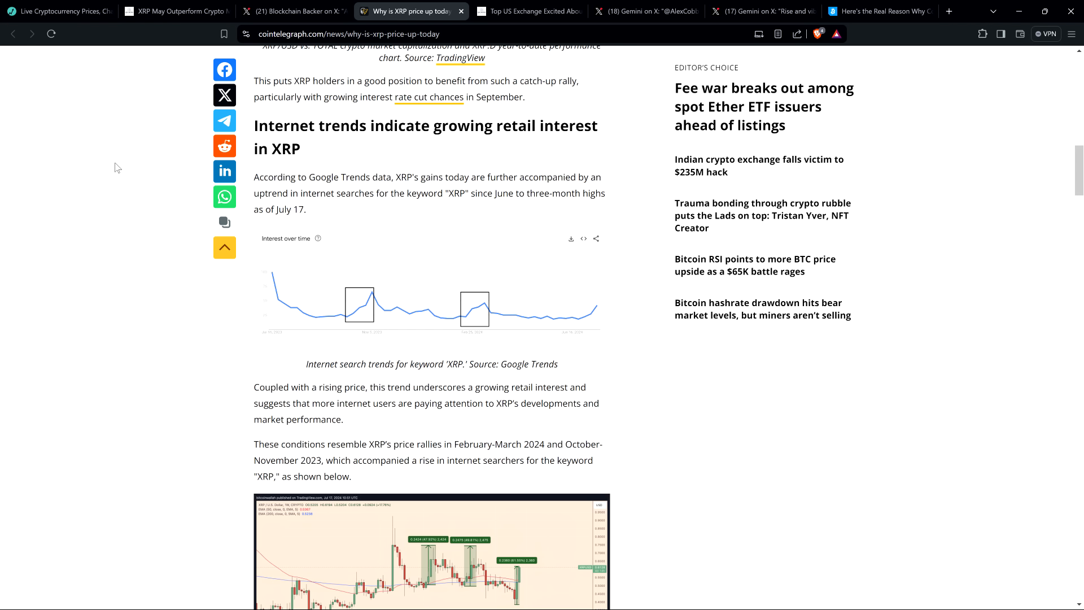
{"action": "mouse_move", "coordinate": [113, 171]}
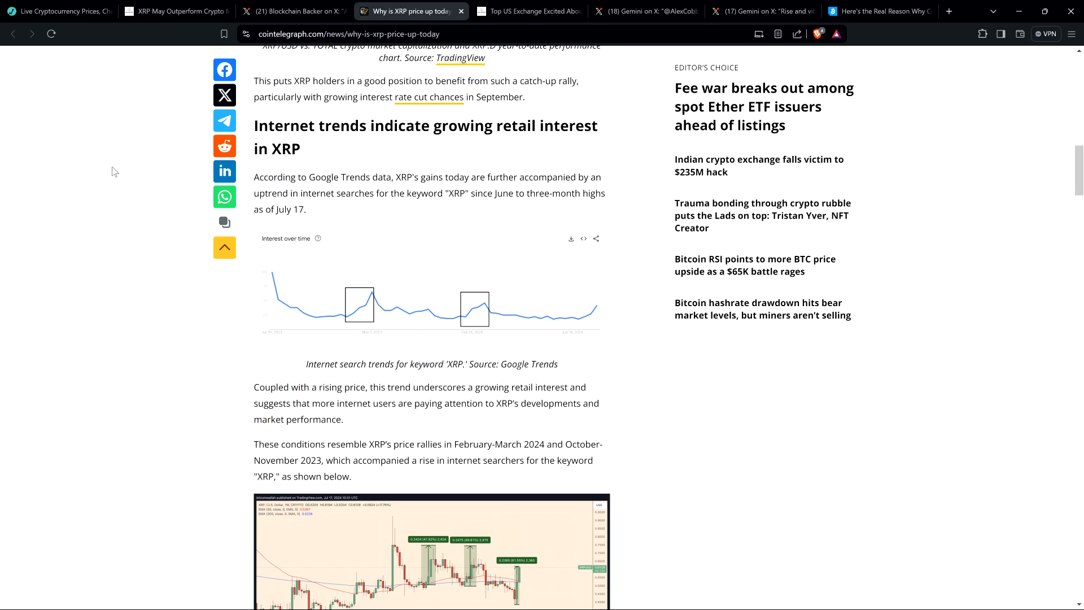
{"action": "mouse_move", "coordinate": [69, 202]}
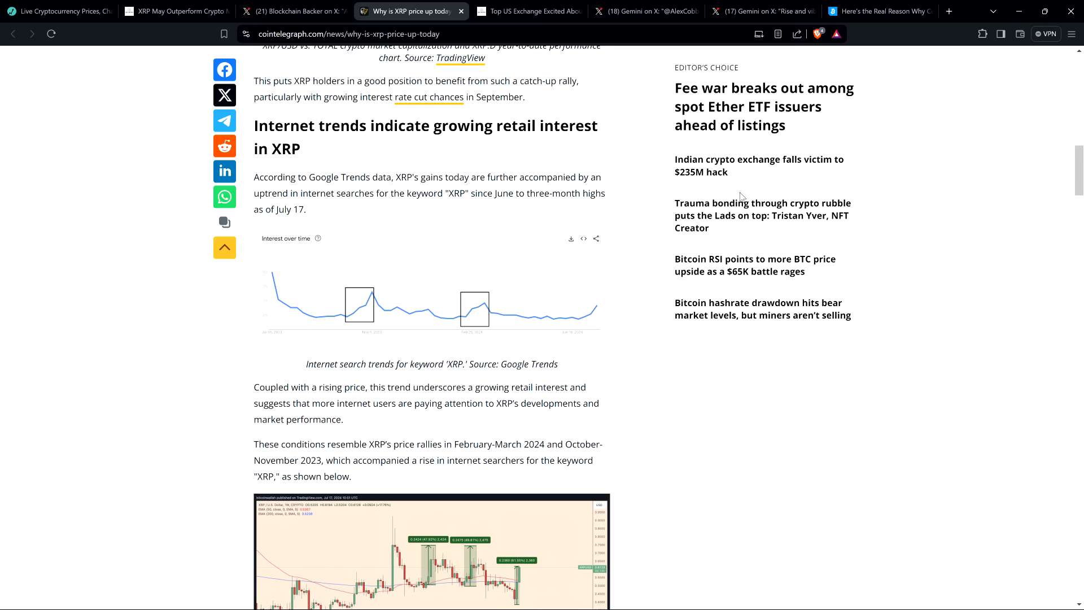
{"action": "mouse_move", "coordinate": [36, 482]}
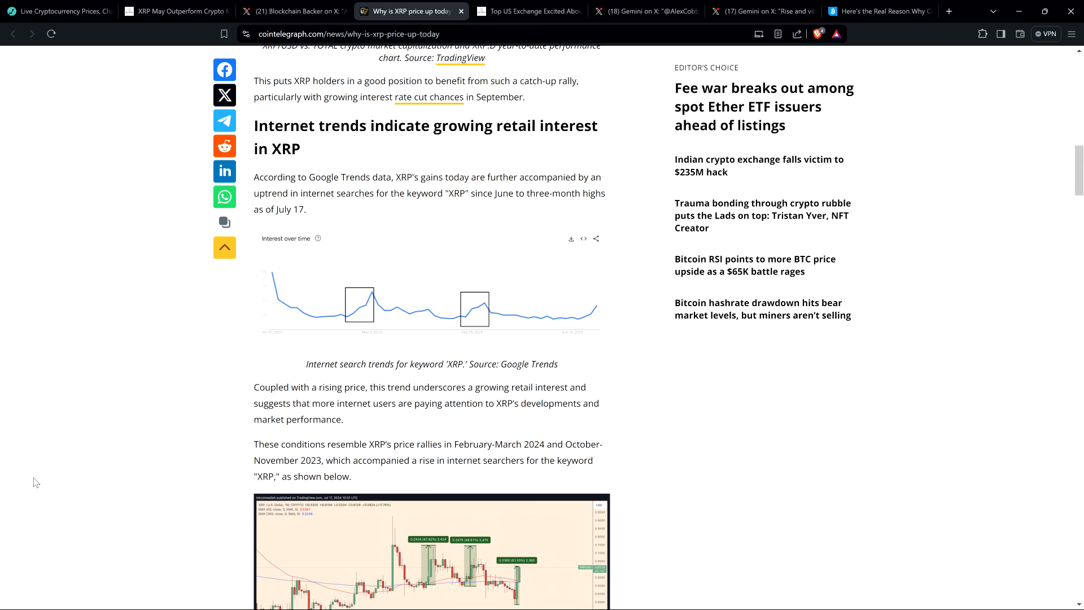
Read on past the Santiment and Crypto Michael quotes to the seven-year bull pennant chart
{"action": "scroll", "scroll_direction": "down", "scroll_amount": 3}
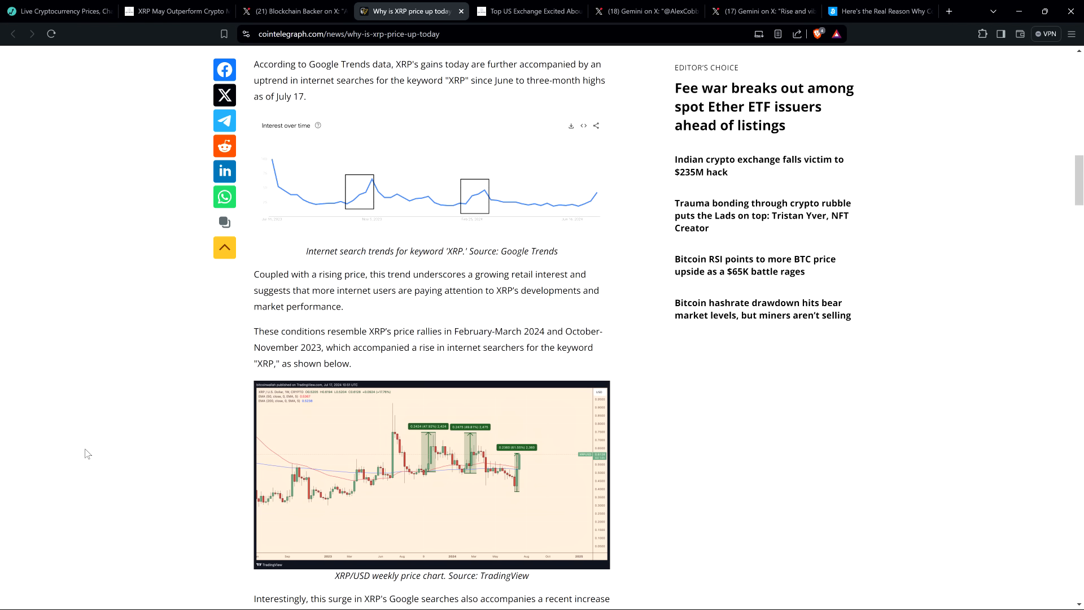
{"action": "mouse_move", "coordinate": [122, 430]}
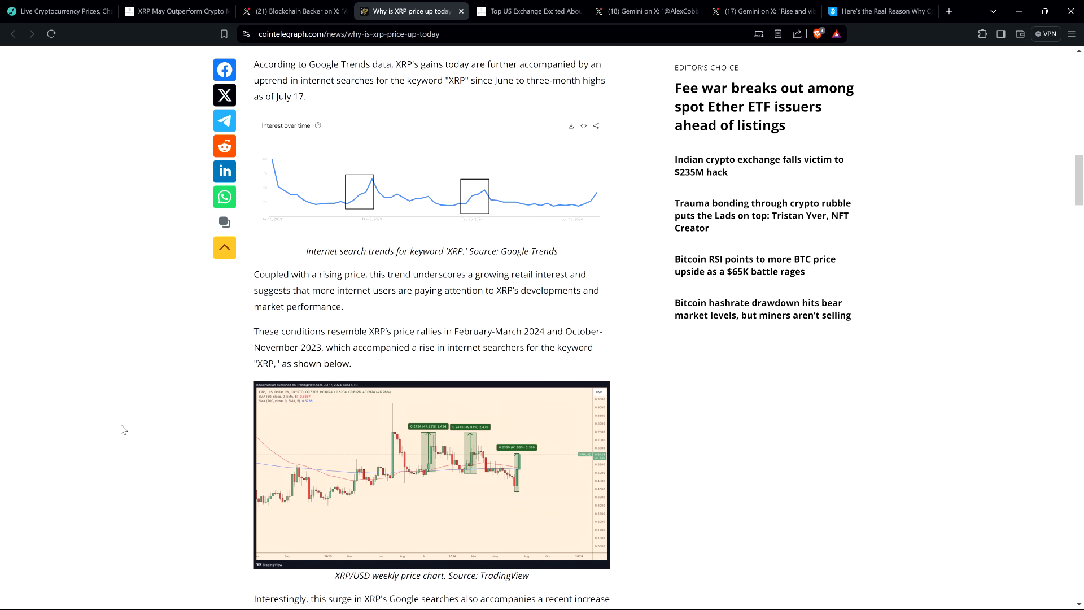
{"action": "scroll", "scroll_direction": "down", "scroll_amount": 3}
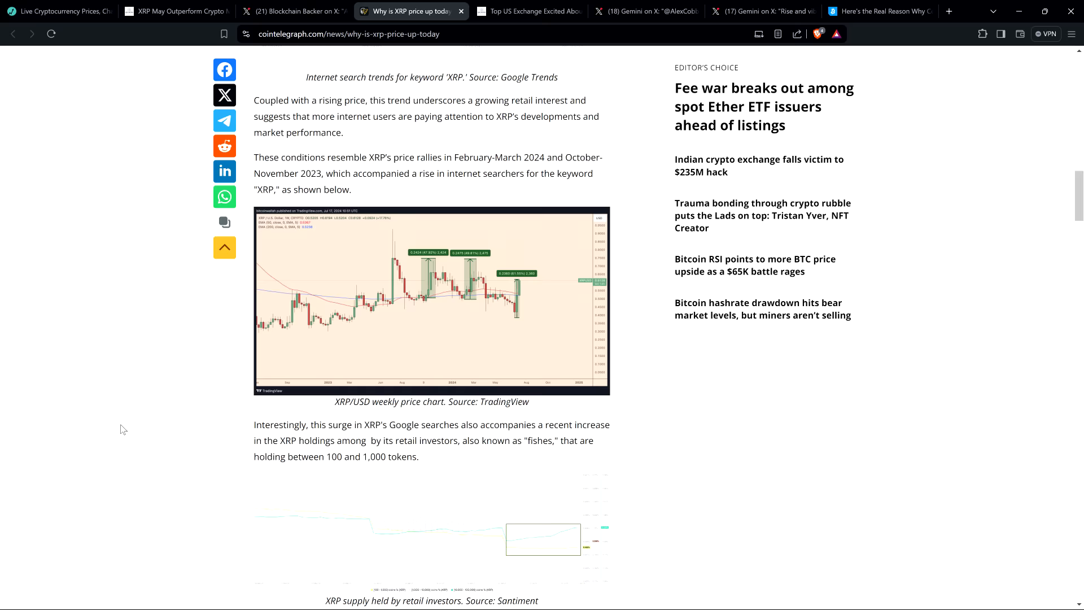
{"action": "scroll", "scroll_direction": "down", "scroll_amount": 3}
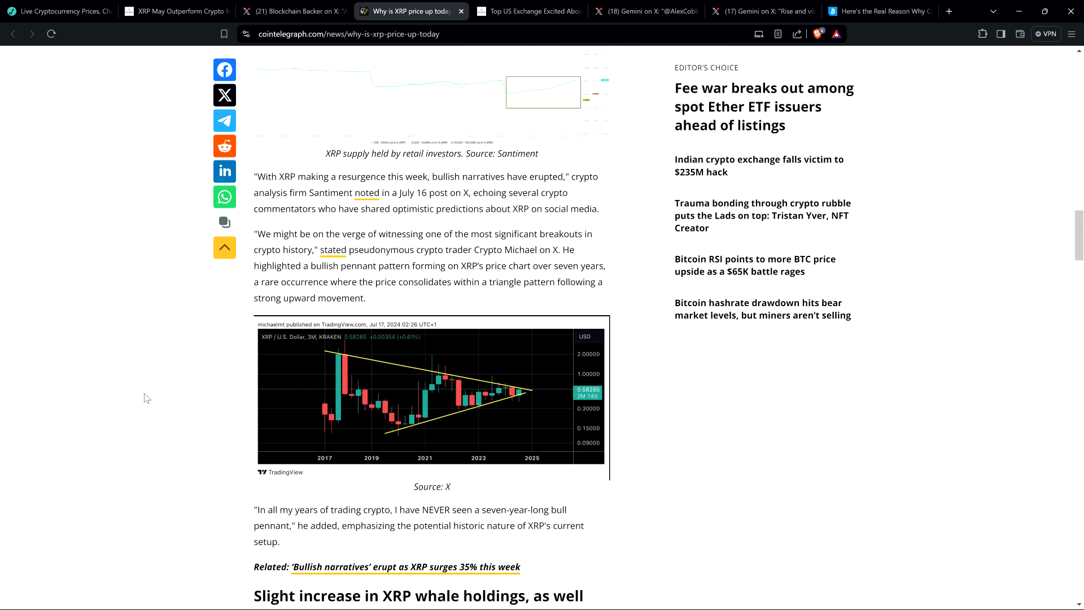
{"action": "mouse_move", "coordinate": [473, 248]}
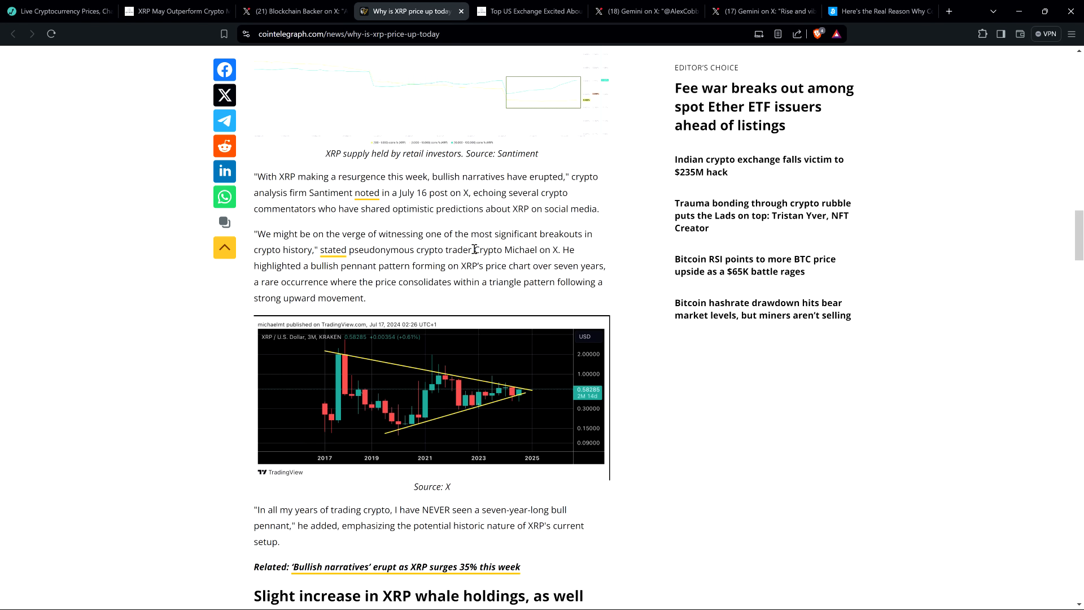
{"action": "mouse_move", "coordinate": [334, 244]}
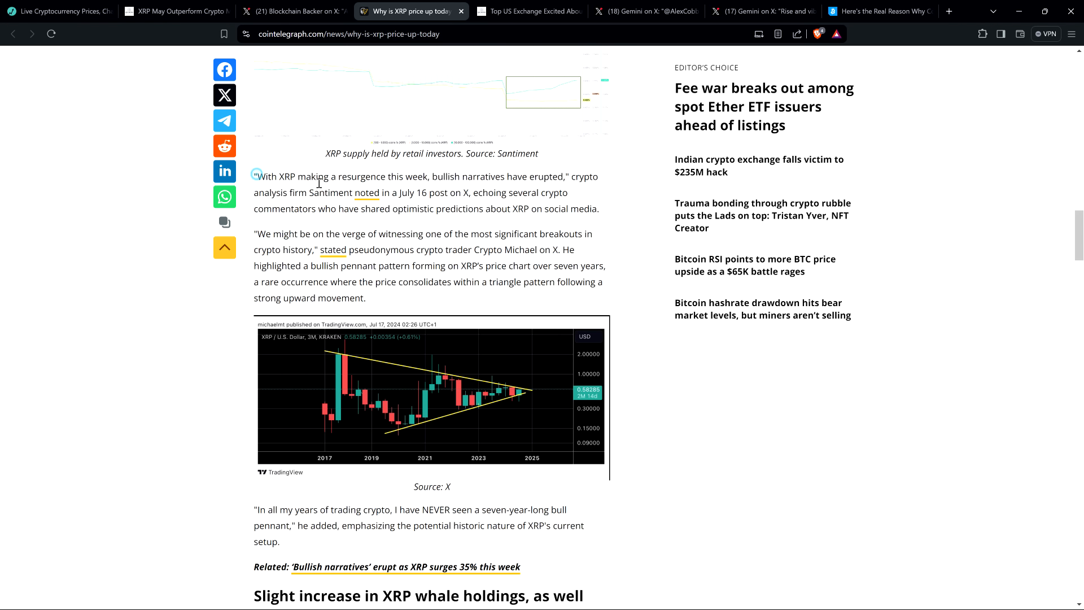
{"action": "left_click_drag", "start_coordinate": [255, 176], "coordinate": [567, 176]}
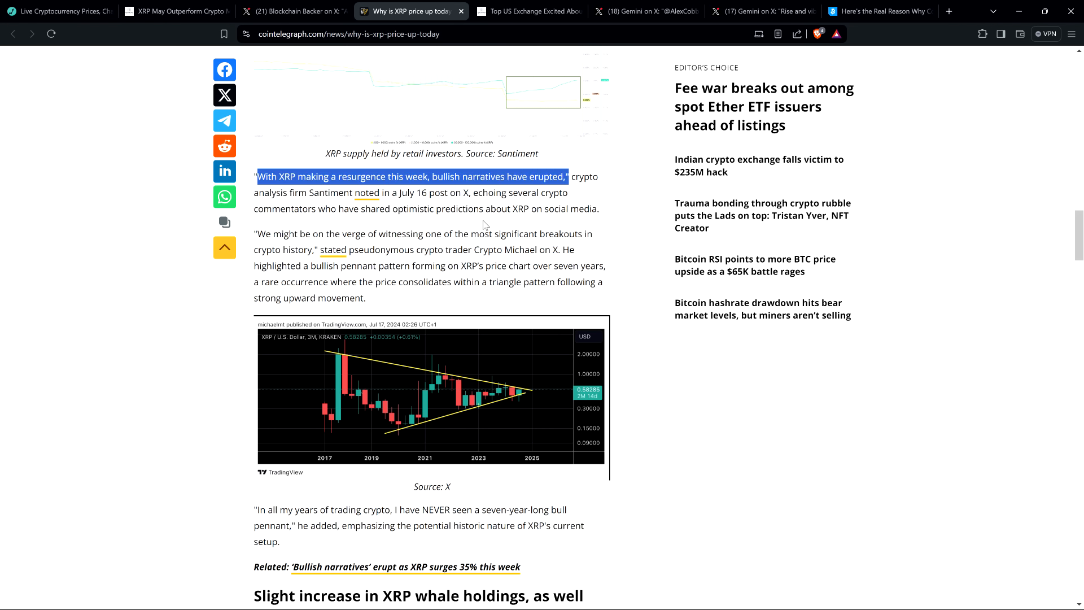
{"action": "mouse_move", "coordinate": [511, 221]}
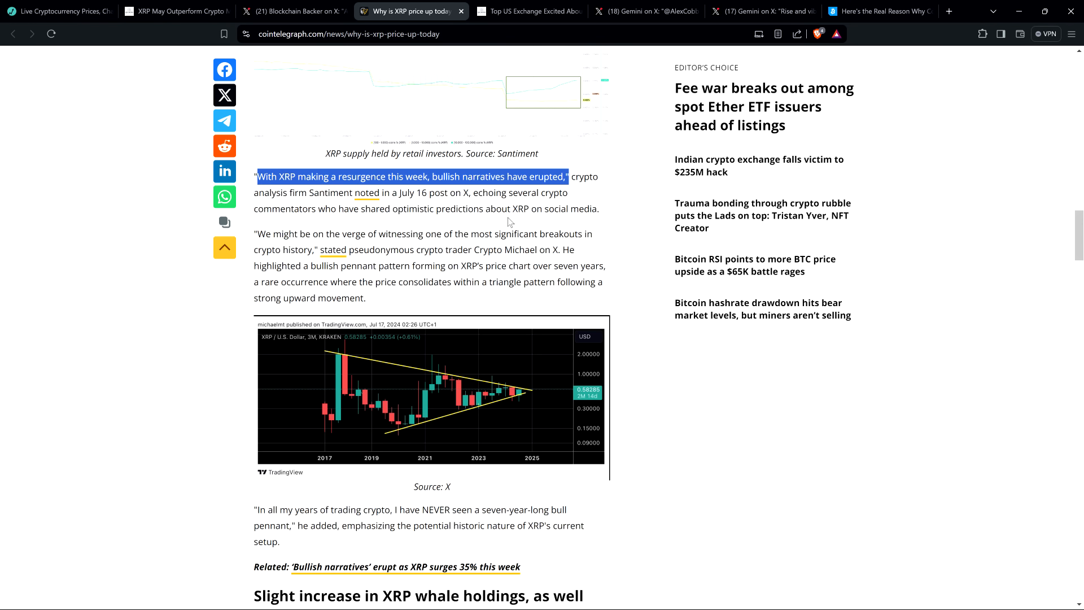
{"action": "mouse_move", "coordinate": [497, 204]}
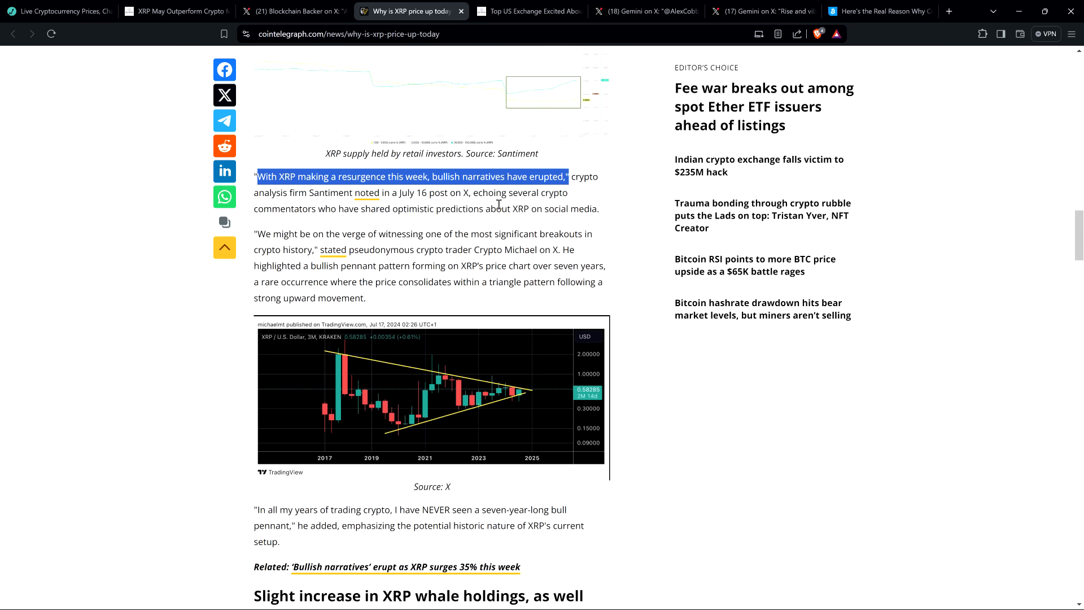
{"action": "mouse_move", "coordinate": [325, 208]}
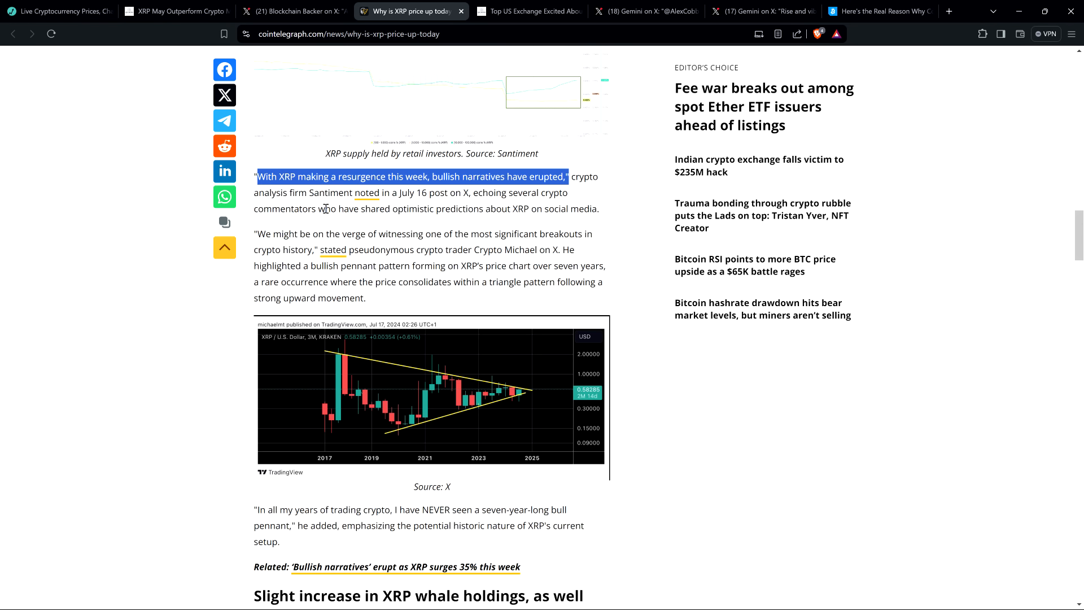
{"action": "left_click", "coordinate": [336, 224]}
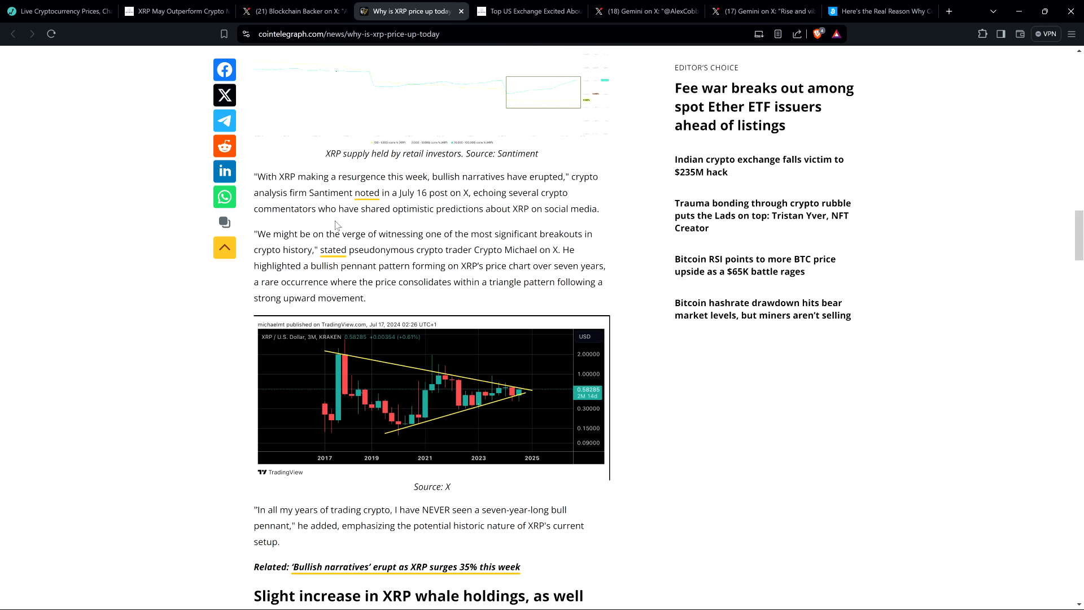
{"action": "mouse_move", "coordinate": [422, 223]}
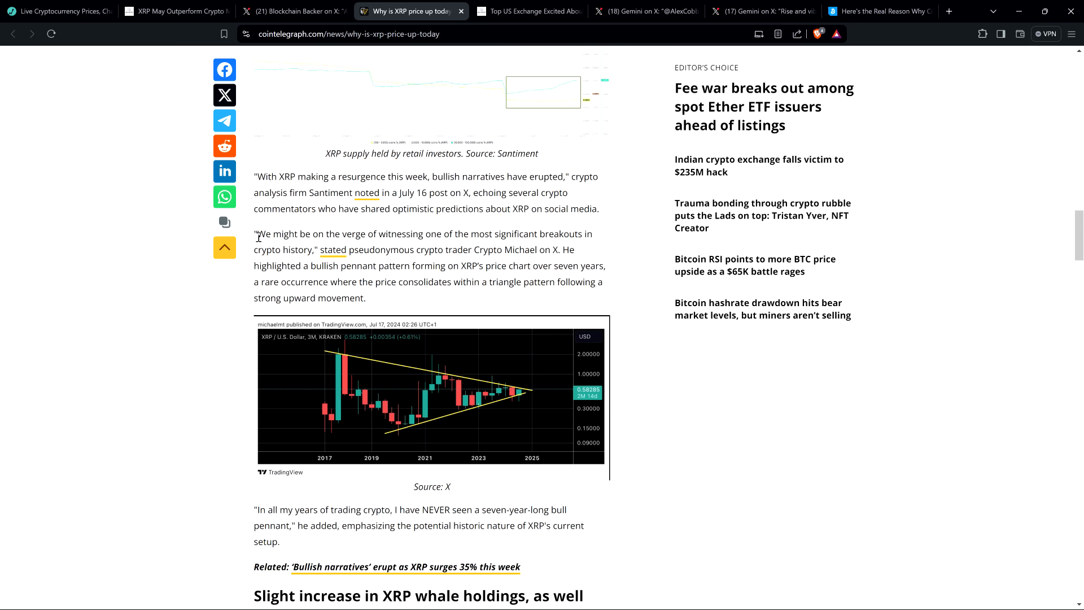
{"action": "mouse_move", "coordinate": [261, 246]}
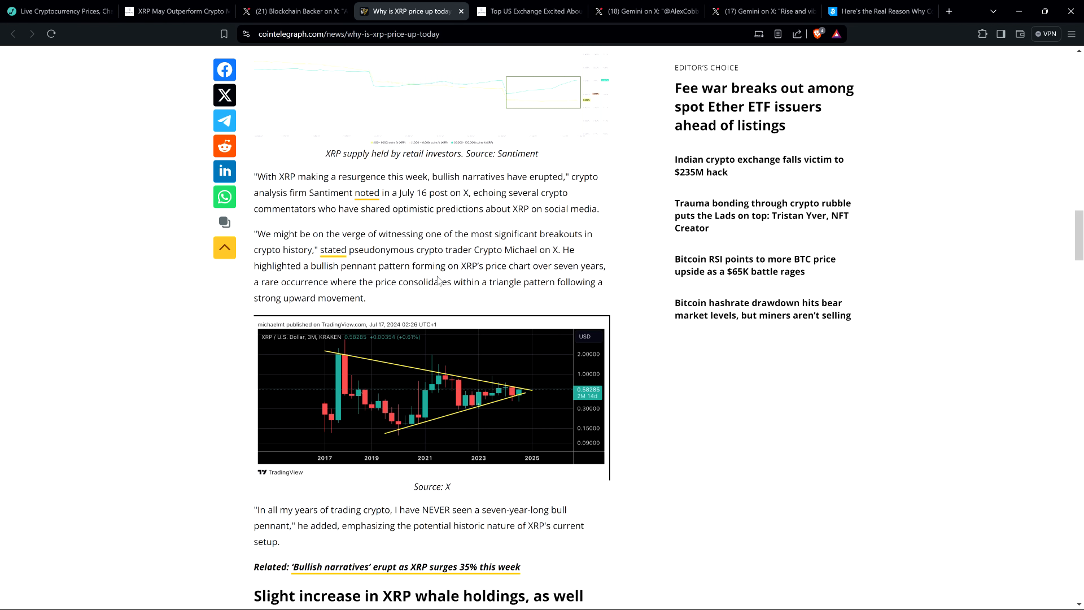
{"action": "mouse_move", "coordinate": [380, 294]}
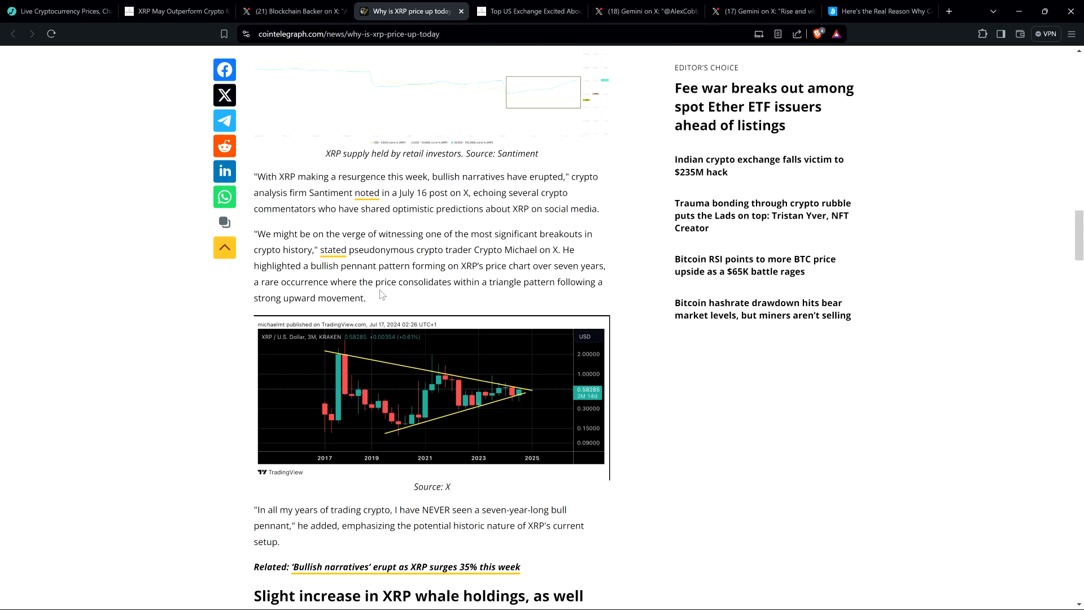
{"action": "mouse_move", "coordinate": [386, 283]}
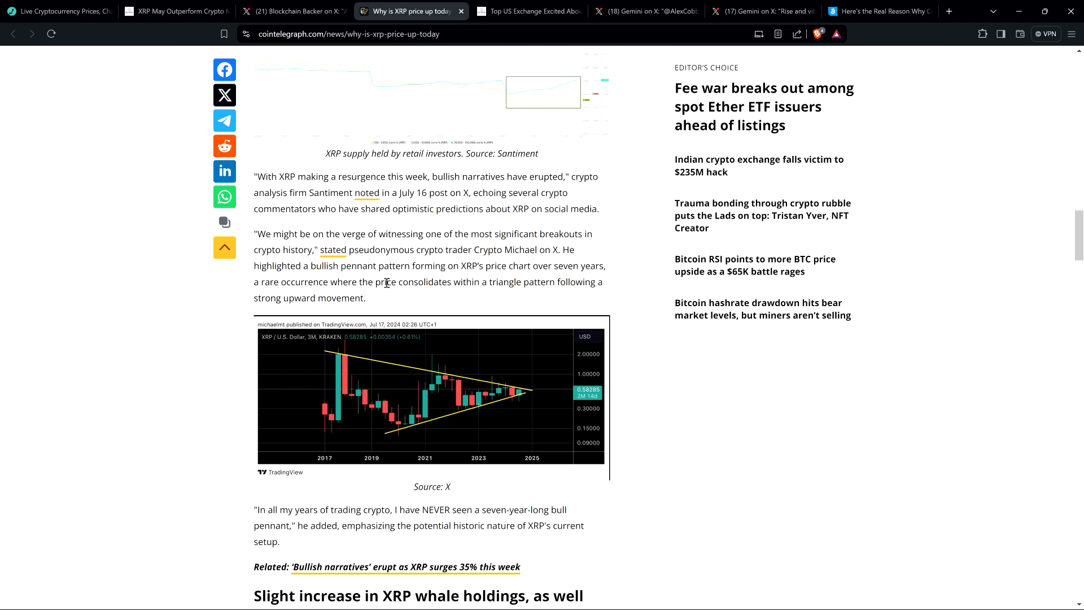
{"action": "mouse_move", "coordinate": [438, 260]}
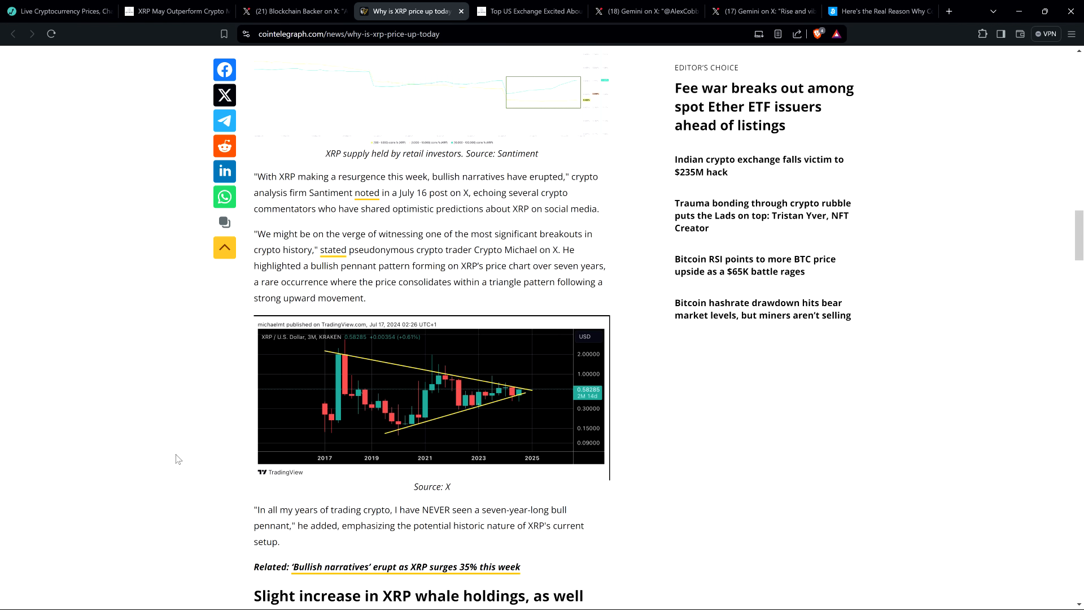
{"action": "mouse_move", "coordinate": [131, 458]}
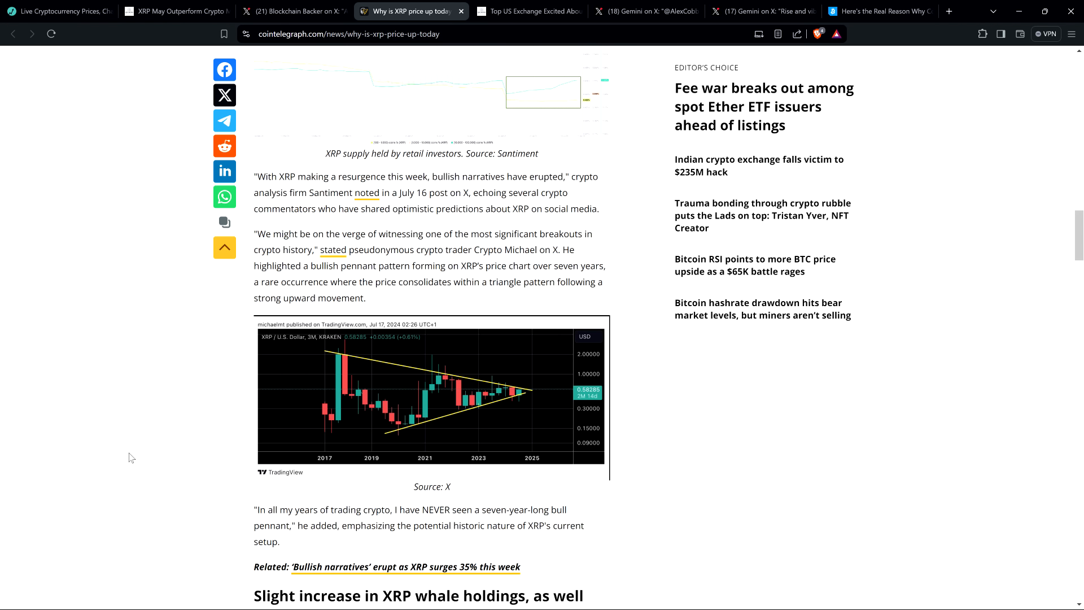
{"action": "mouse_move", "coordinate": [178, 430]}
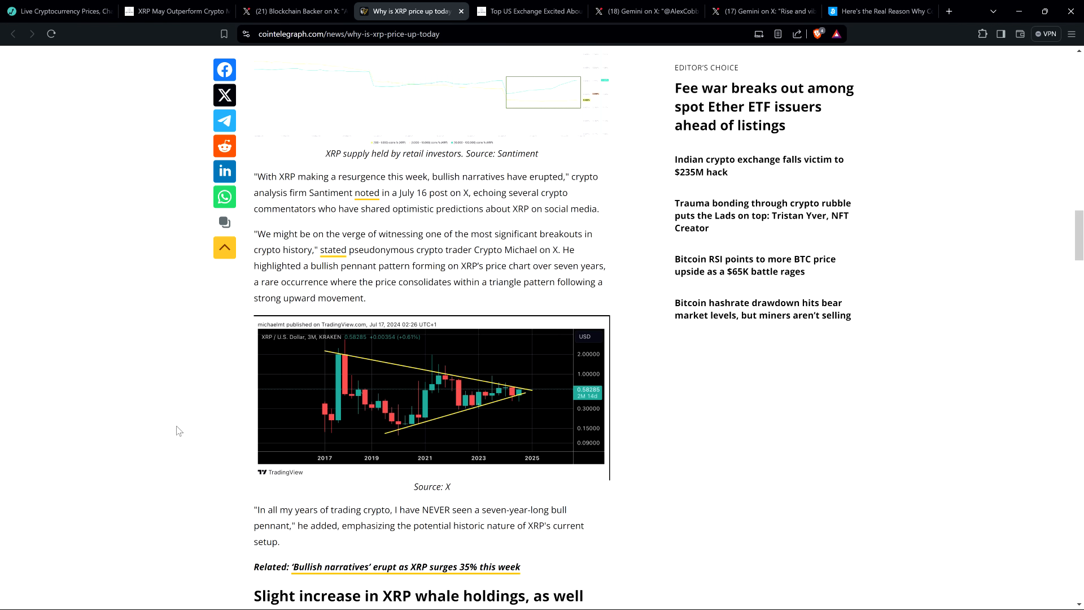
{"action": "scroll", "scroll_direction": "down", "scroll_amount": 3}
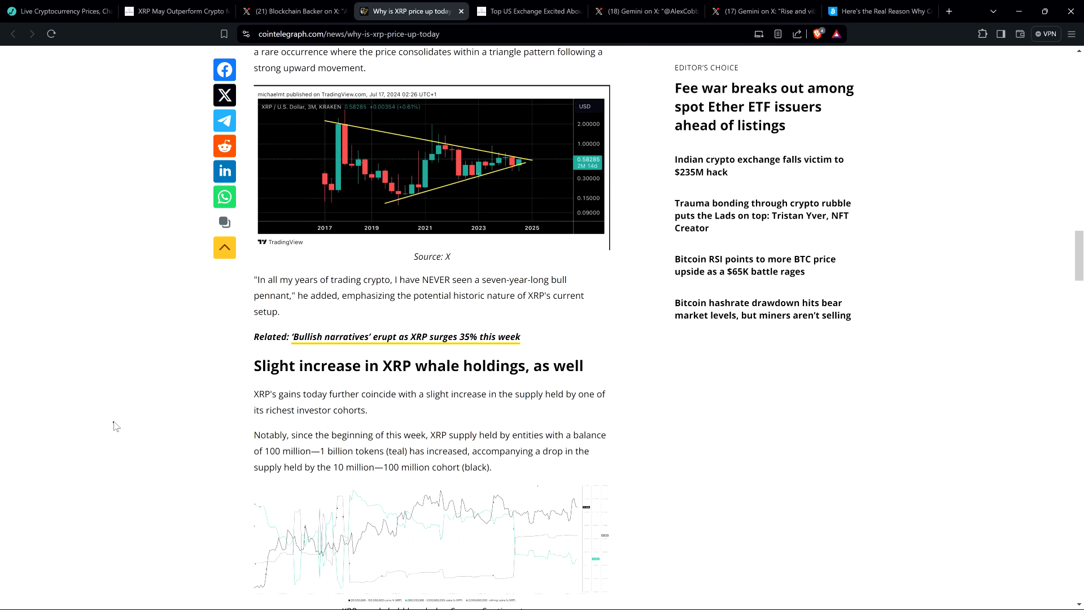
{"action": "scroll", "scroll_direction": "down", "scroll_amount": 3}
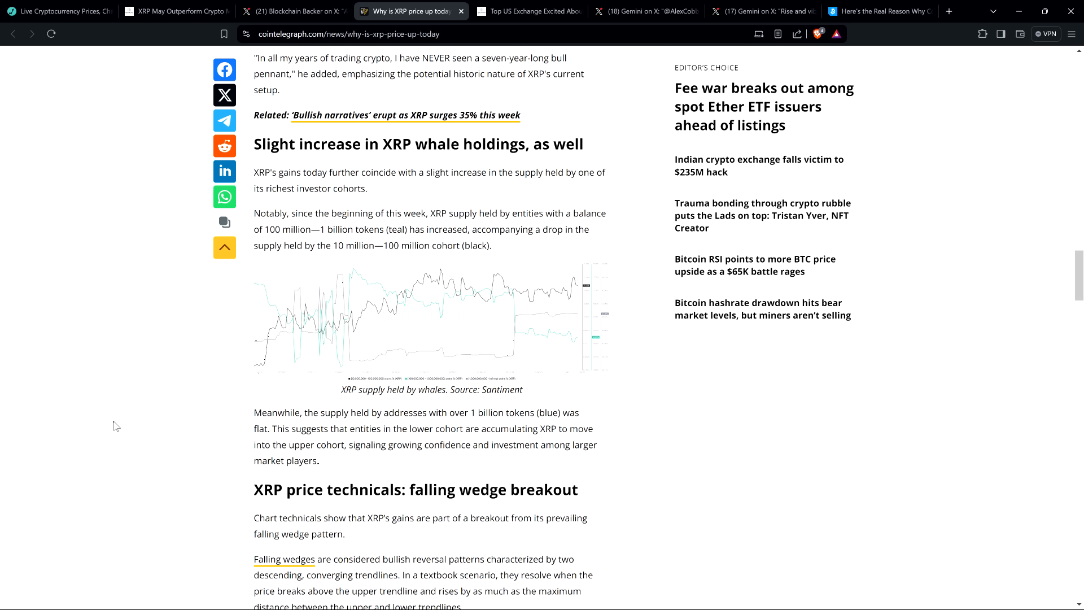
{"action": "mouse_move", "coordinate": [138, 349]}
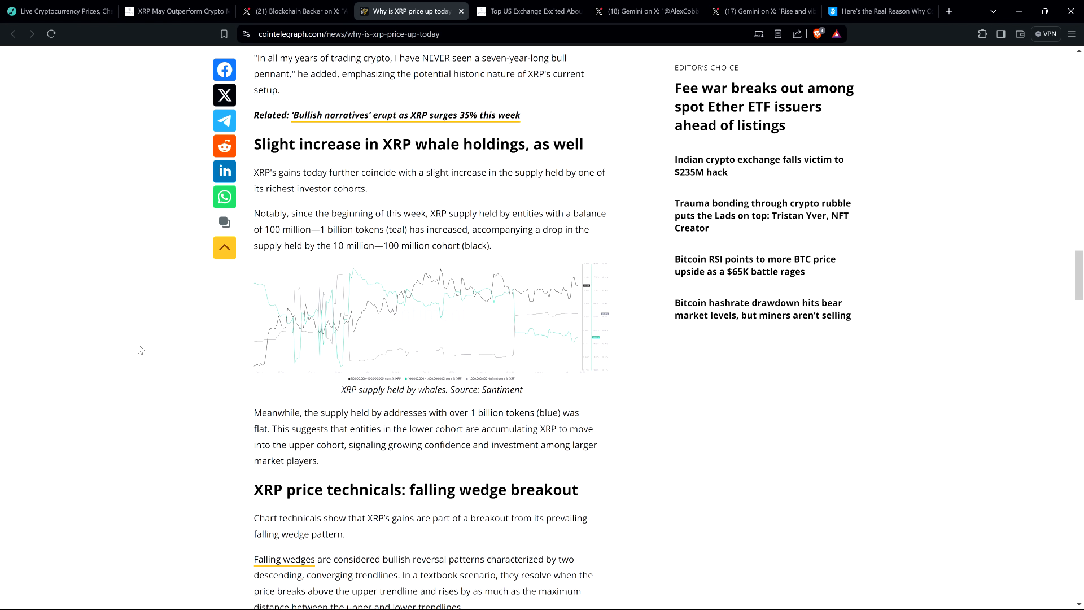
{"action": "mouse_move", "coordinate": [143, 439]}
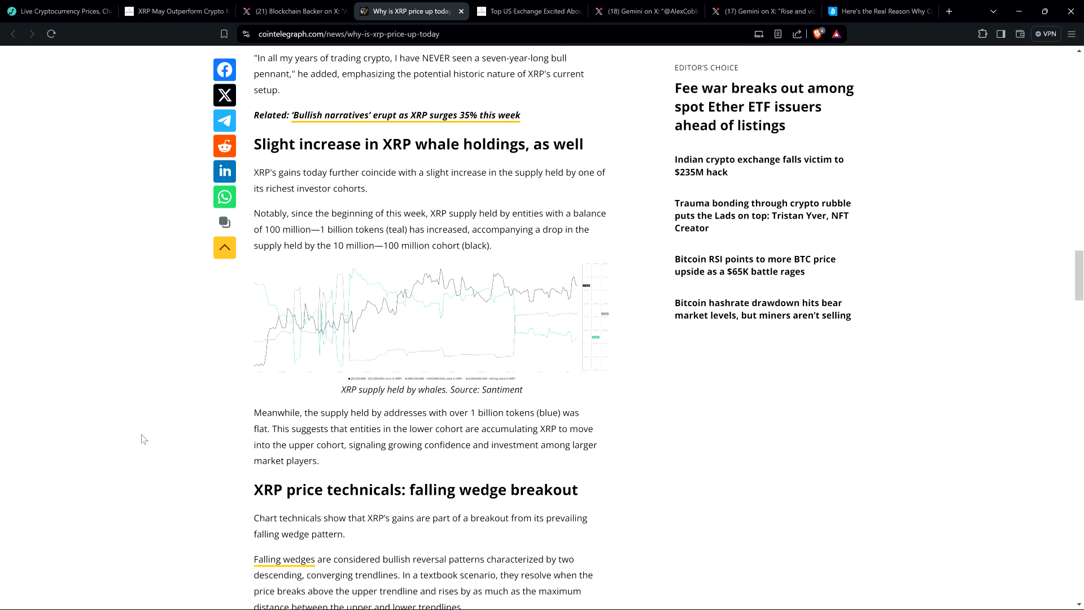
{"action": "mouse_move", "coordinate": [147, 444]}
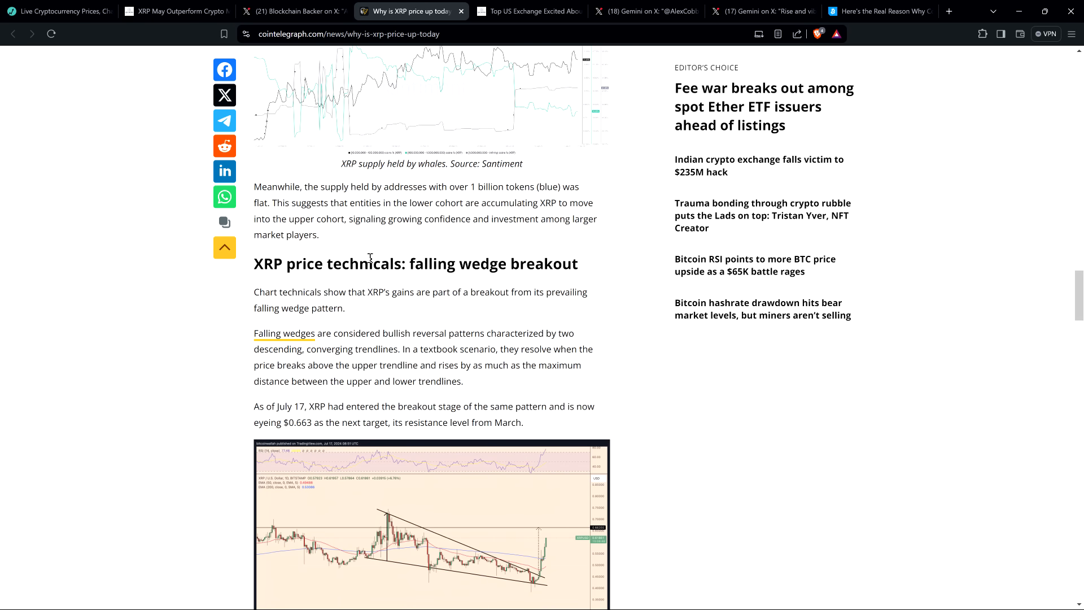
{"action": "scroll", "scroll_direction": "down", "scroll_amount": 3}
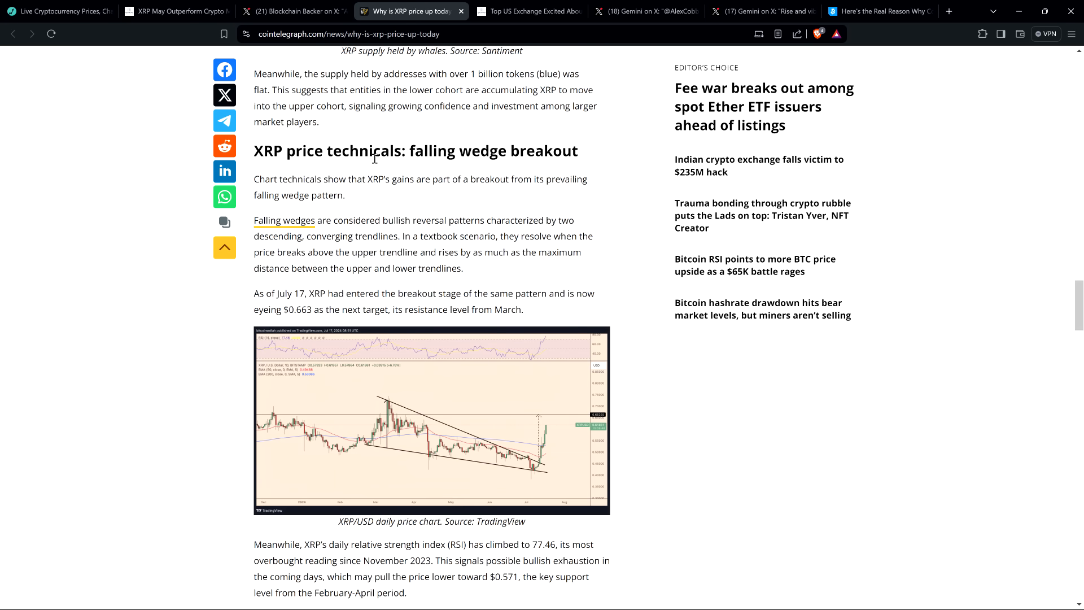
{"action": "scroll", "scroll_direction": "down", "scroll_amount": 3}
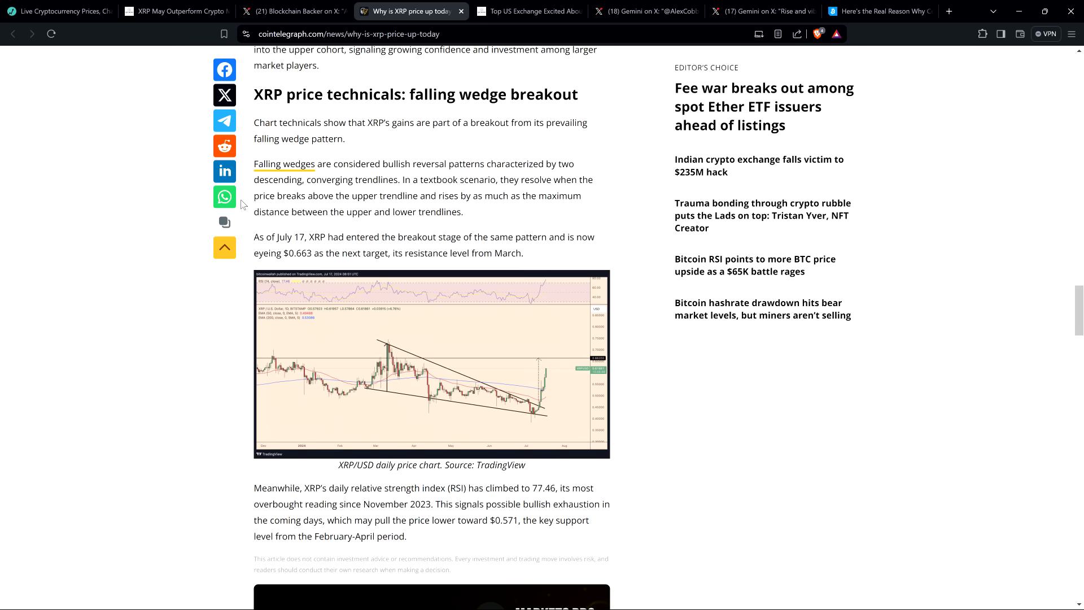
{"action": "mouse_move", "coordinate": [78, 167]}
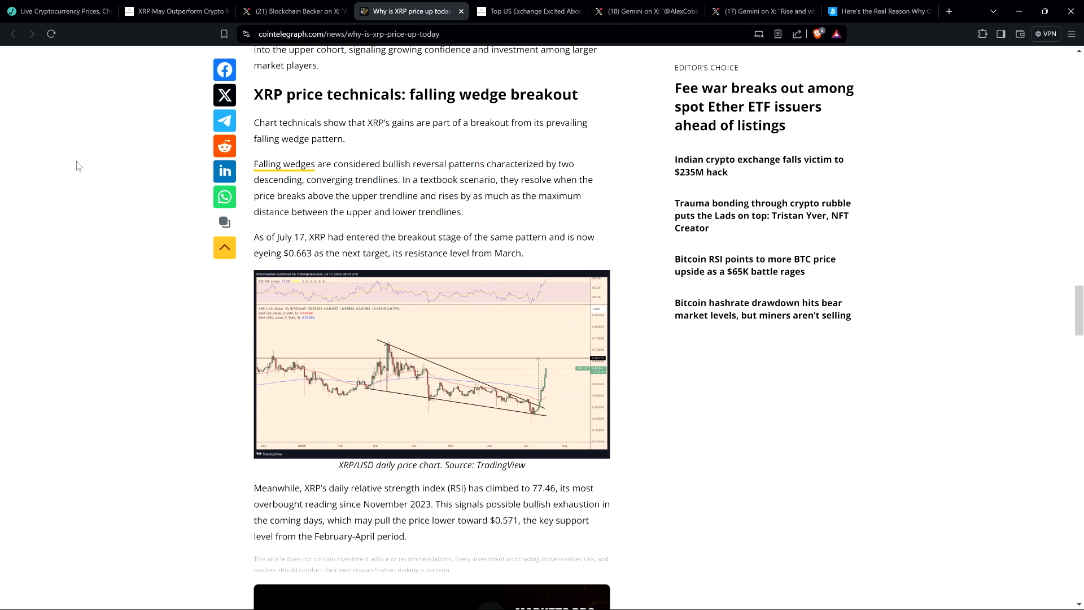
{"action": "mouse_move", "coordinate": [97, 169]}
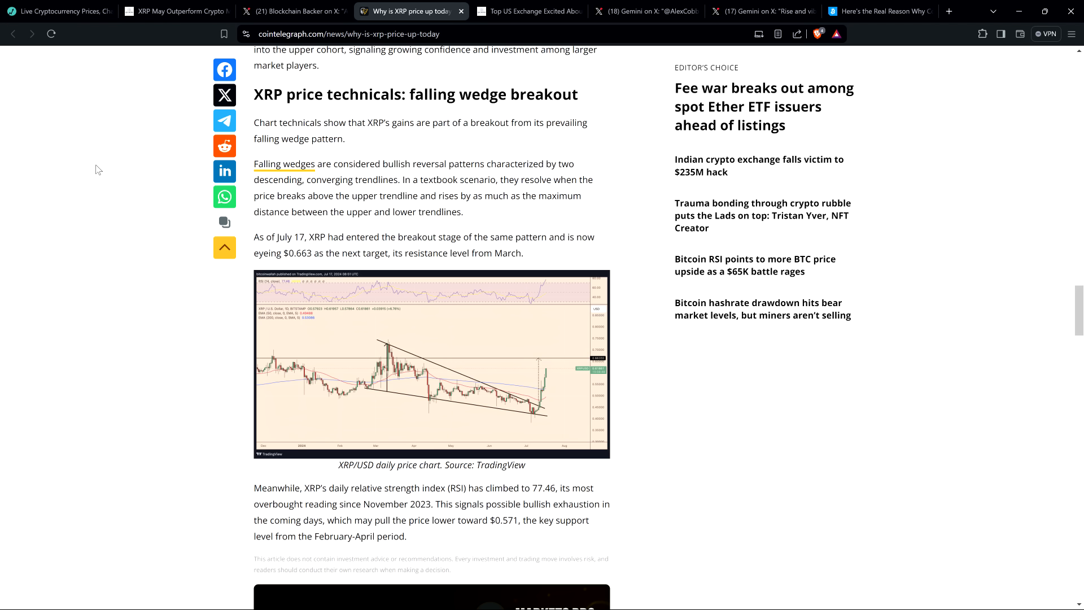
{"action": "mouse_move", "coordinate": [49, 178]}
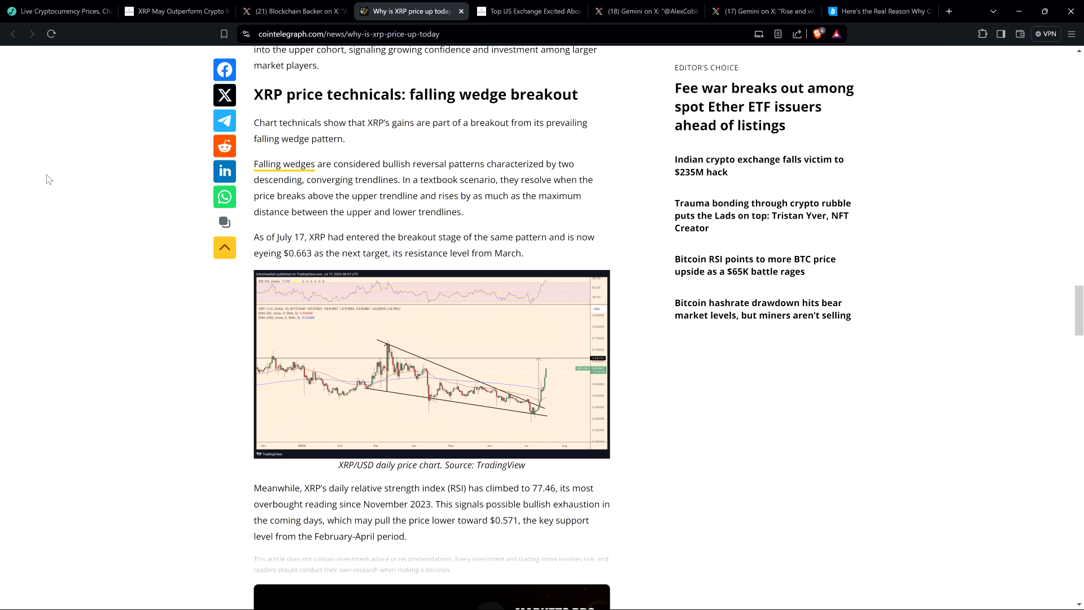
{"action": "mouse_move", "coordinate": [50, 180]}
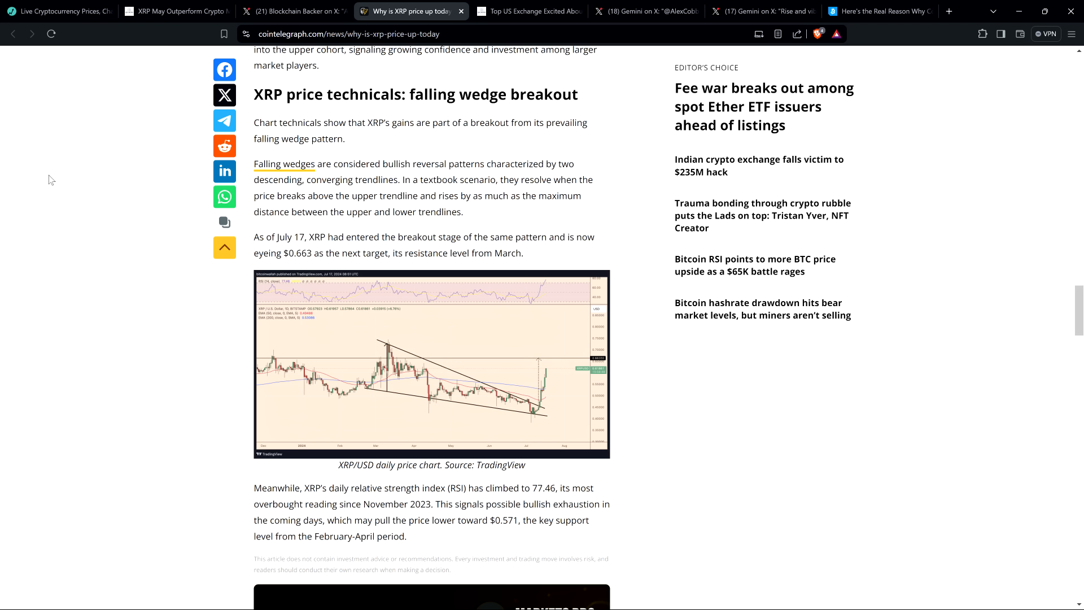
{"action": "mouse_move", "coordinate": [139, 172]}
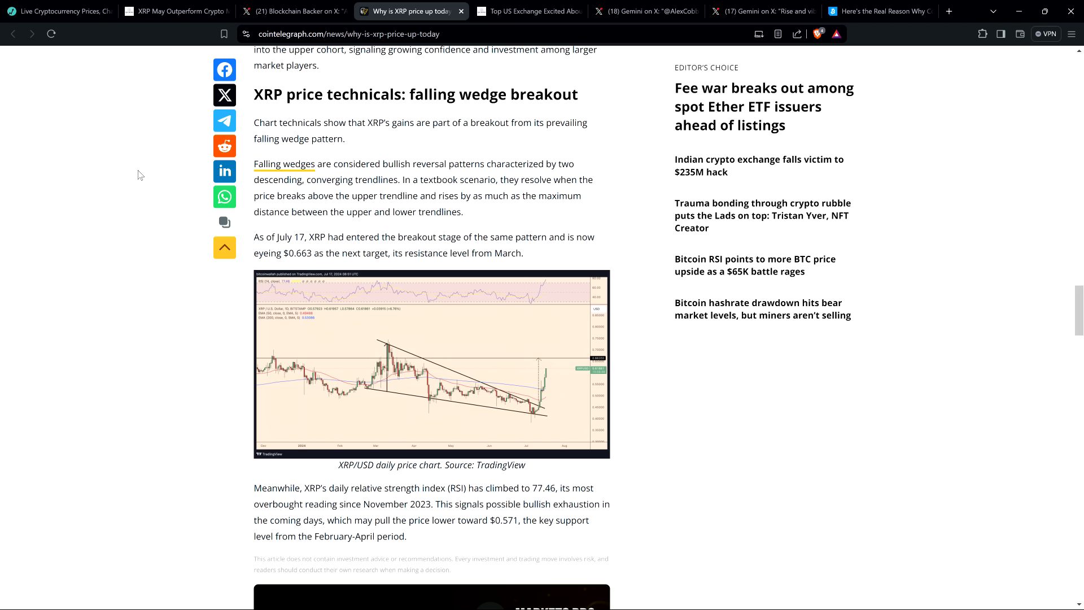
{"action": "mouse_move", "coordinate": [694, 131]}
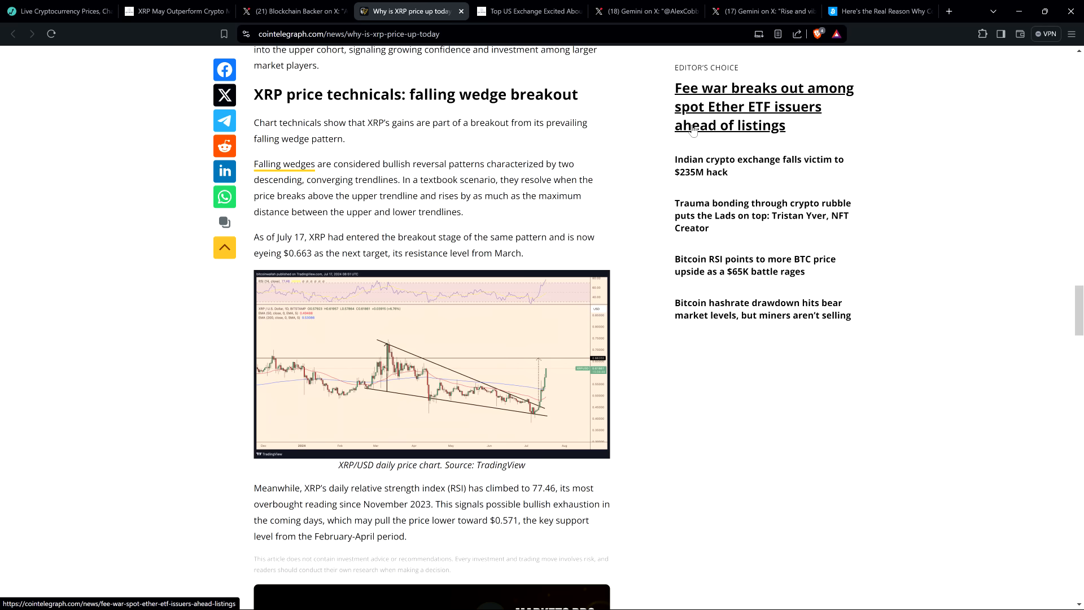
Switch back to The Crypto Basic's 'Top US Exchange Excited About XRP' article at its headline
{"action": "left_click", "coordinate": [528, 11]}
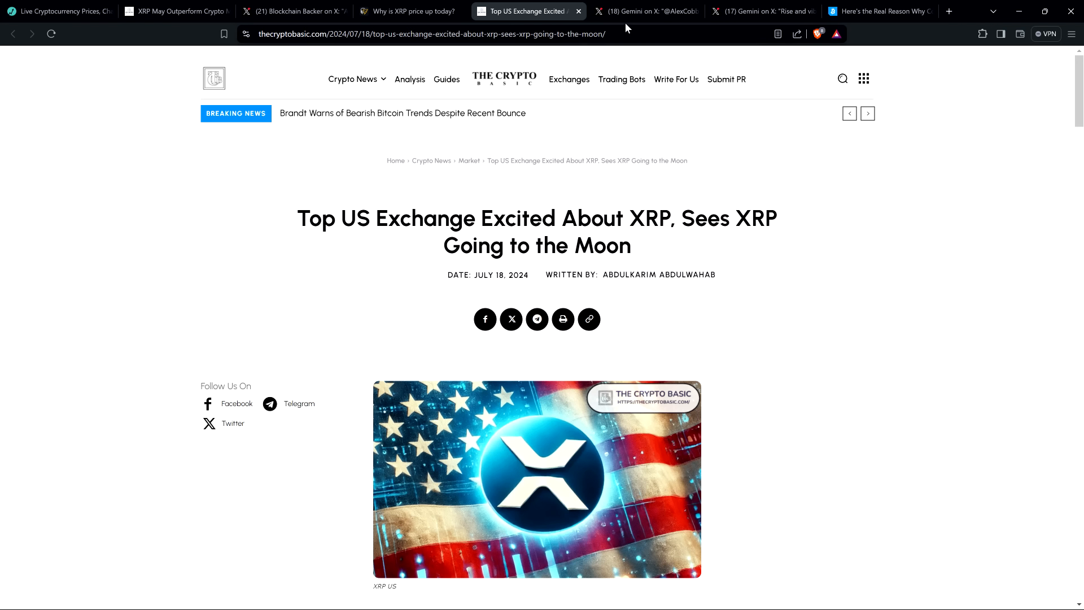
Switch to Gemini's 'xcited' reply to Cobb's 'How do you feel about #XRP right now?' post on X
{"action": "left_click", "coordinate": [646, 12]}
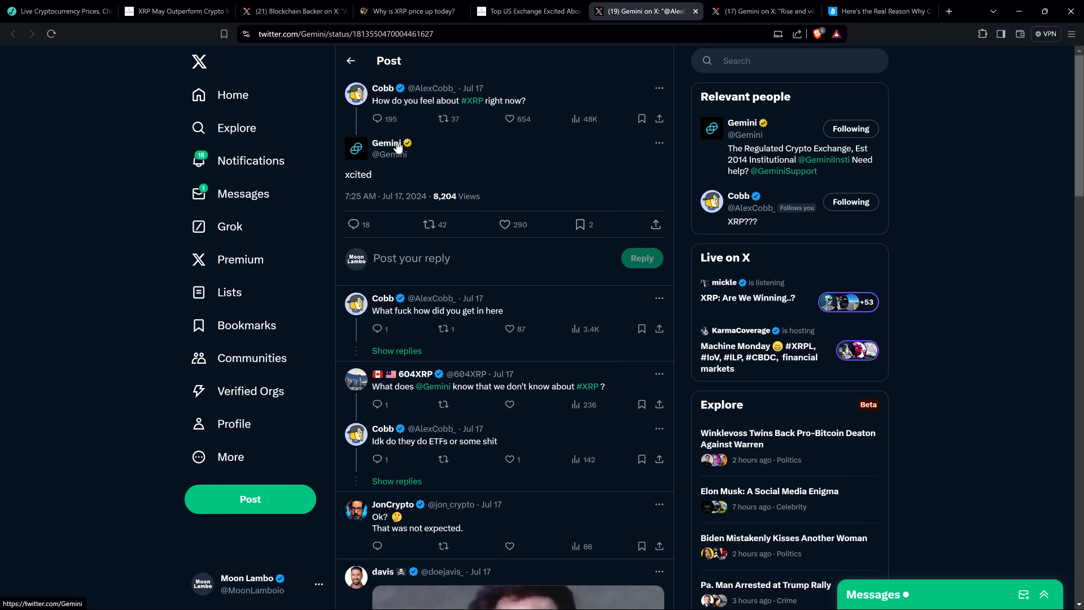
{"action": "mouse_move", "coordinate": [389, 143]}
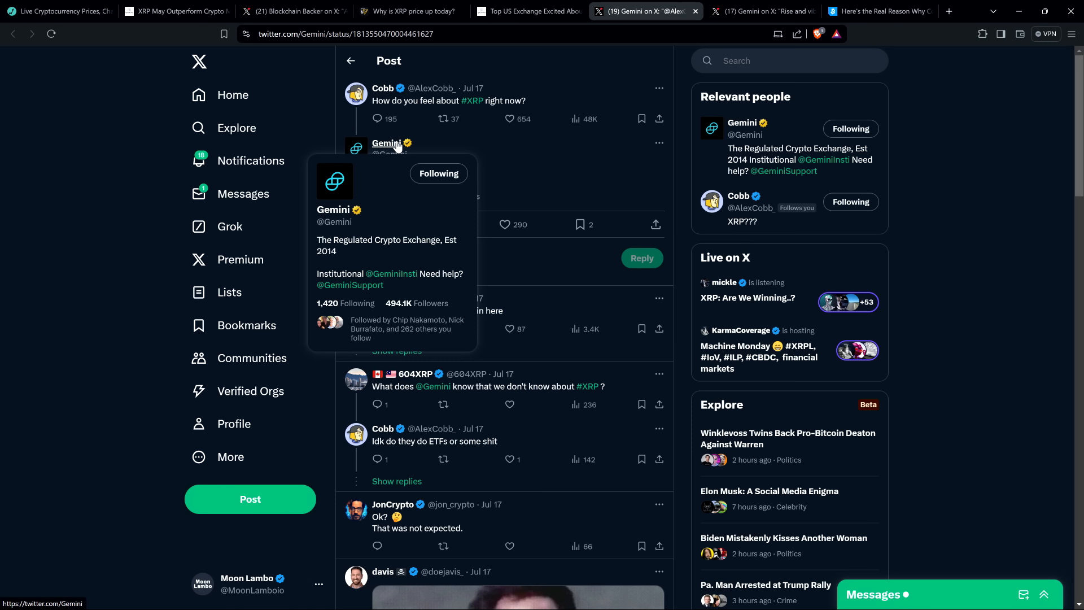
{"action": "mouse_move", "coordinate": [228, 128]}
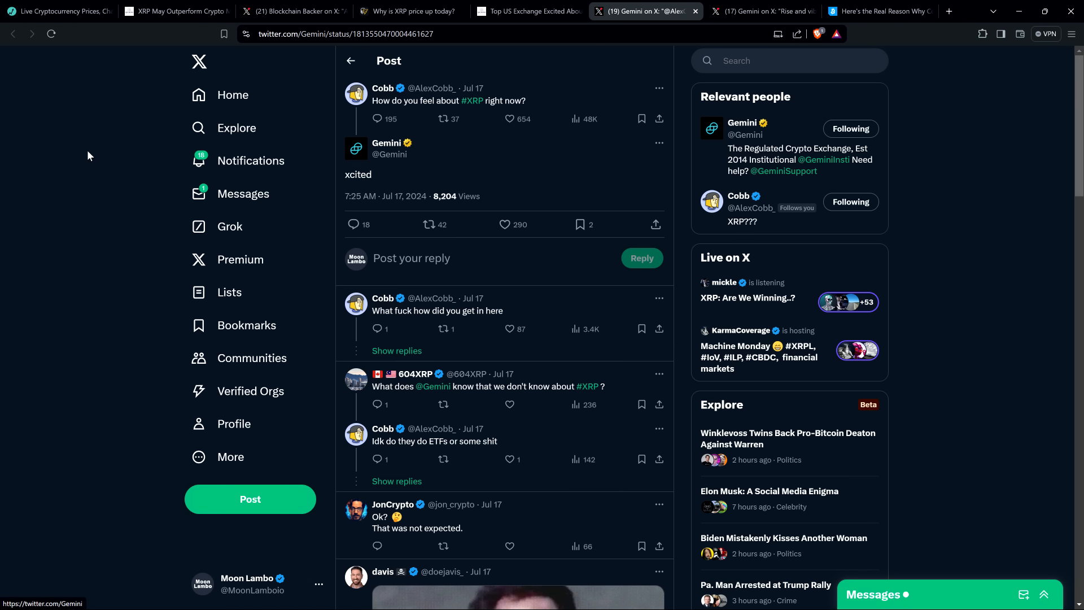
{"action": "mouse_move", "coordinate": [87, 153]}
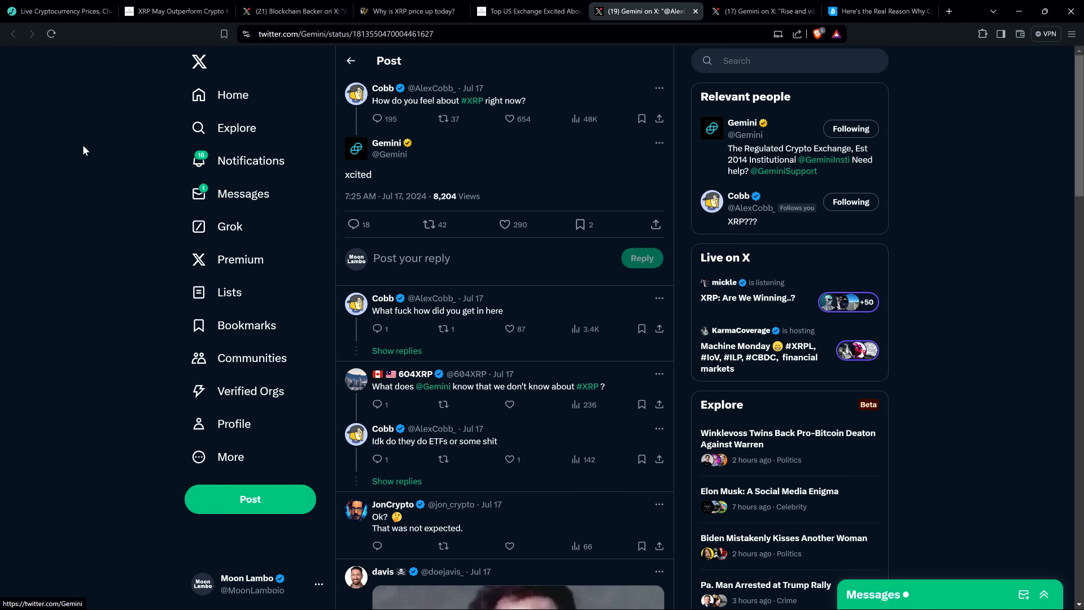
{"action": "mouse_move", "coordinate": [514, 159]}
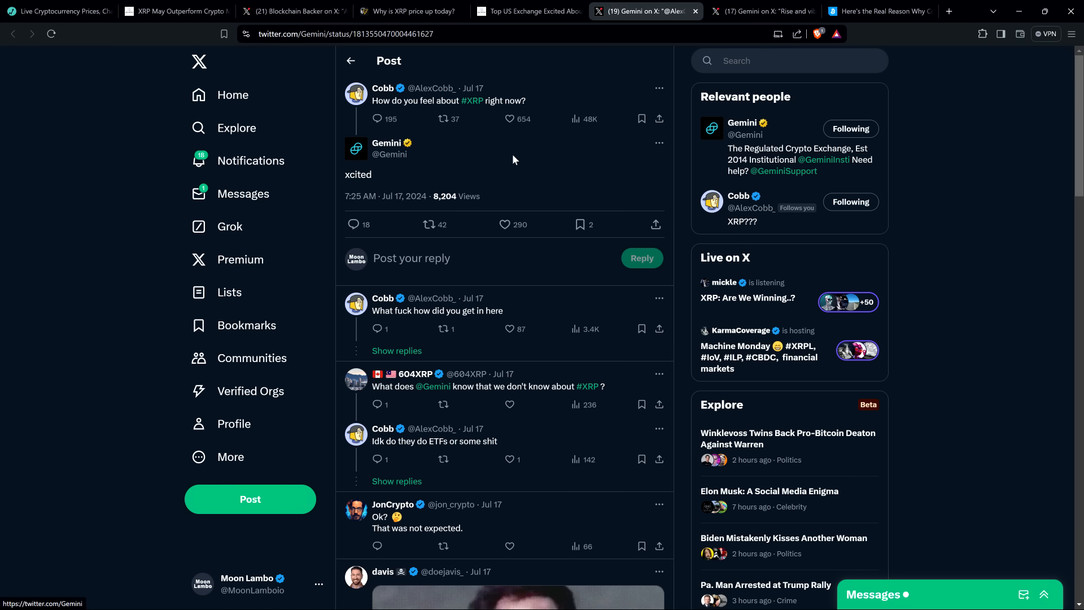
{"action": "mouse_move", "coordinate": [561, 166]}
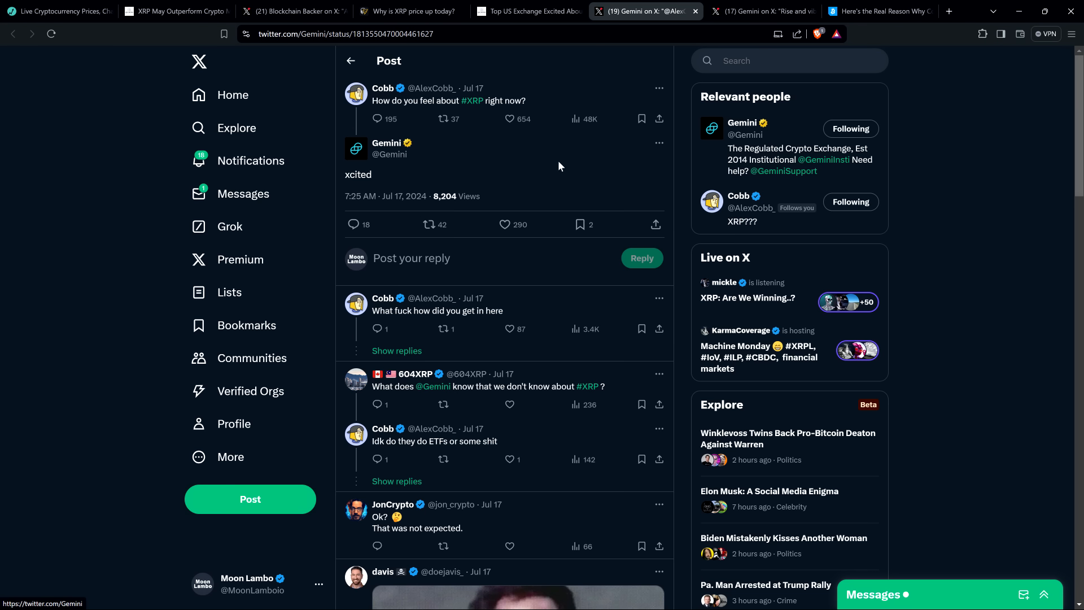
{"action": "mouse_move", "coordinate": [586, 173]}
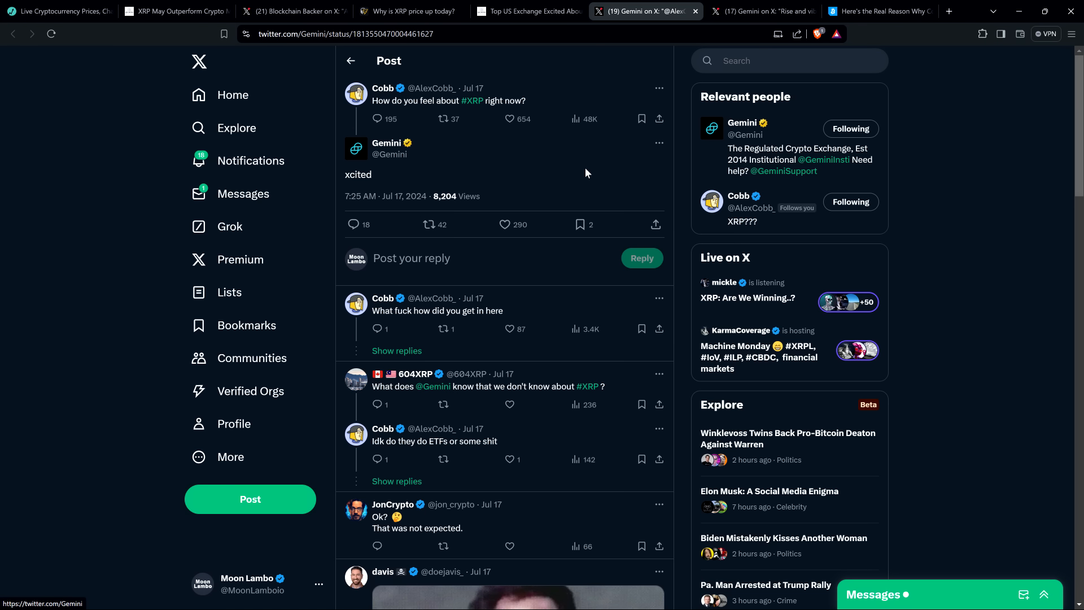
{"action": "mouse_move", "coordinate": [584, 168]}
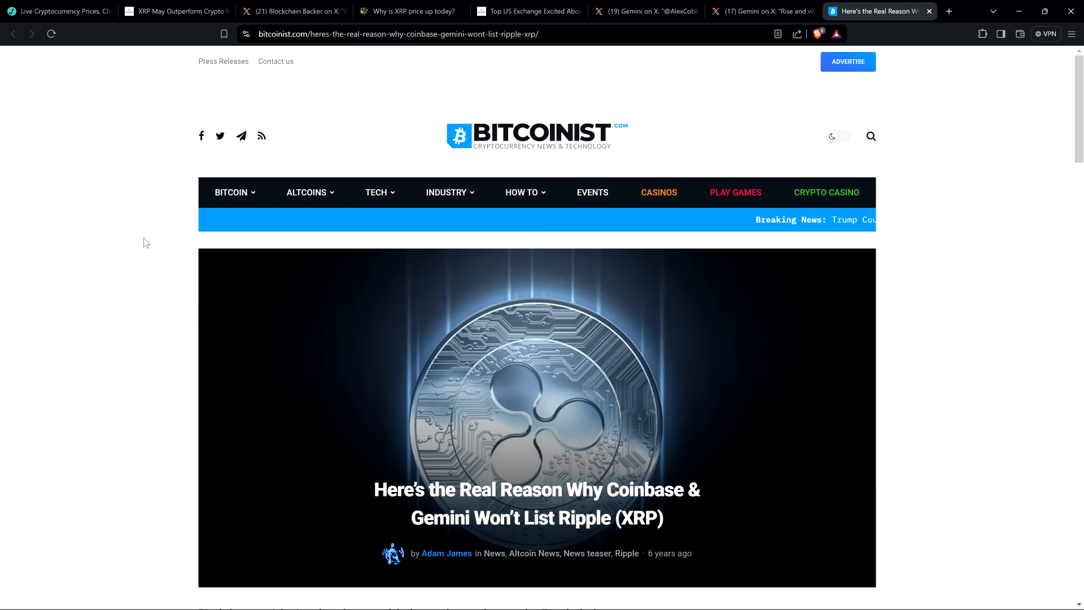
{"action": "mouse_move", "coordinate": [113, 186]}
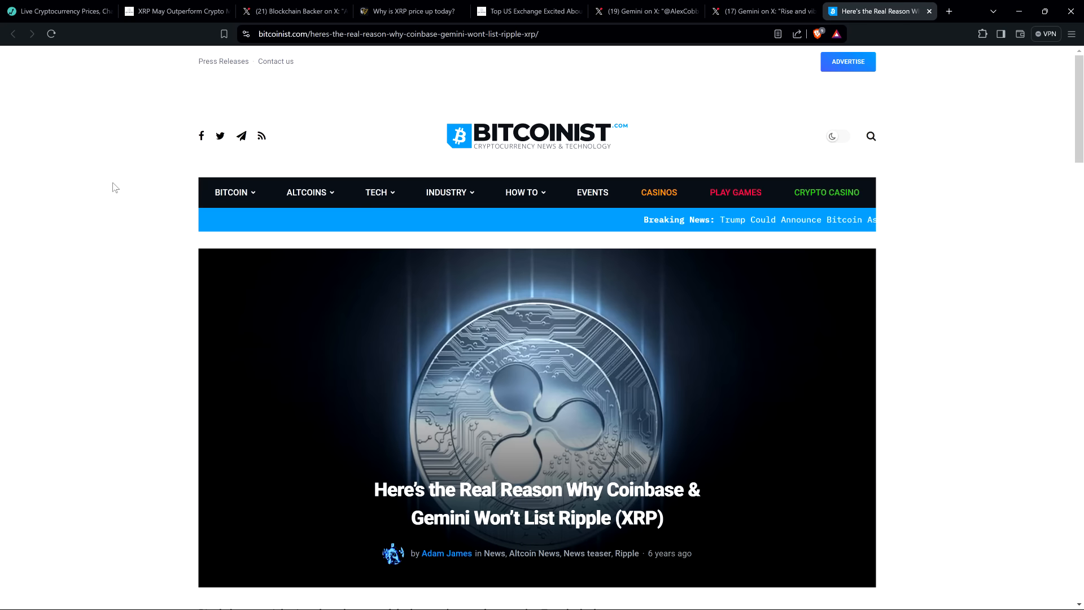
Scroll the Bitcoinist article past its header image down to the opening paragraph
{"action": "scroll", "scroll_direction": "down", "scroll_amount": 3}
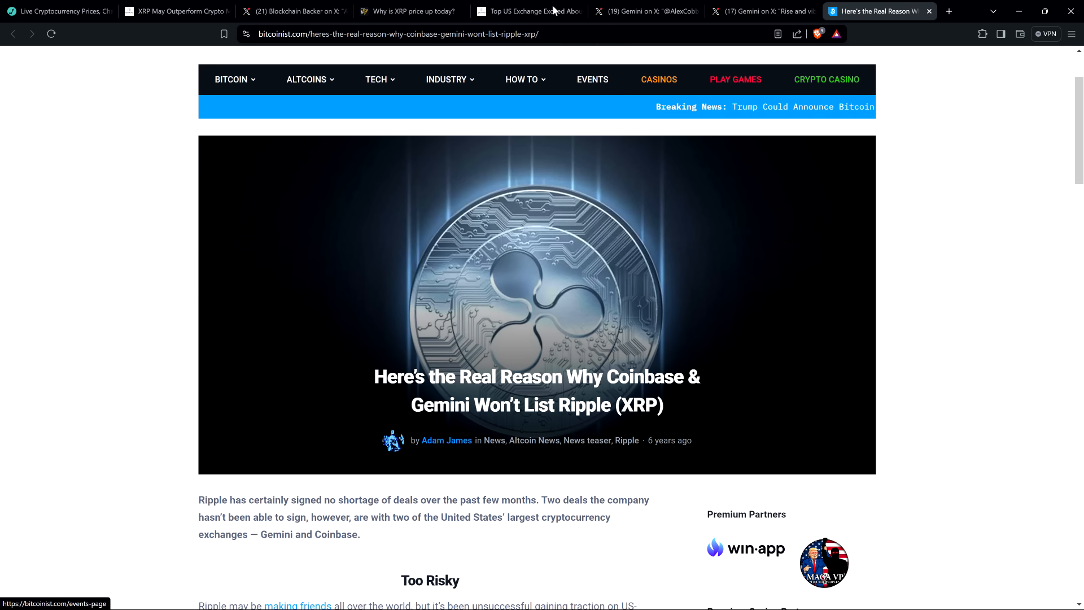
Switch back to the X tab showing Gemini's 'xcited' reply to Cobb's XRP question
{"action": "left_click", "coordinate": [644, 12]}
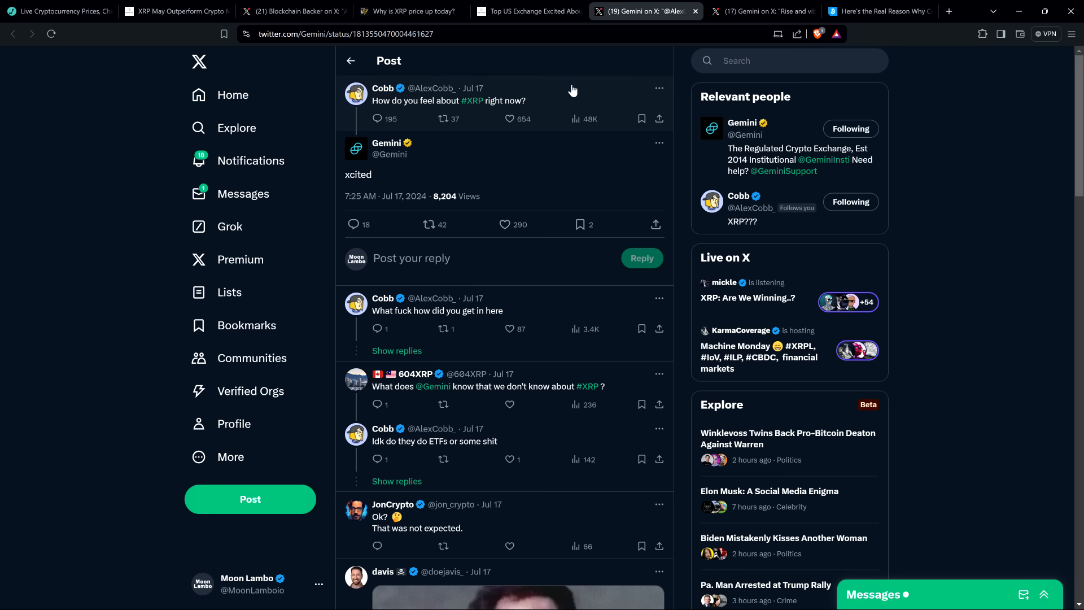
{"action": "mouse_move", "coordinate": [377, 118]}
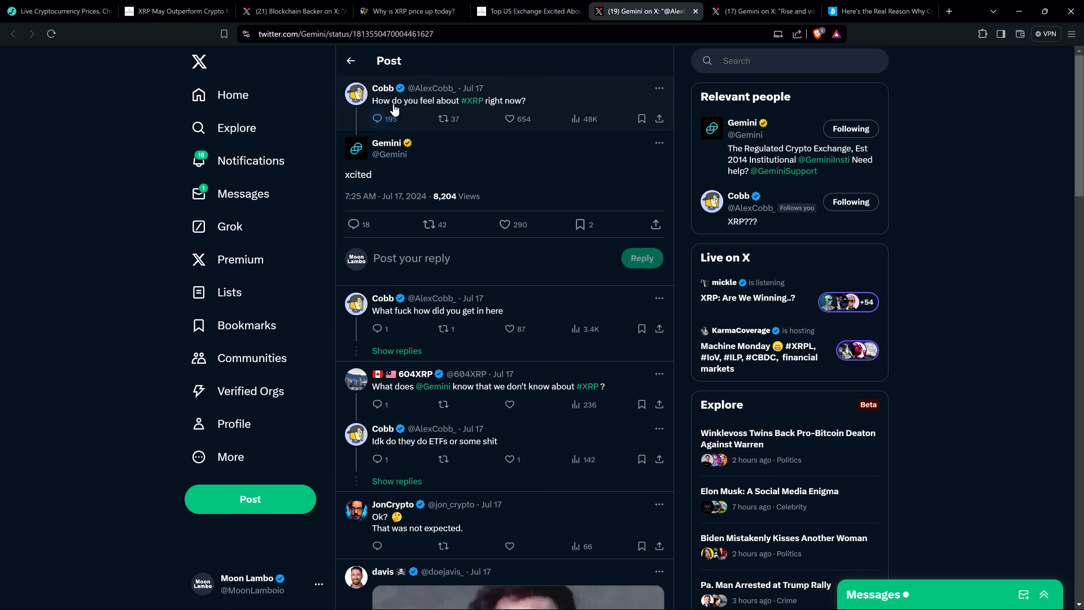
{"action": "mouse_move", "coordinate": [386, 144]}
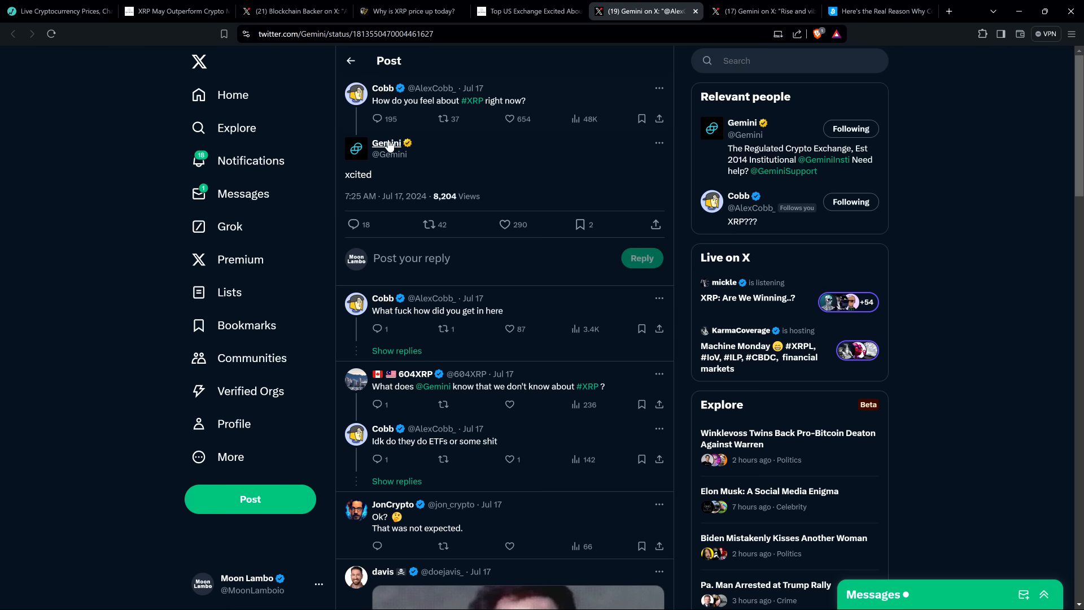
{"action": "mouse_move", "coordinate": [475, 144]}
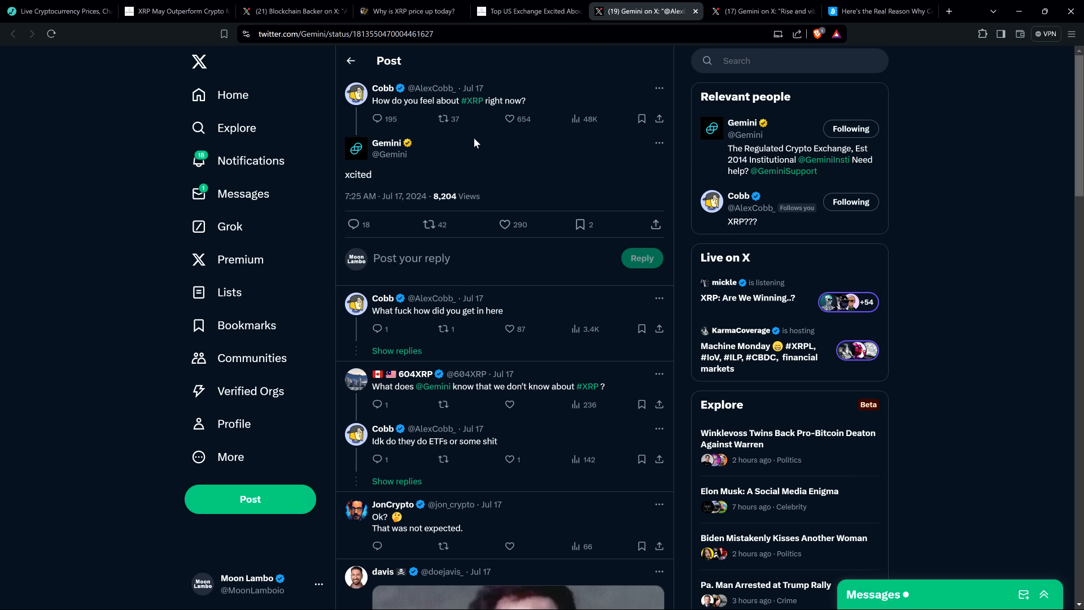
{"action": "mouse_move", "coordinate": [485, 142]}
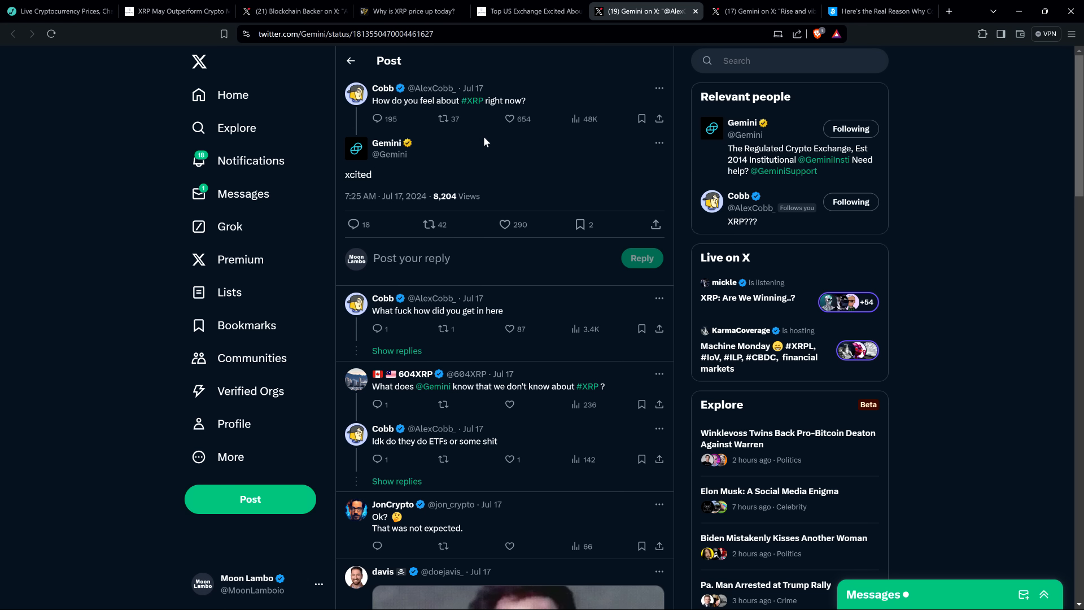
{"action": "mouse_move", "coordinate": [121, 174]}
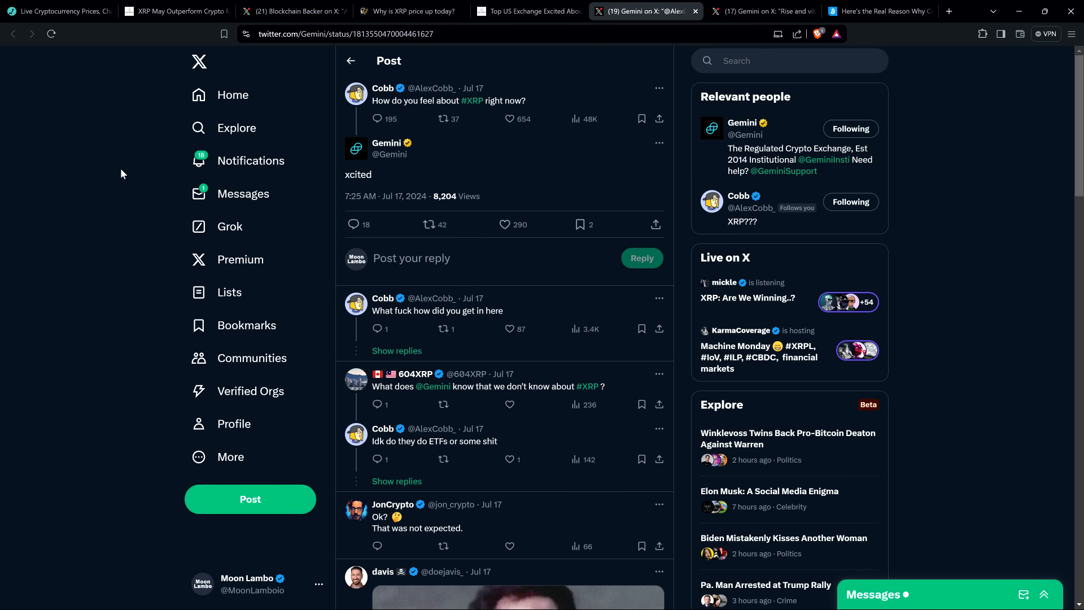
{"action": "mouse_move", "coordinate": [101, 167]}
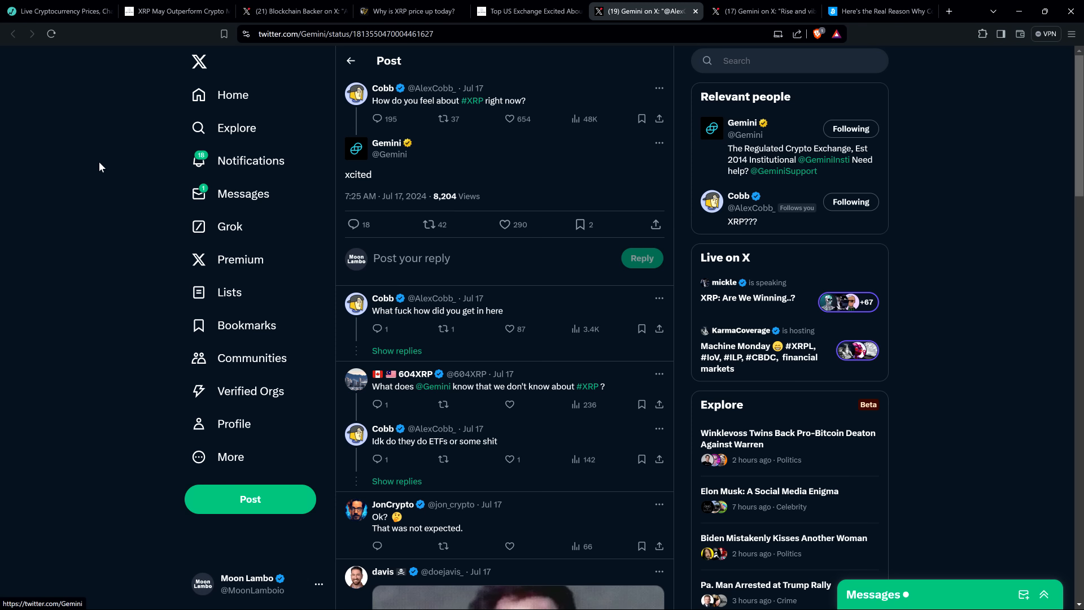
{"action": "mouse_move", "coordinate": [616, 85]}
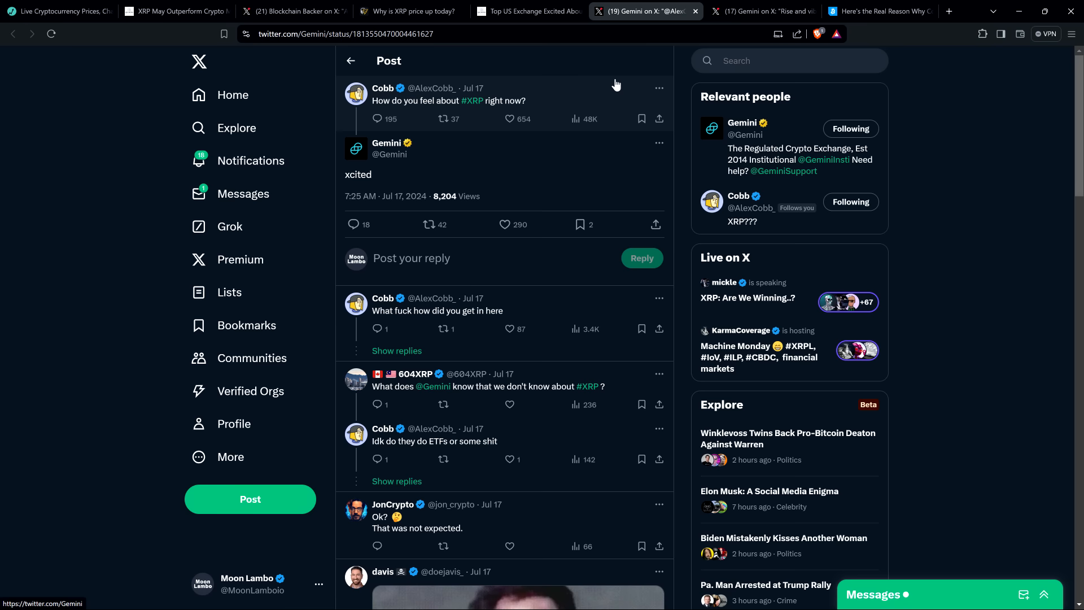
Switch to Gemini's 'Rise and vibe XRP fam, +30% in 7 days' X post and start its video
{"action": "left_click", "coordinate": [760, 11]}
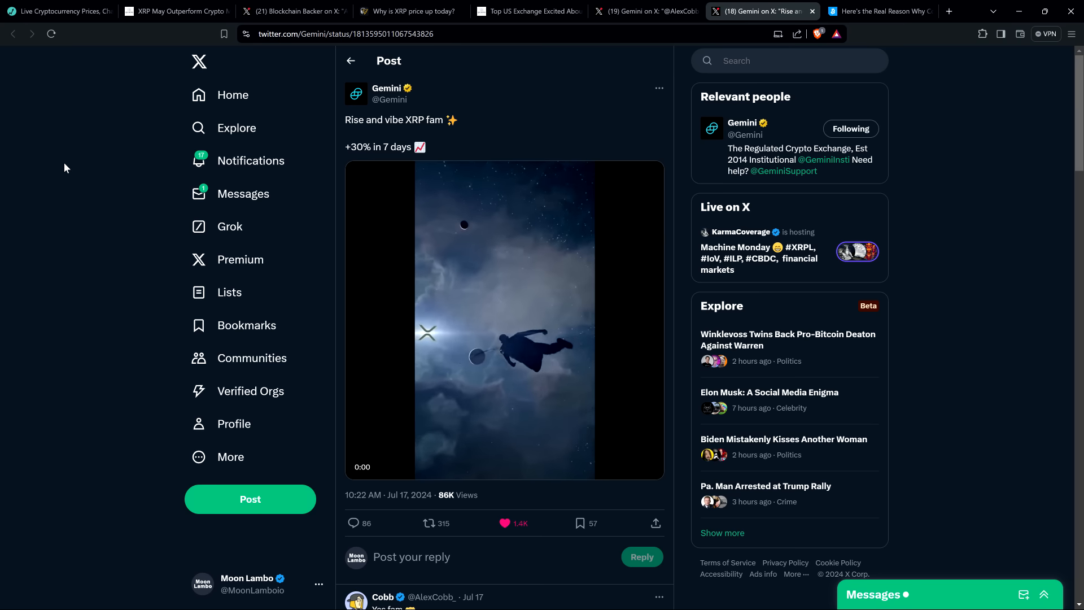
{"action": "left_click", "coordinate": [503, 320]}
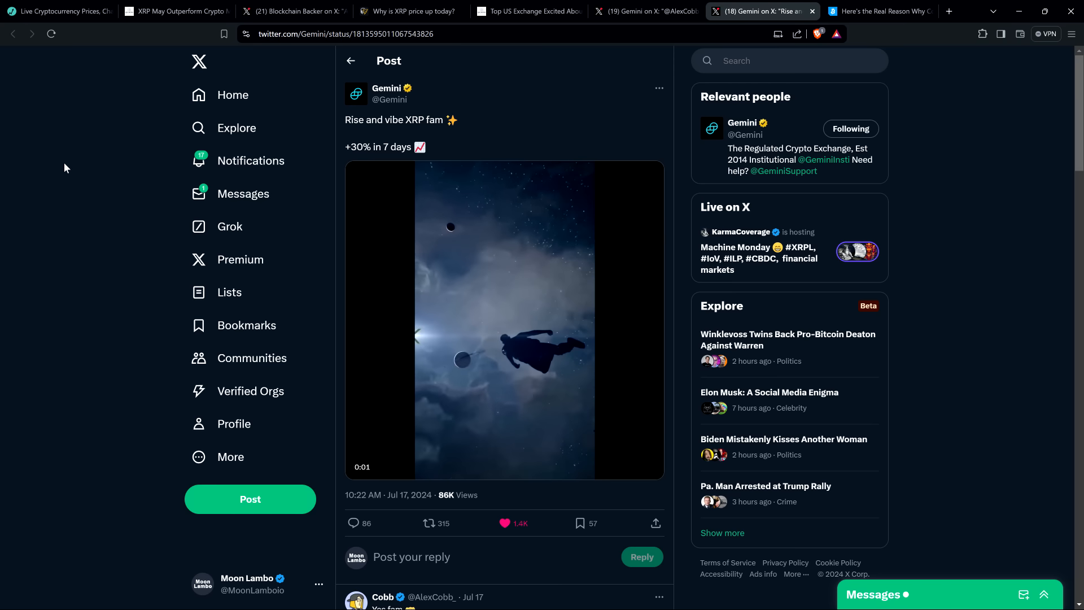